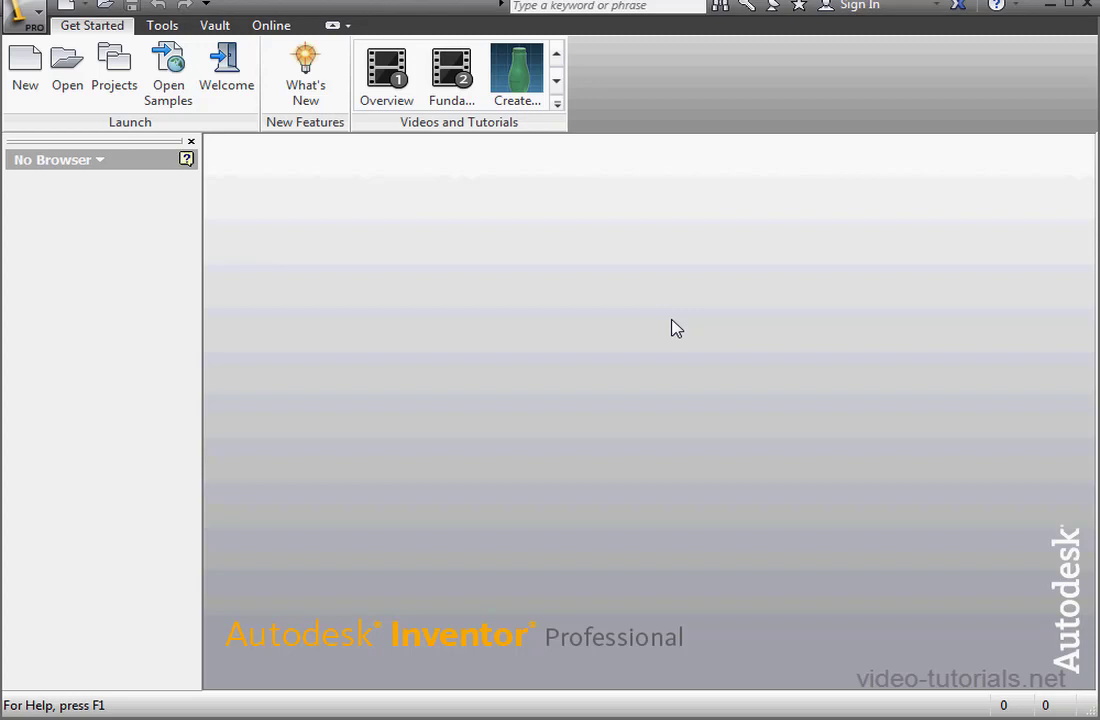
mouse_move(672, 328)
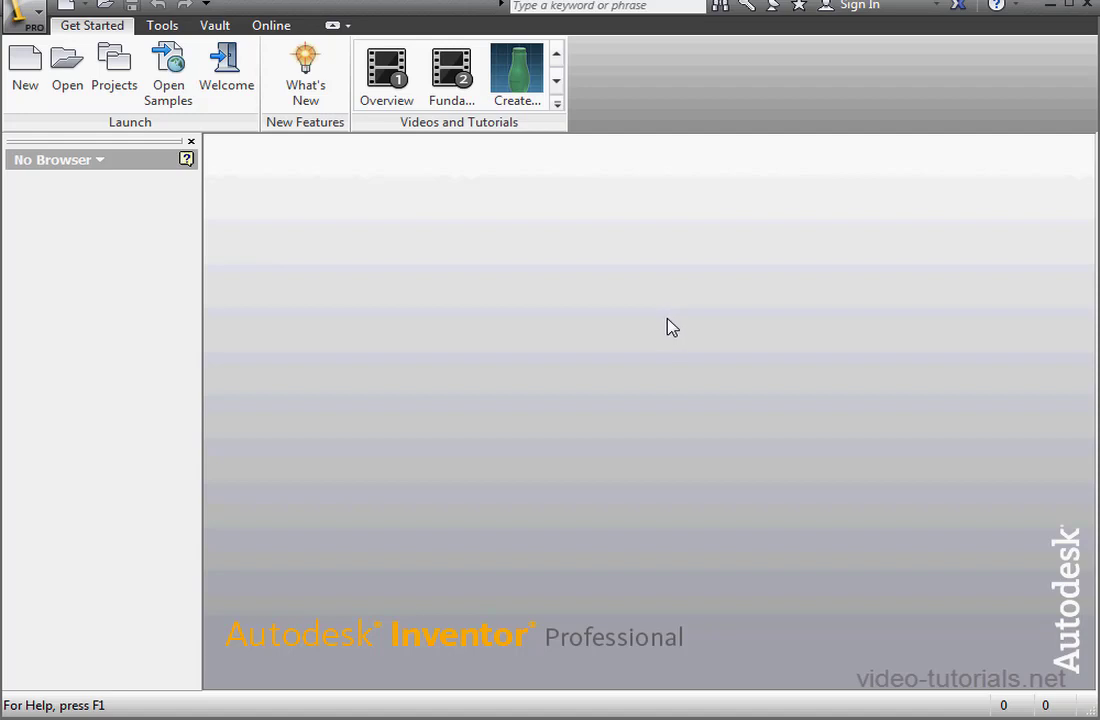
mouse_move(540, 290)
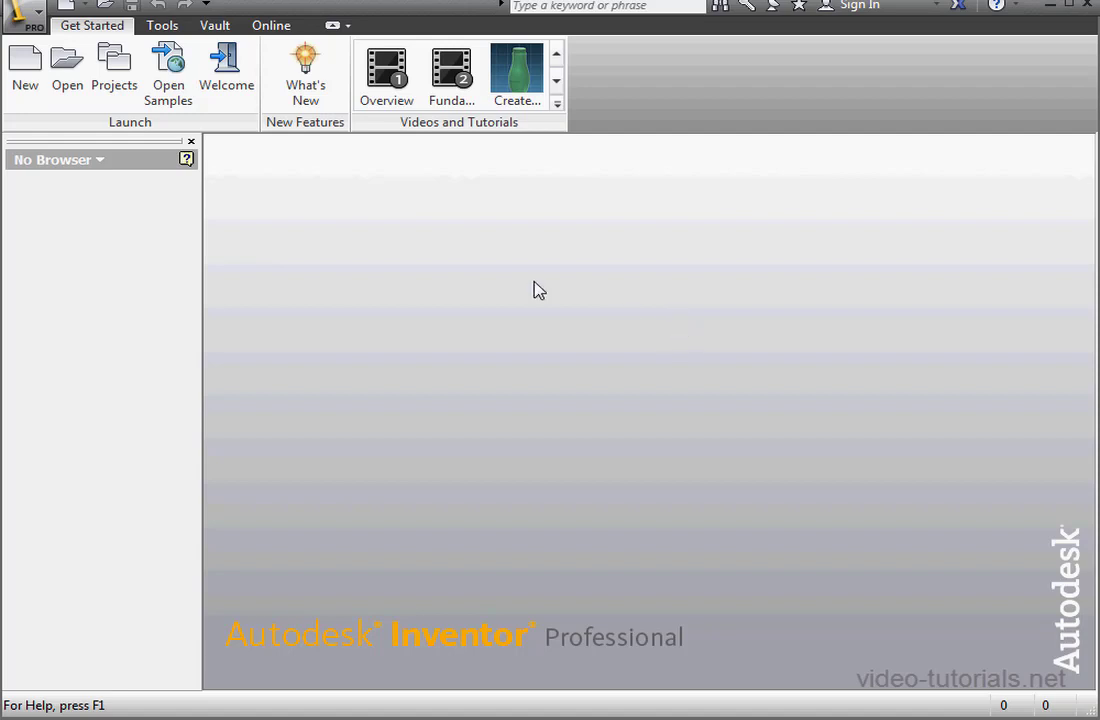
Step: Start creating a new file from the template chooser
left_click(24, 60)
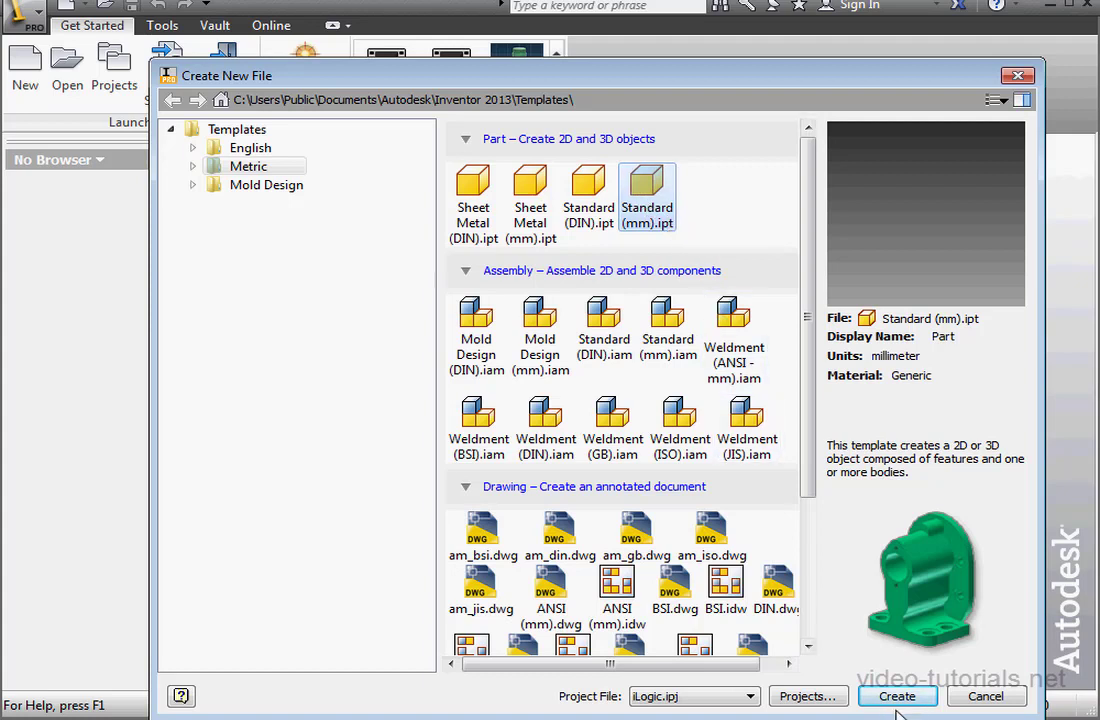
Step: Create the metric part and choose the centre-point rectangle tool for the 100 × 100 square
left_click(896, 696)
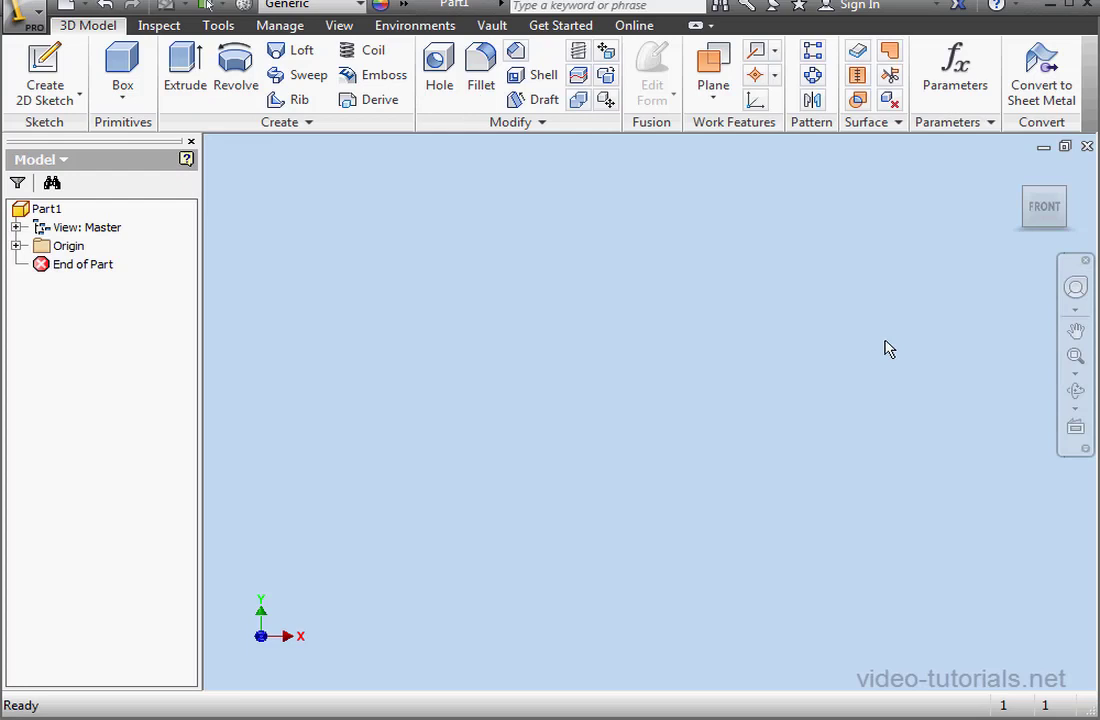
mouse_move(1052, 206)
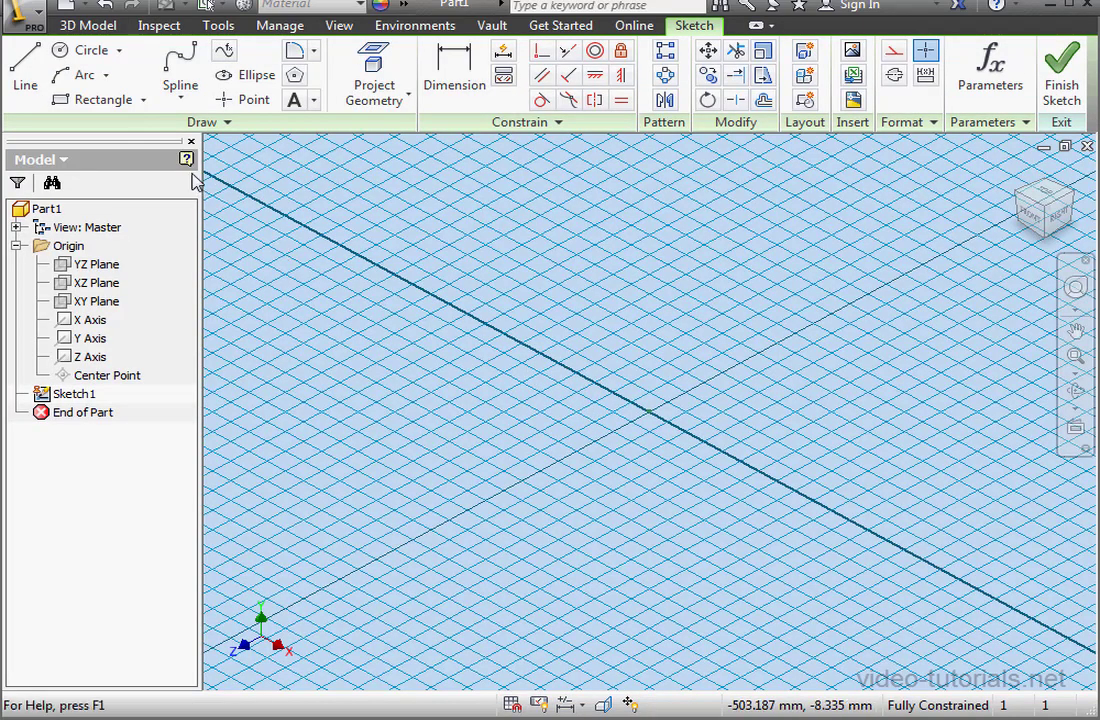
left_click(144, 100)
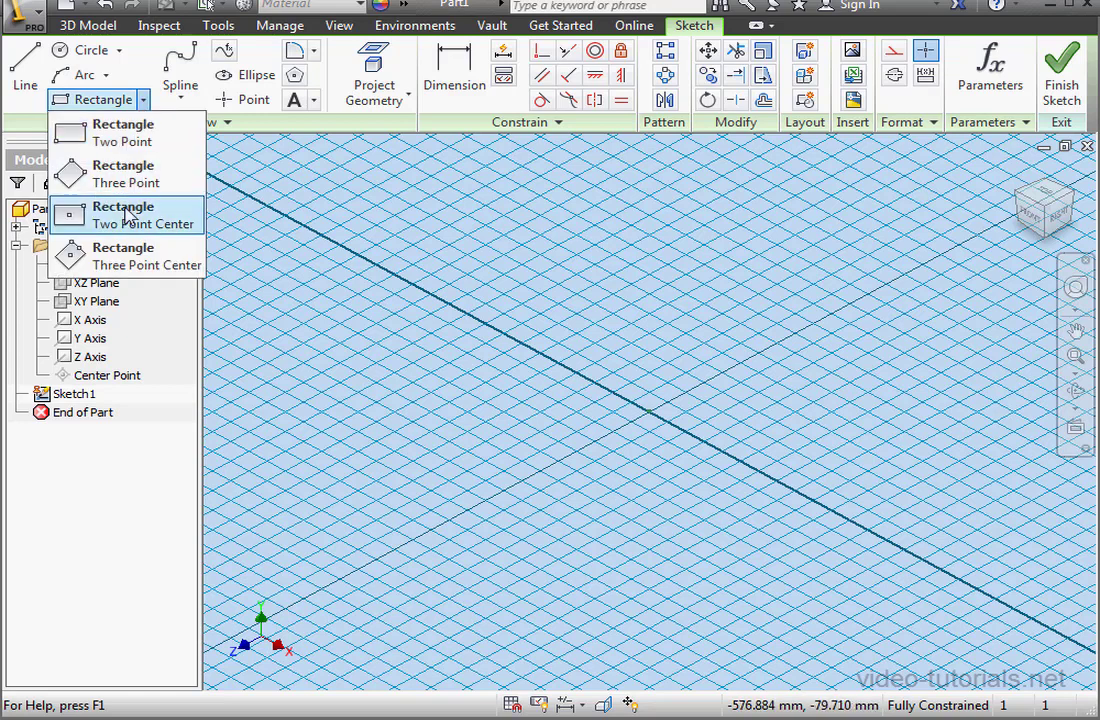
left_click(124, 214)
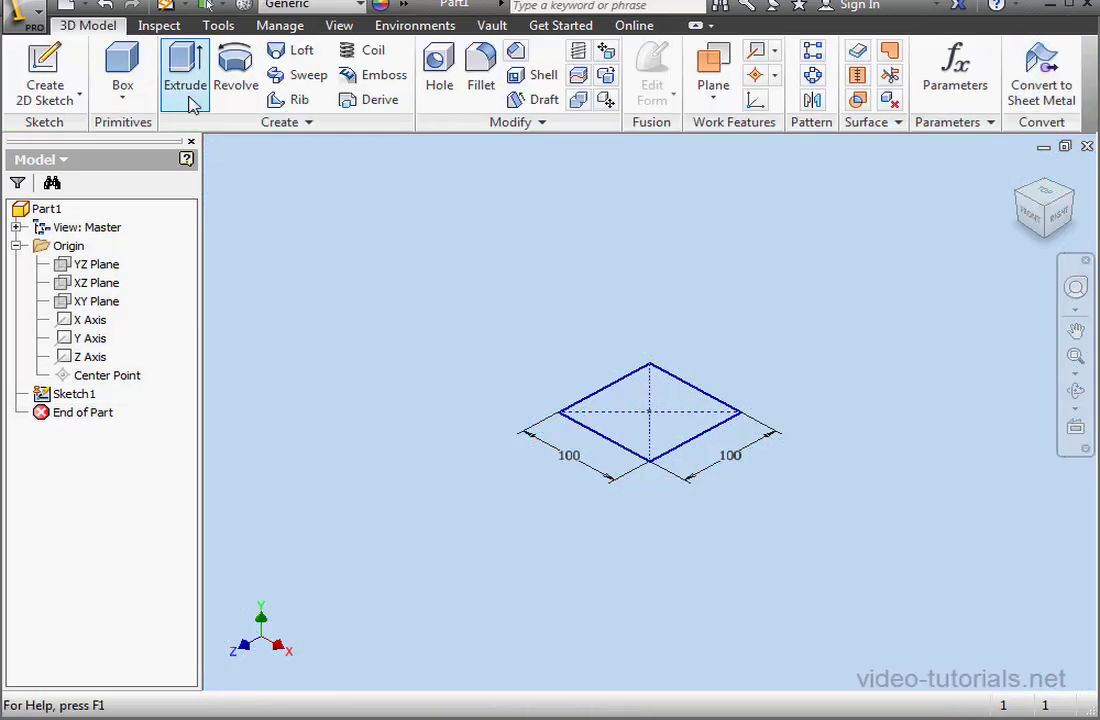
Step: Extrude the square into a 5 mm thick solid plate
left_click(184, 70)
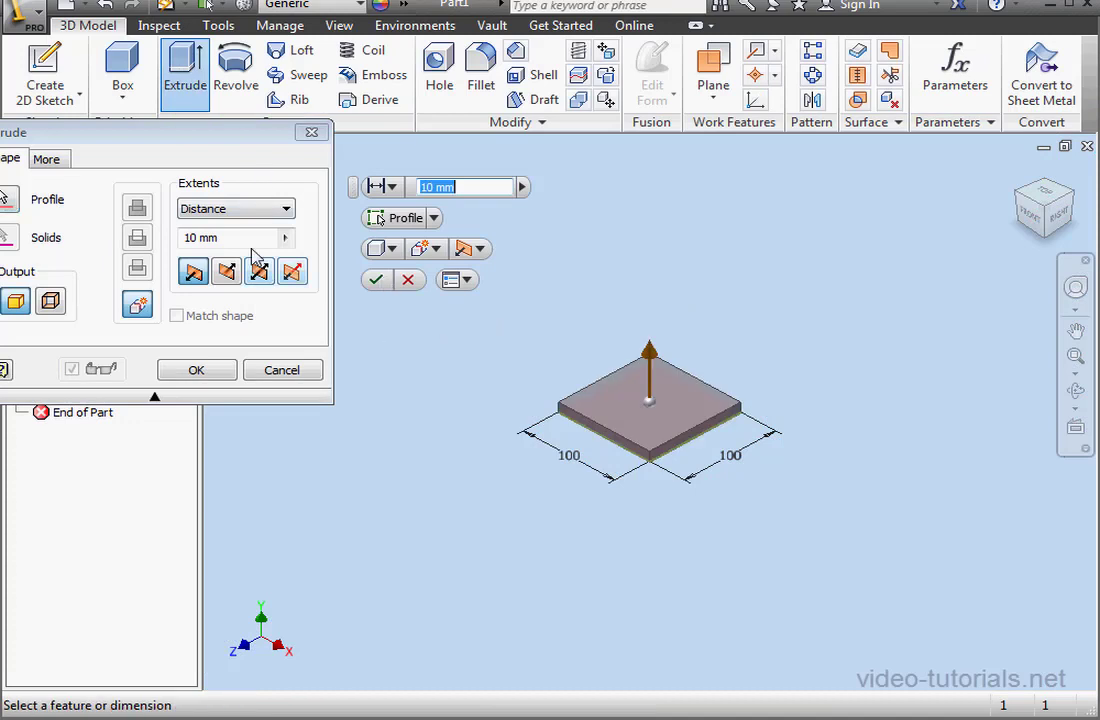
type("5")
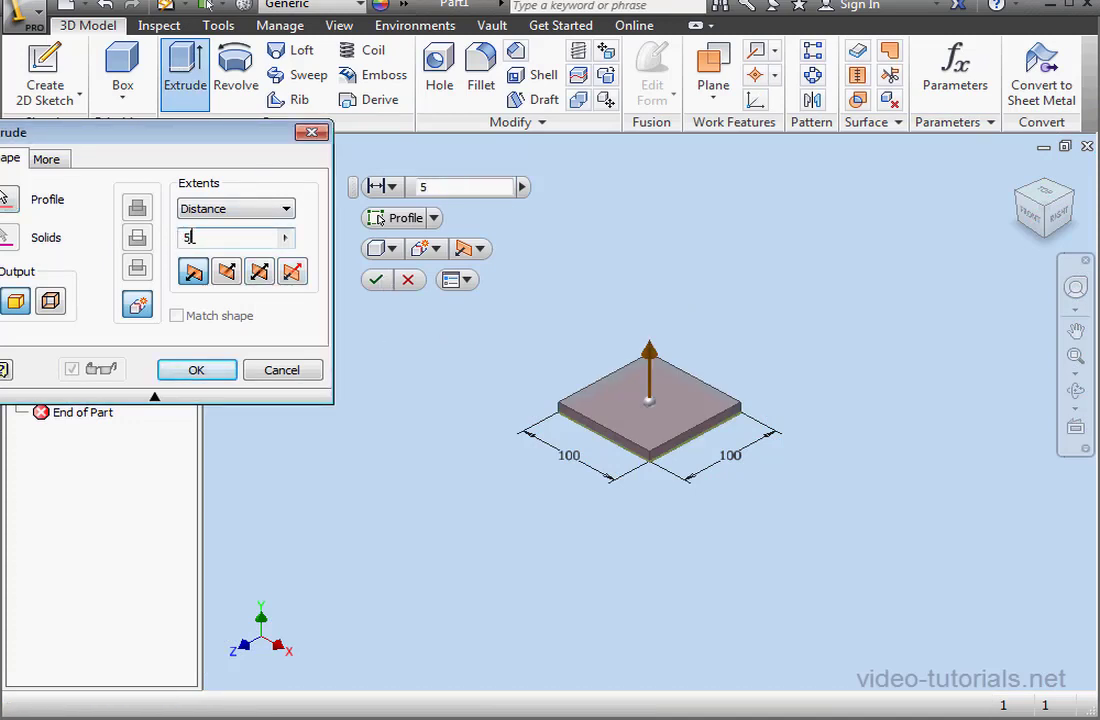
left_click(196, 368)
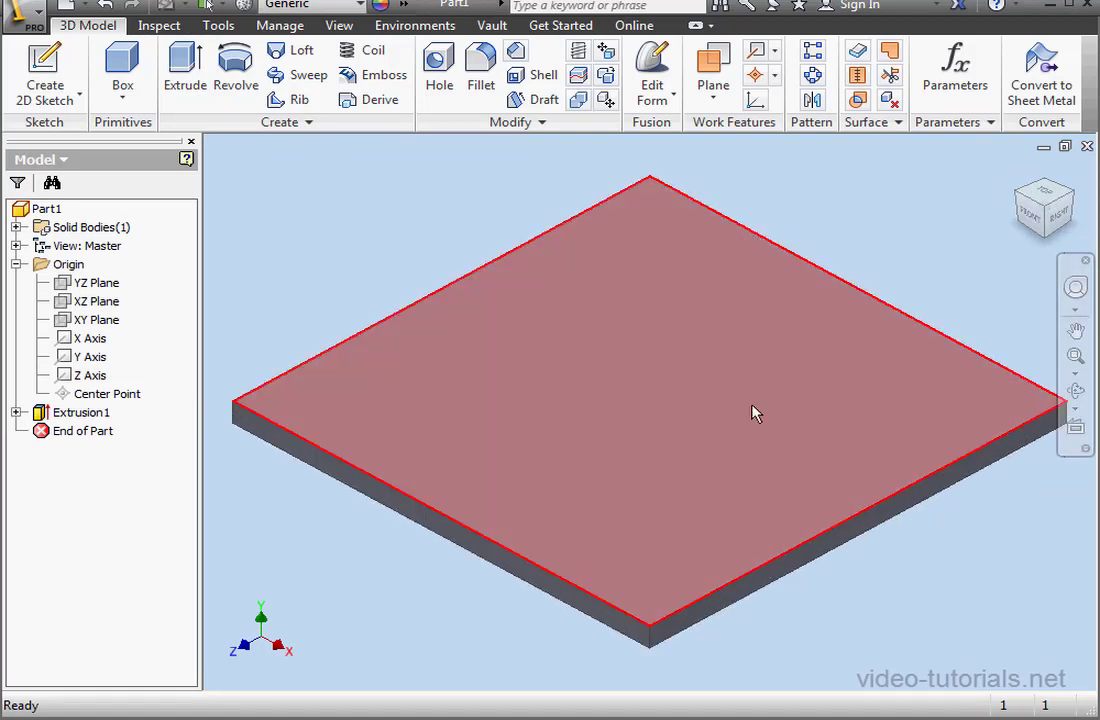
Step: Start a sketch on the plate's top face and draw a circle near the front corner
right_click(752, 414)
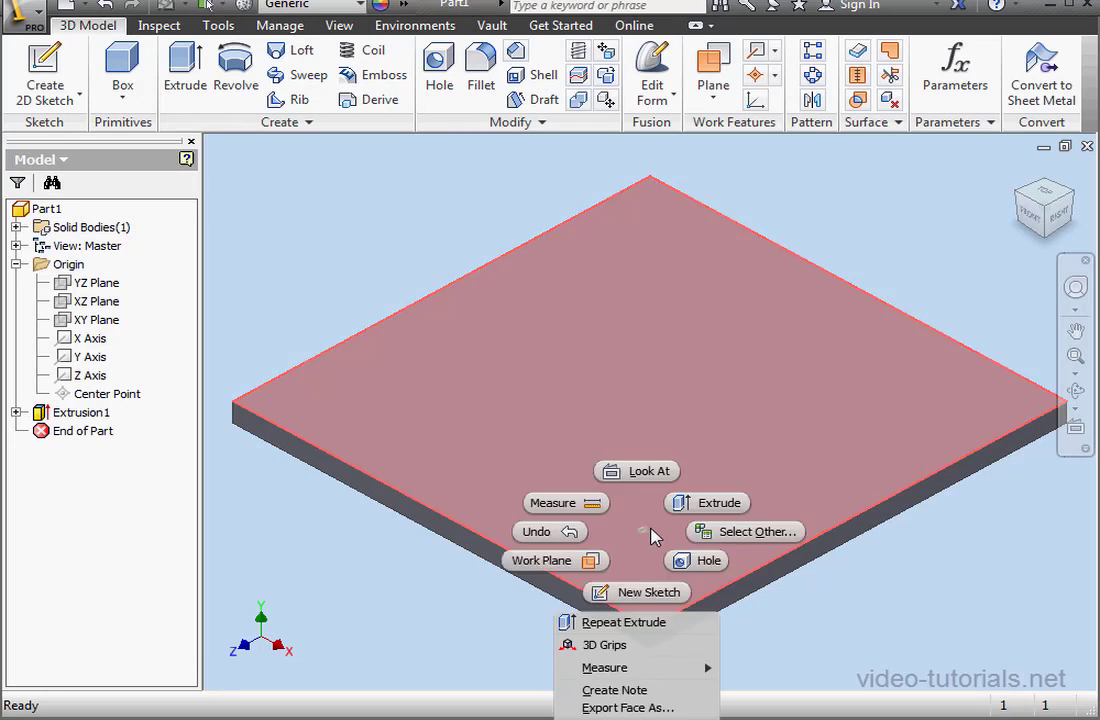
left_click(648, 592)
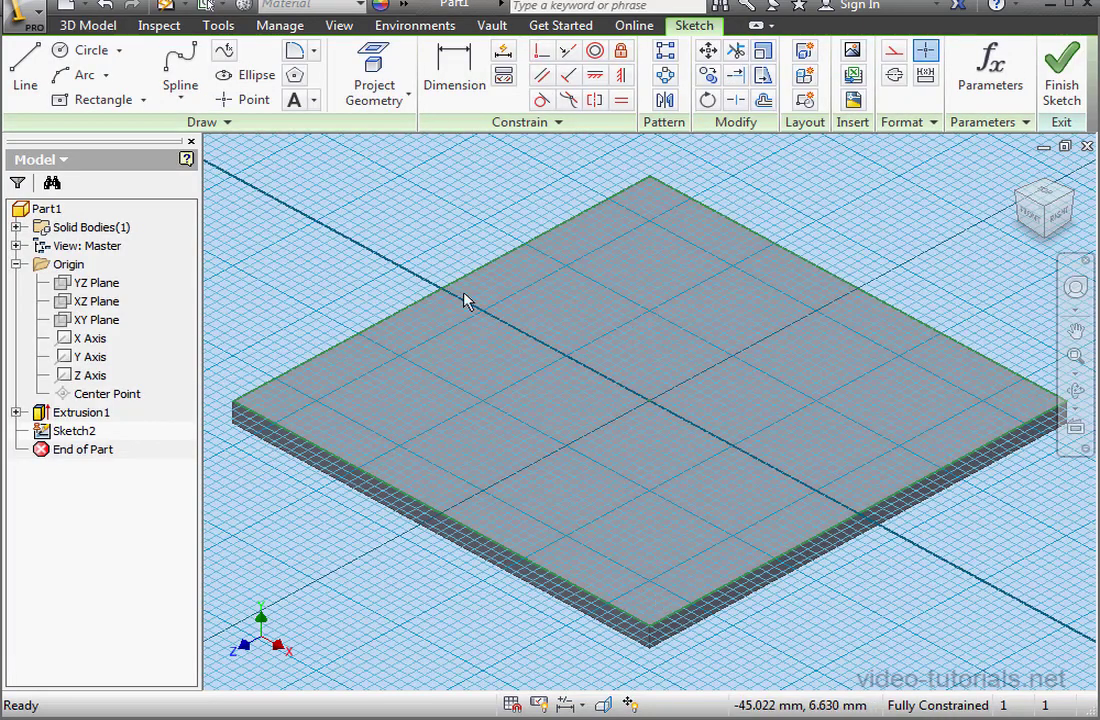
left_click(90, 48)
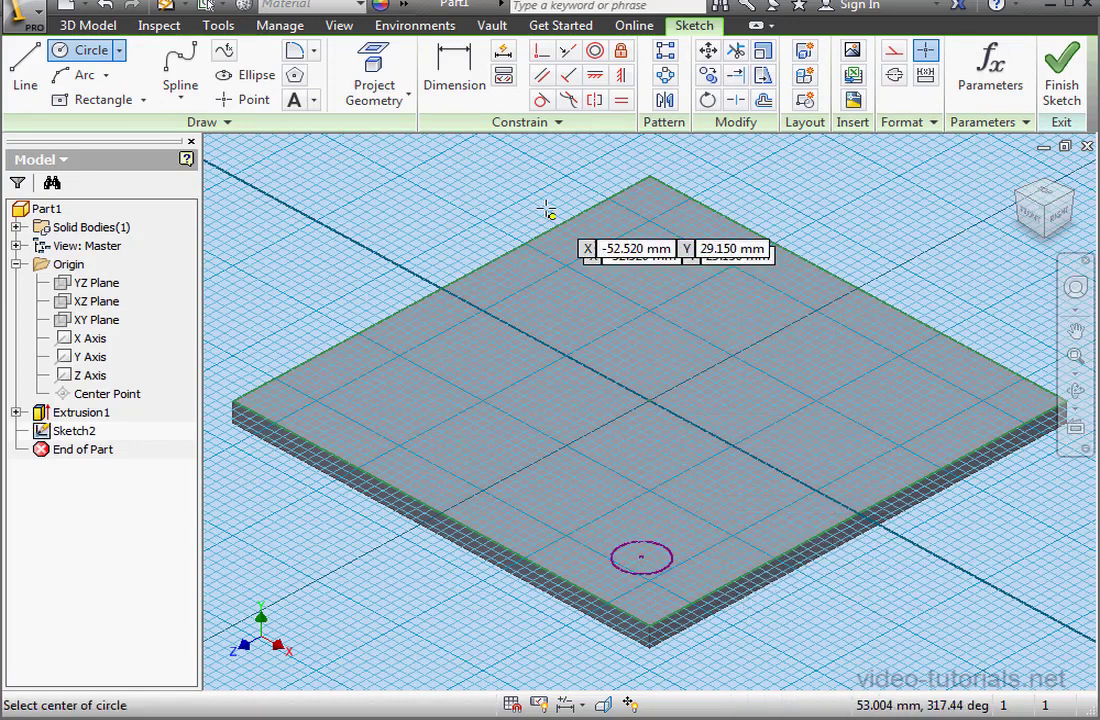
left_click(452, 70)
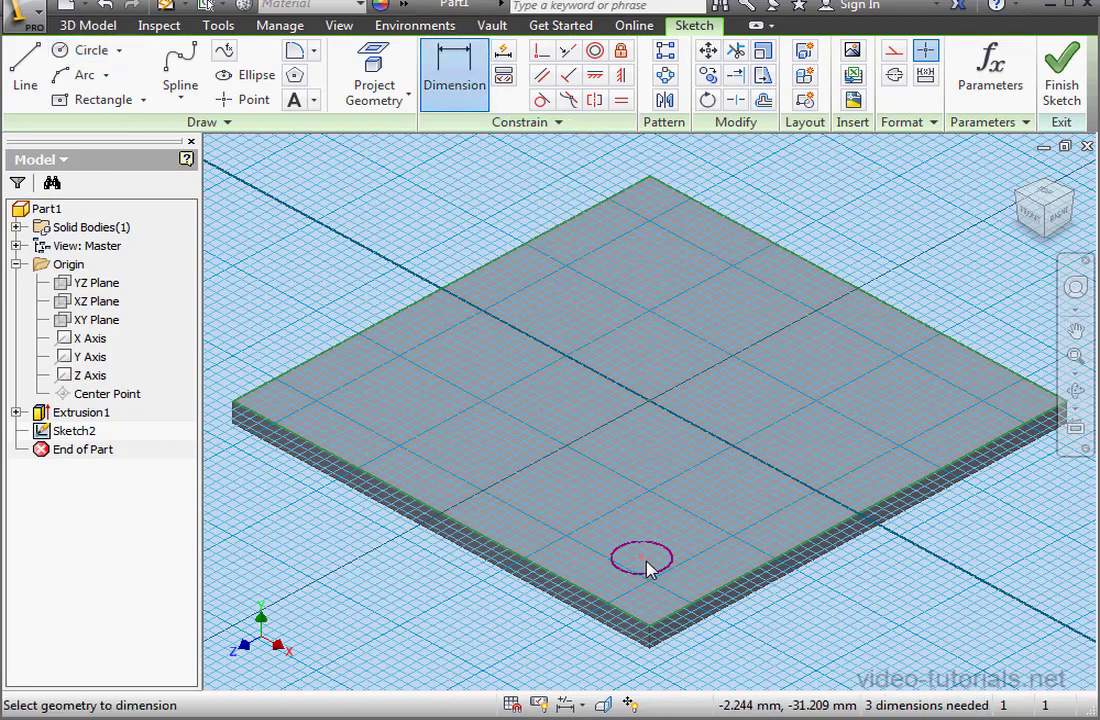
Step: Dimension the circle with its diameter and 10 mm distances from the two plate edges
left_click(632, 560)
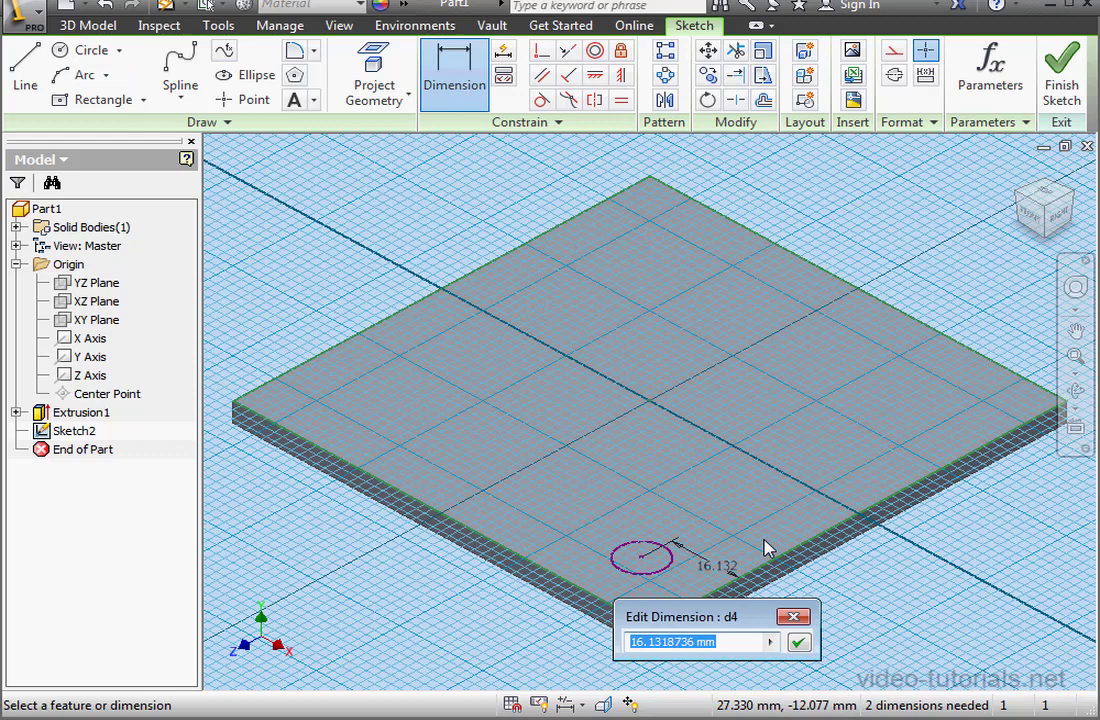
type("10")
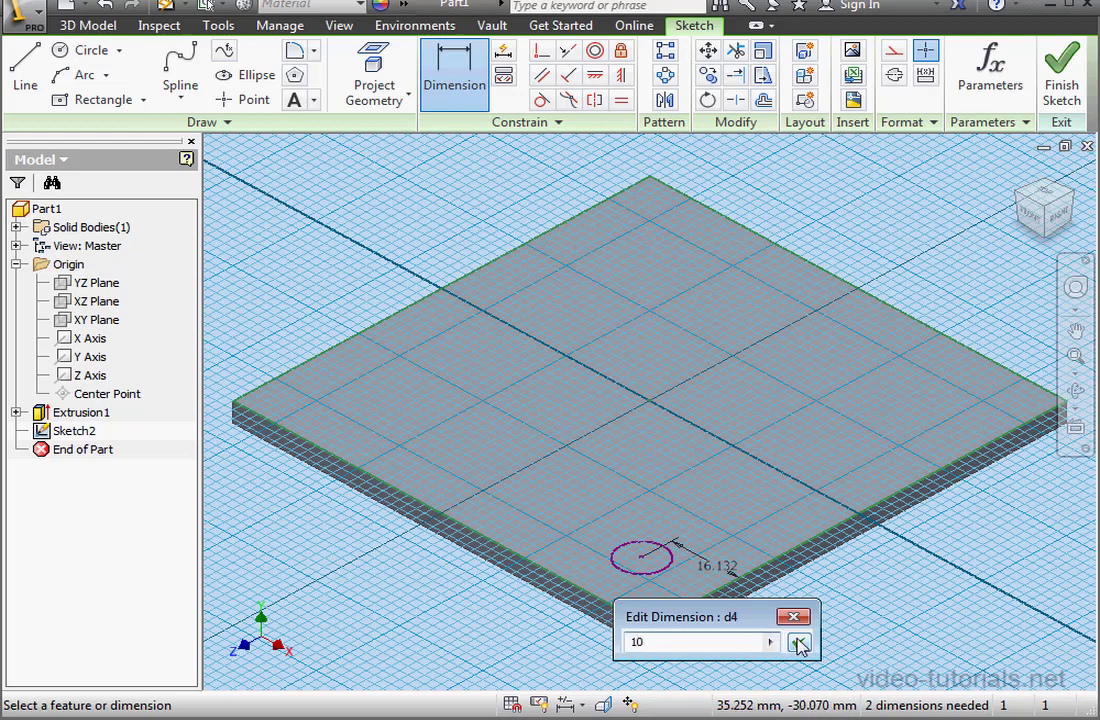
left_click(814, 644)
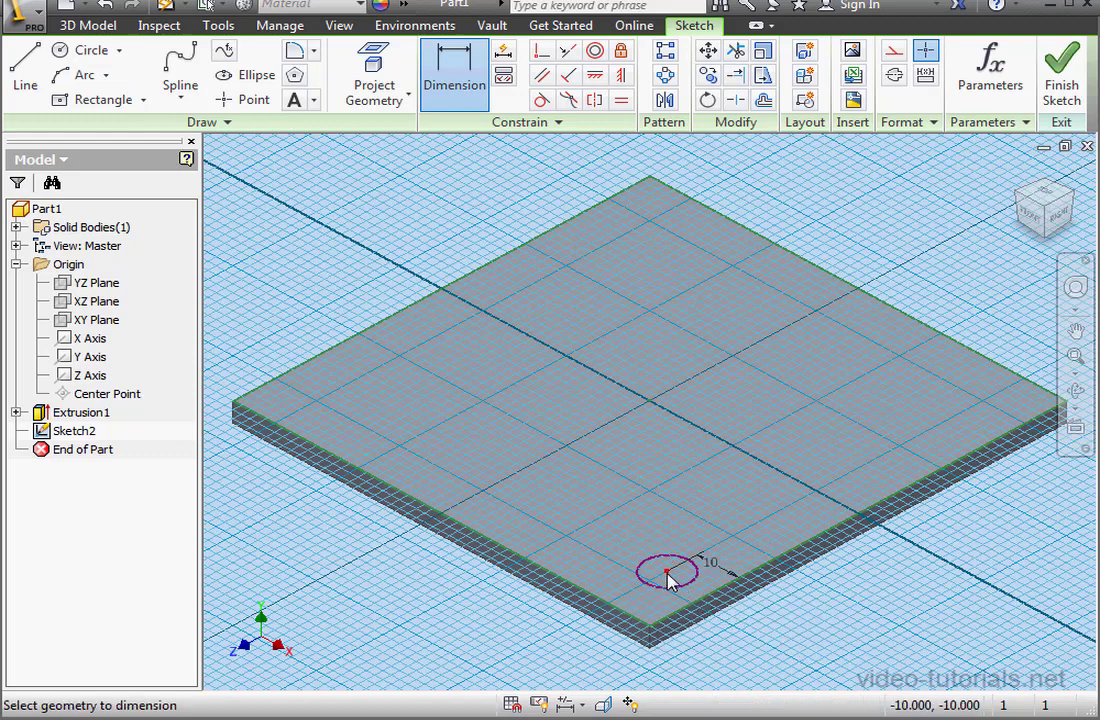
left_click(664, 576)
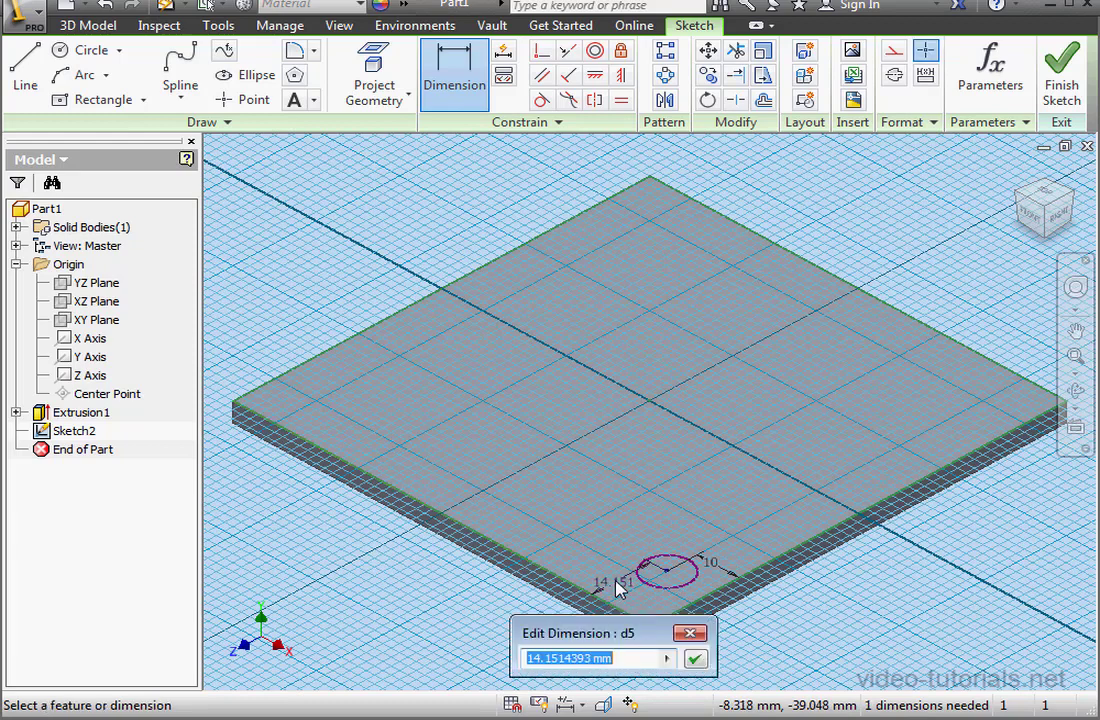
mouse_move(616, 600)
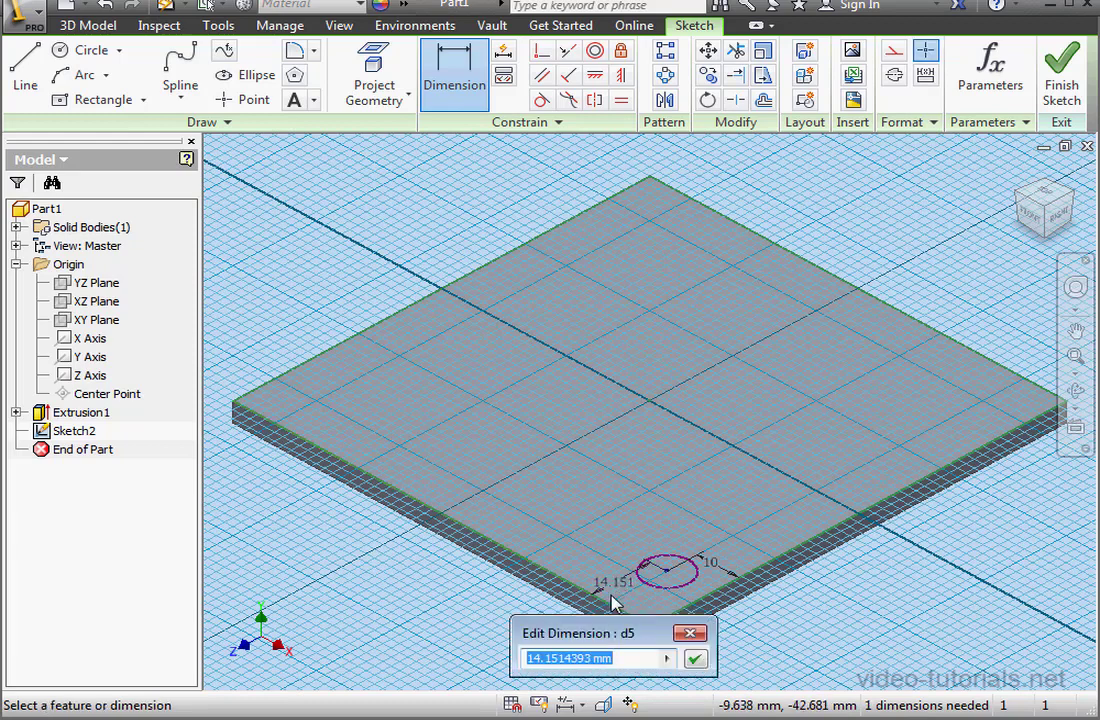
mouse_move(650, 652)
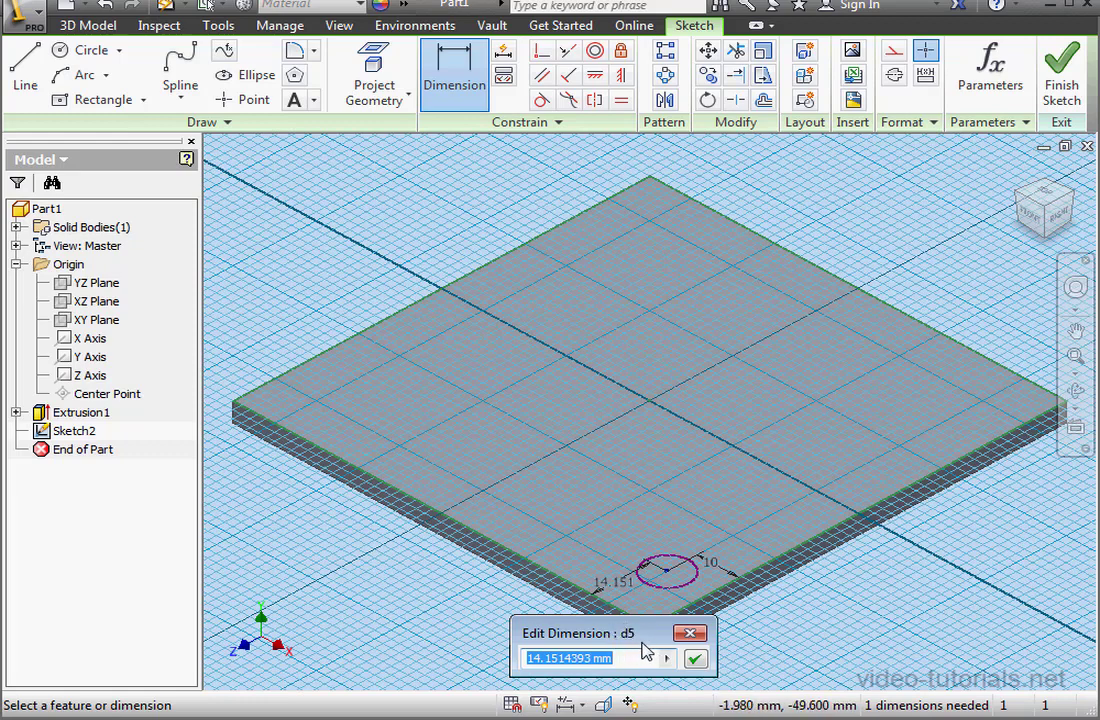
mouse_move(644, 656)
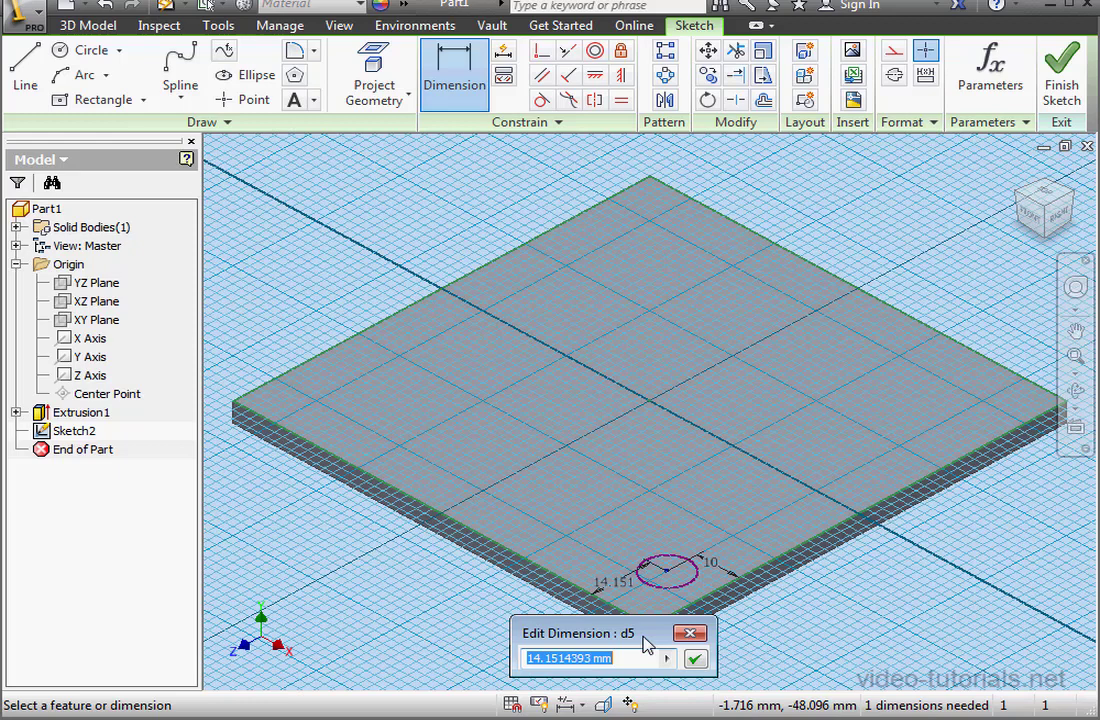
mouse_move(624, 638)
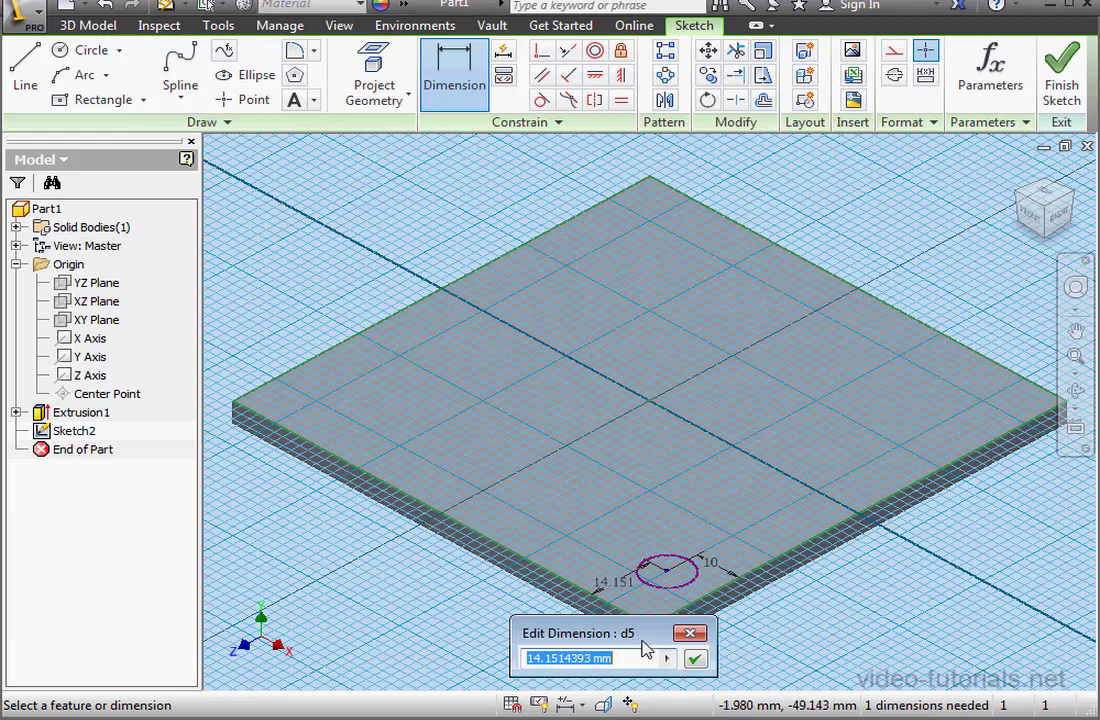
type("10.3489142 mm")
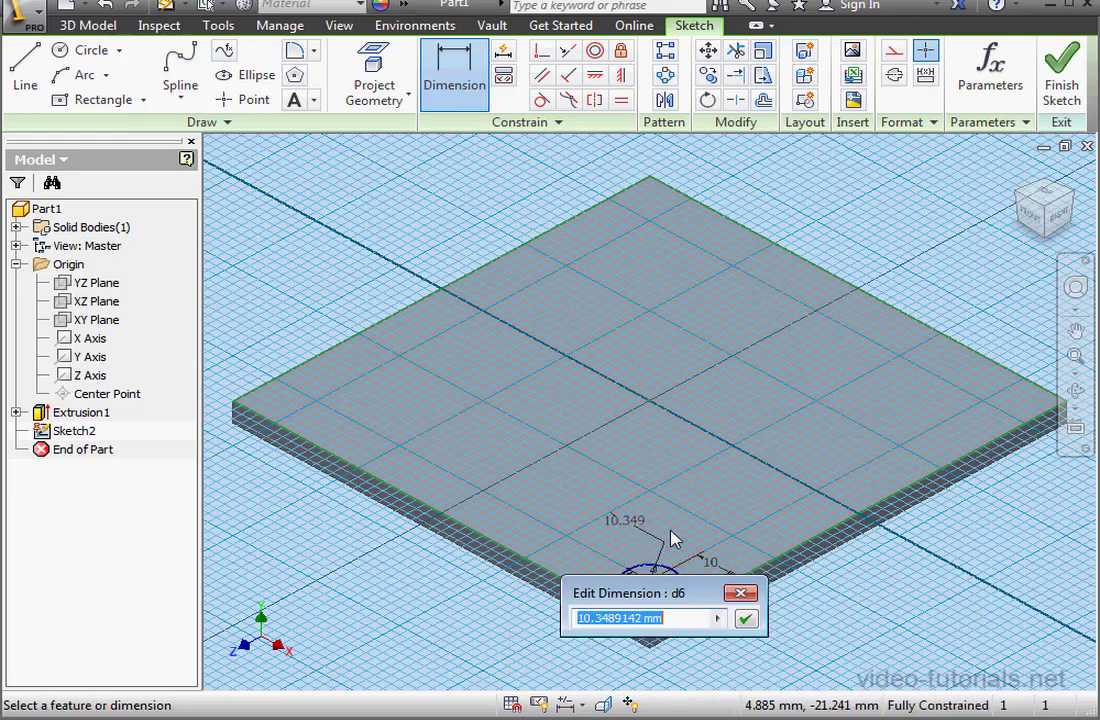
mouse_move(672, 536)
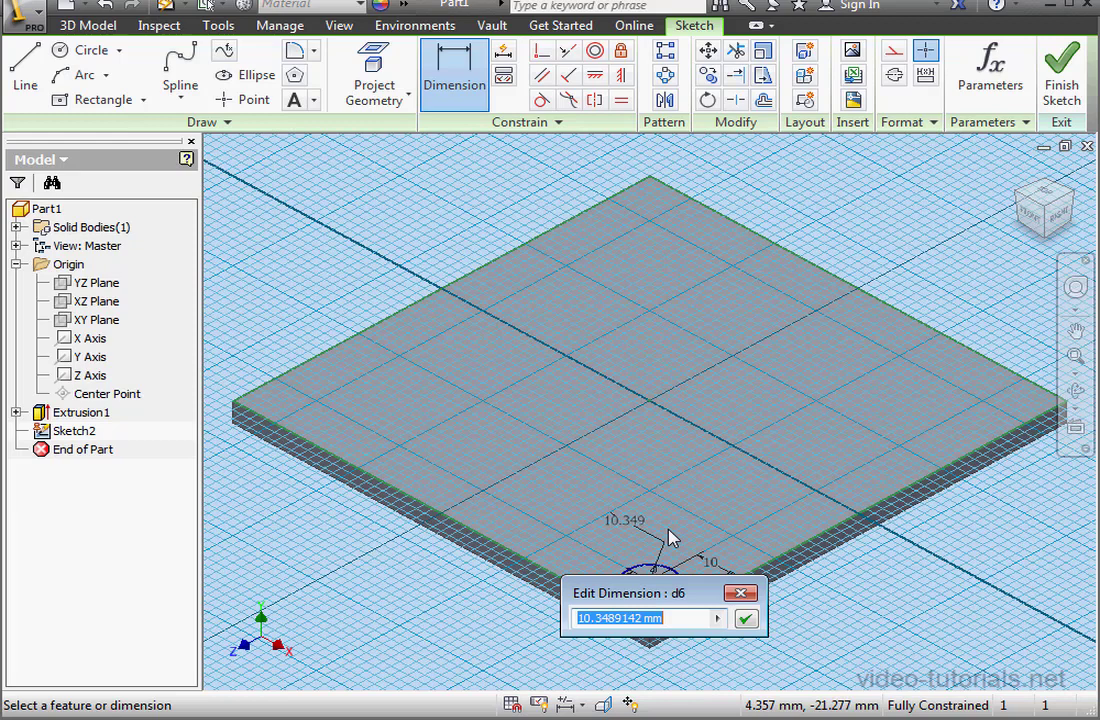
type("10")
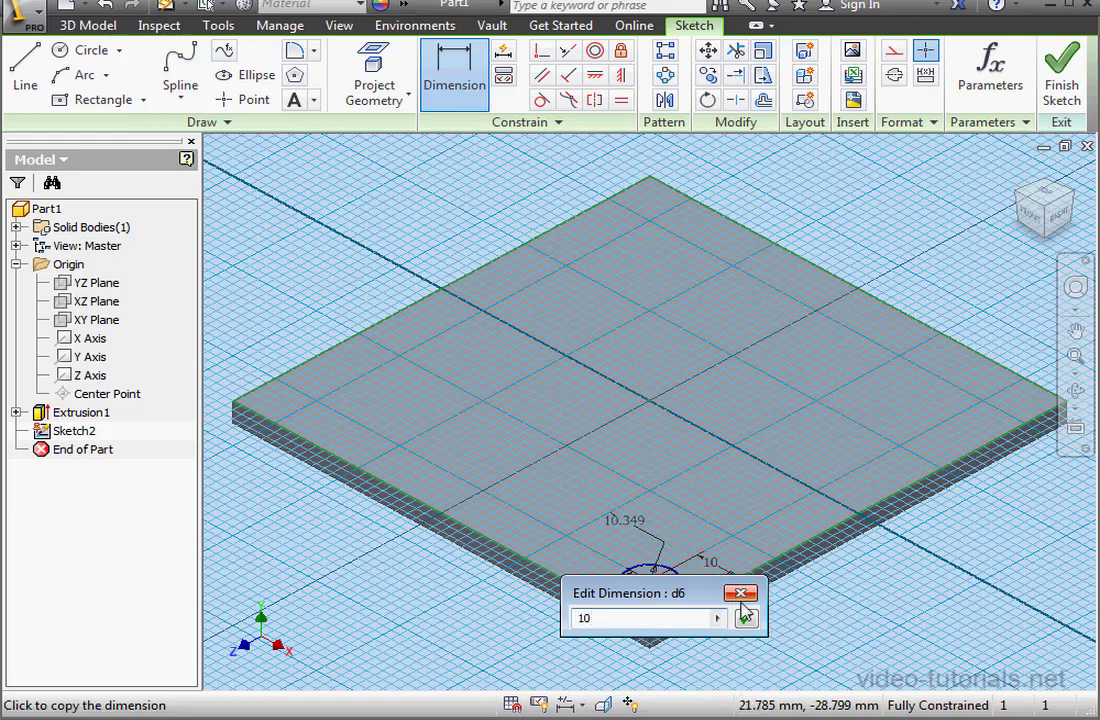
left_click(724, 620)
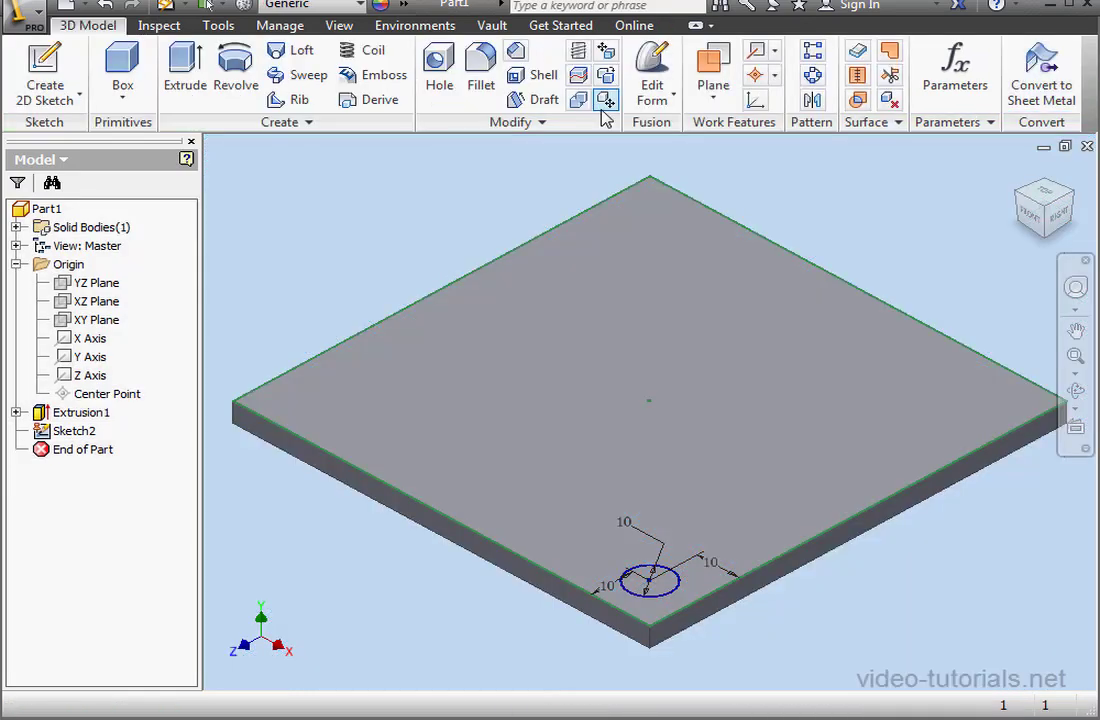
Step: Cut the circle profile through the plate to form the corner hole
left_click(184, 70)
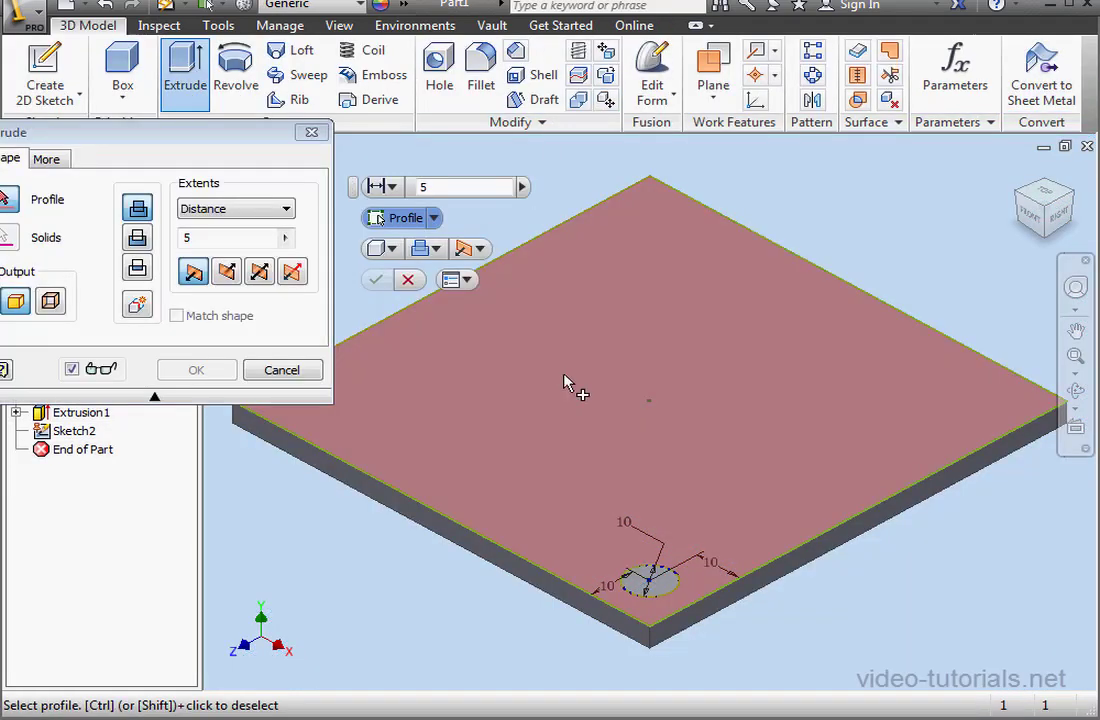
left_click(652, 584)
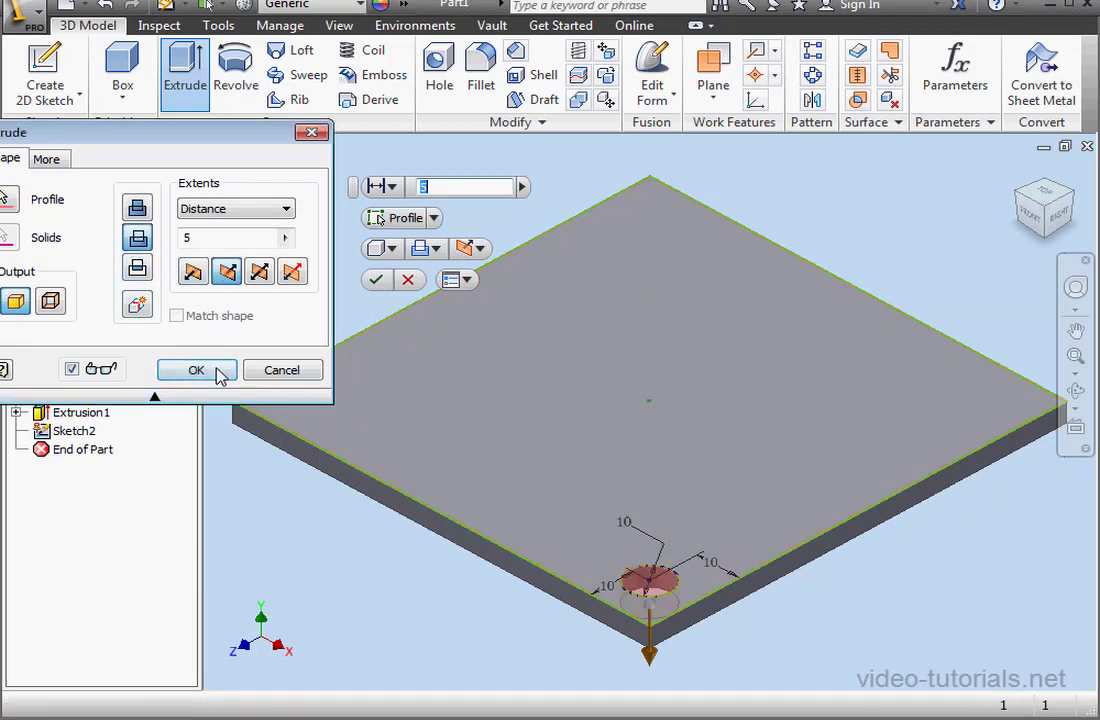
left_click(196, 370)
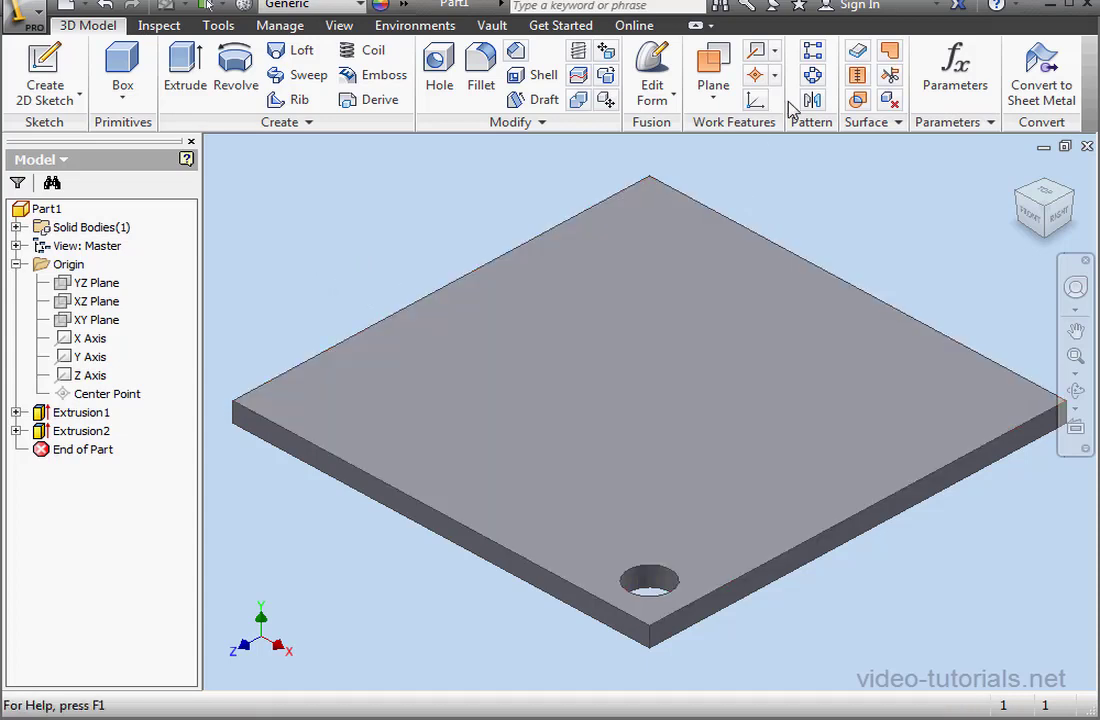
Step: Rectangular-pattern the hole 5 × 5 at 20 mm spacing in both directions
left_click(806, 52)
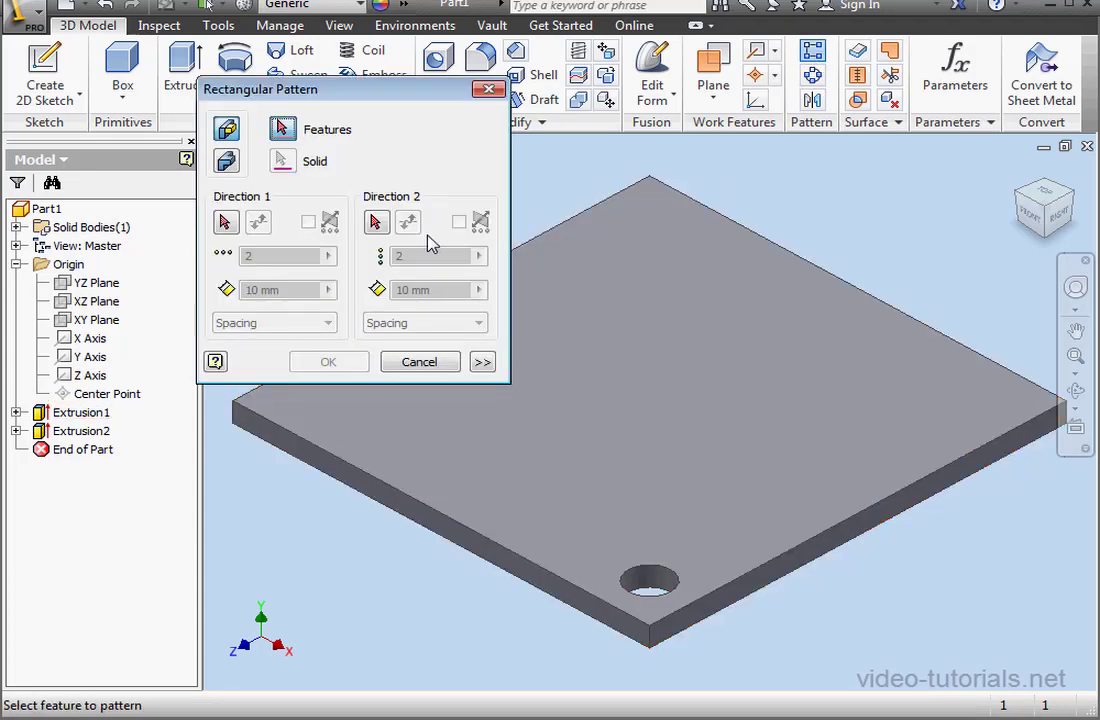
left_click(82, 430)
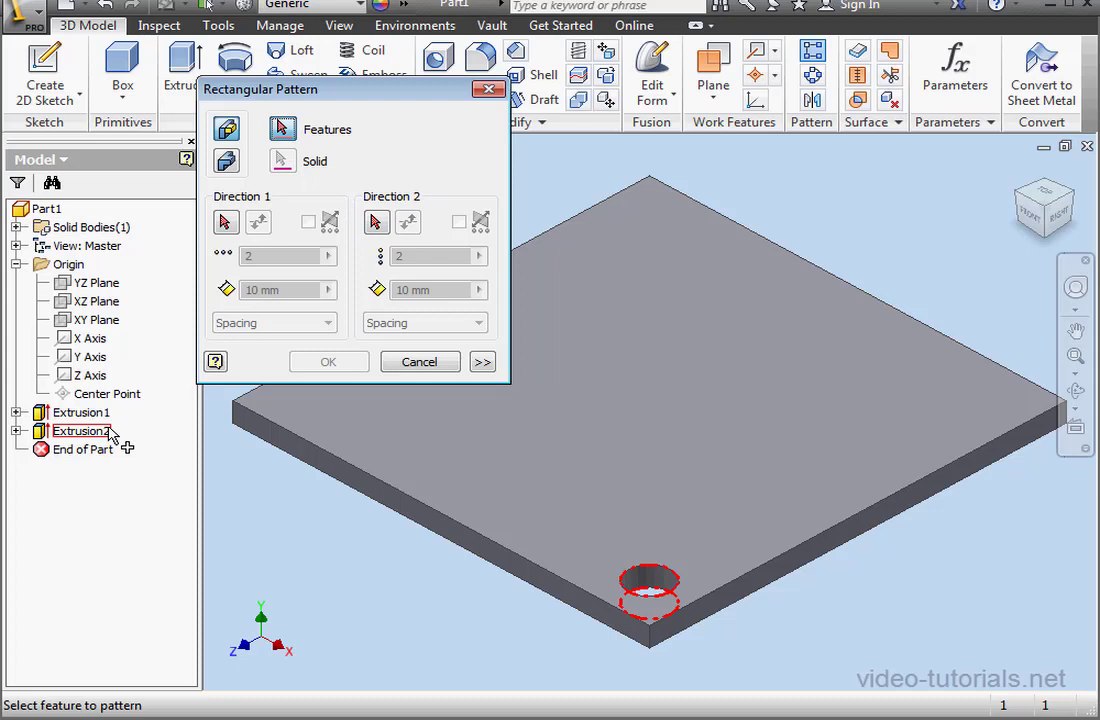
left_click(80, 432)
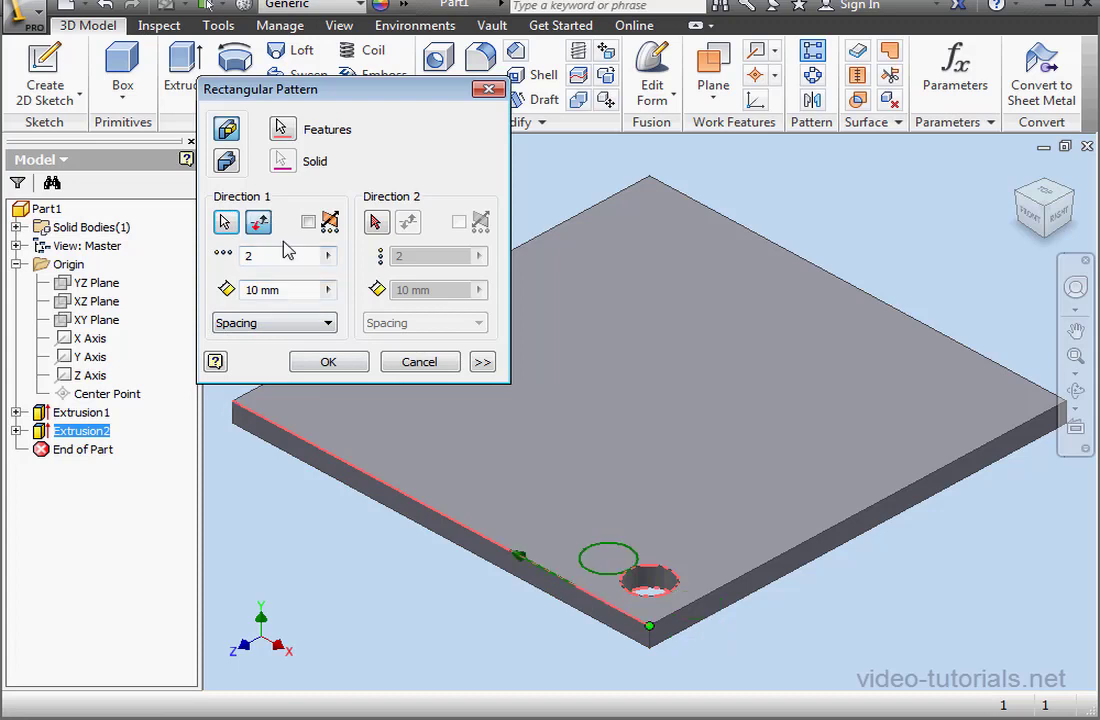
left_click(280, 256)
type("5")
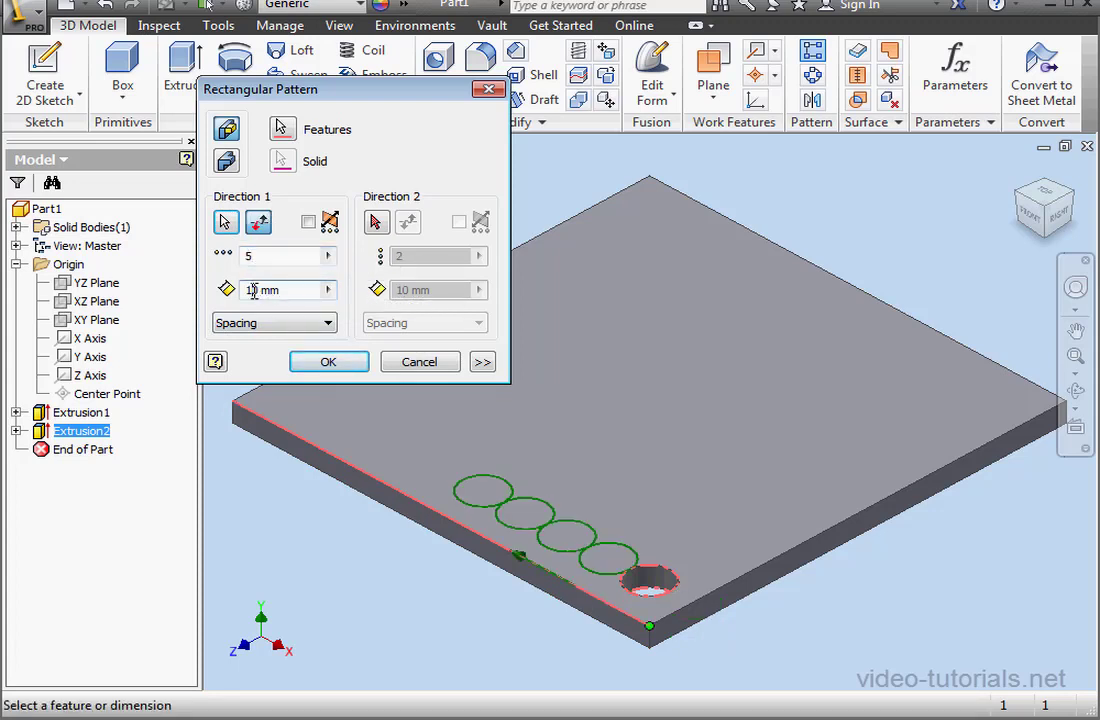
type("20 mm")
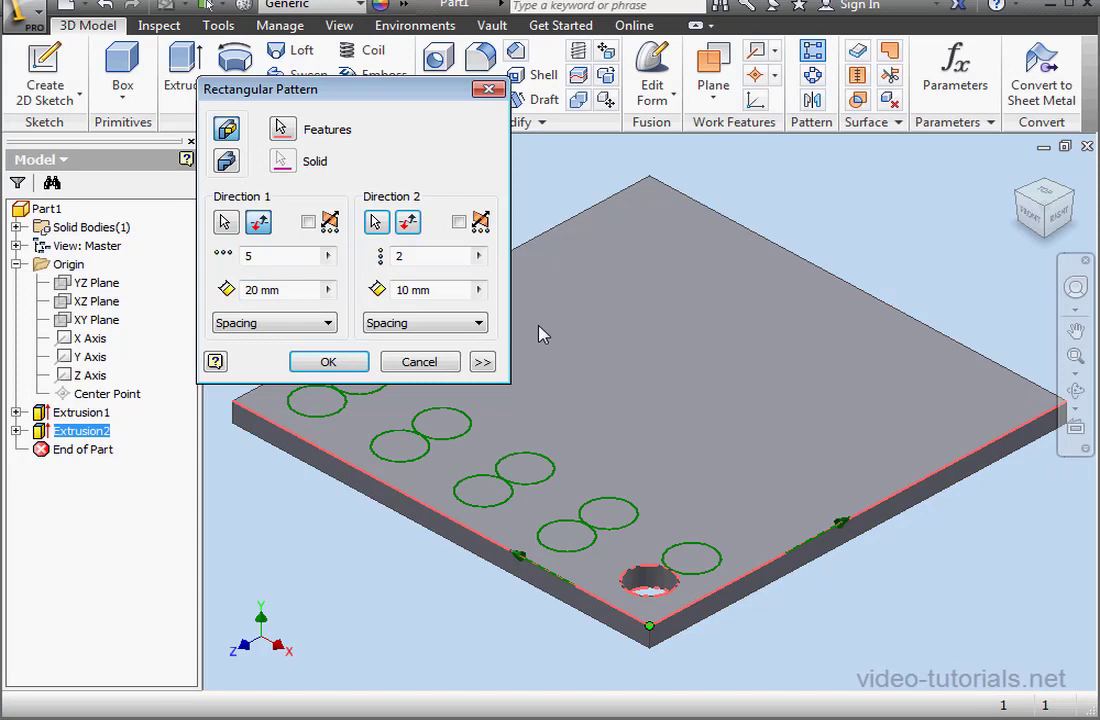
left_click(428, 256)
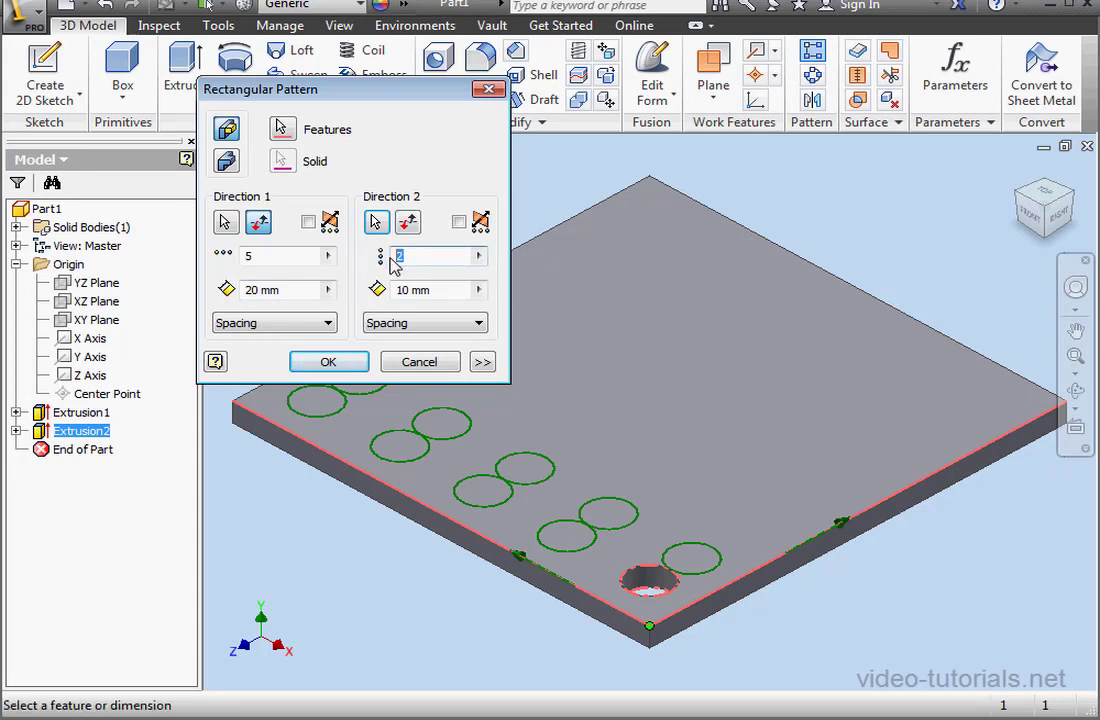
type("5")
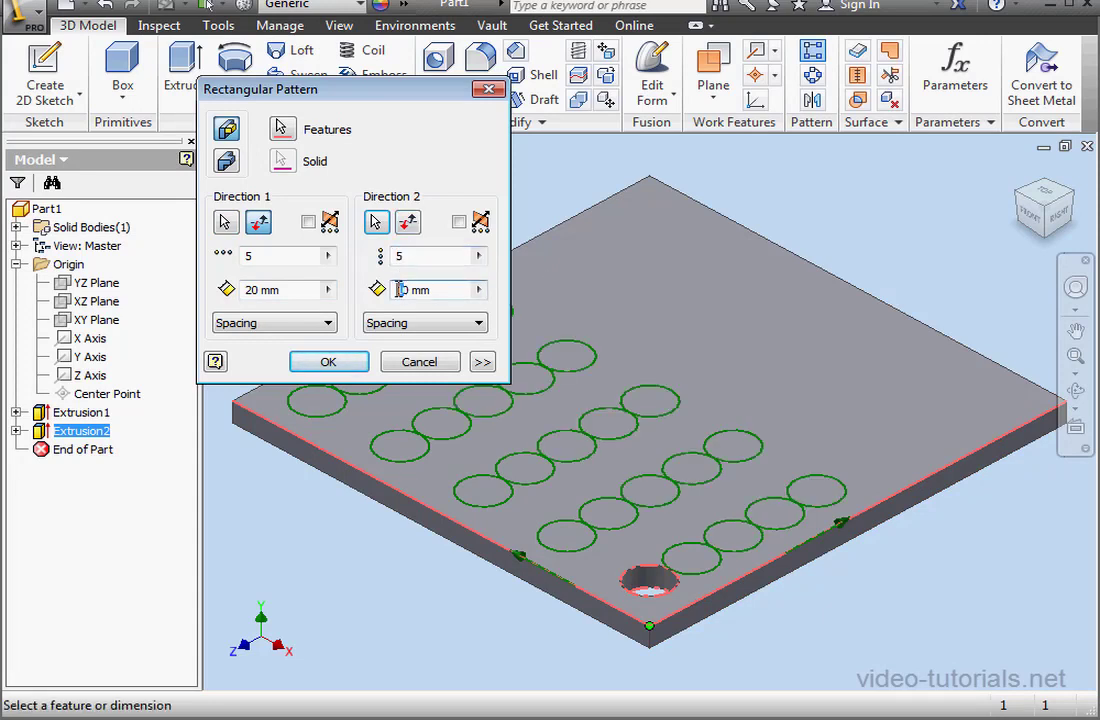
type("20 mm")
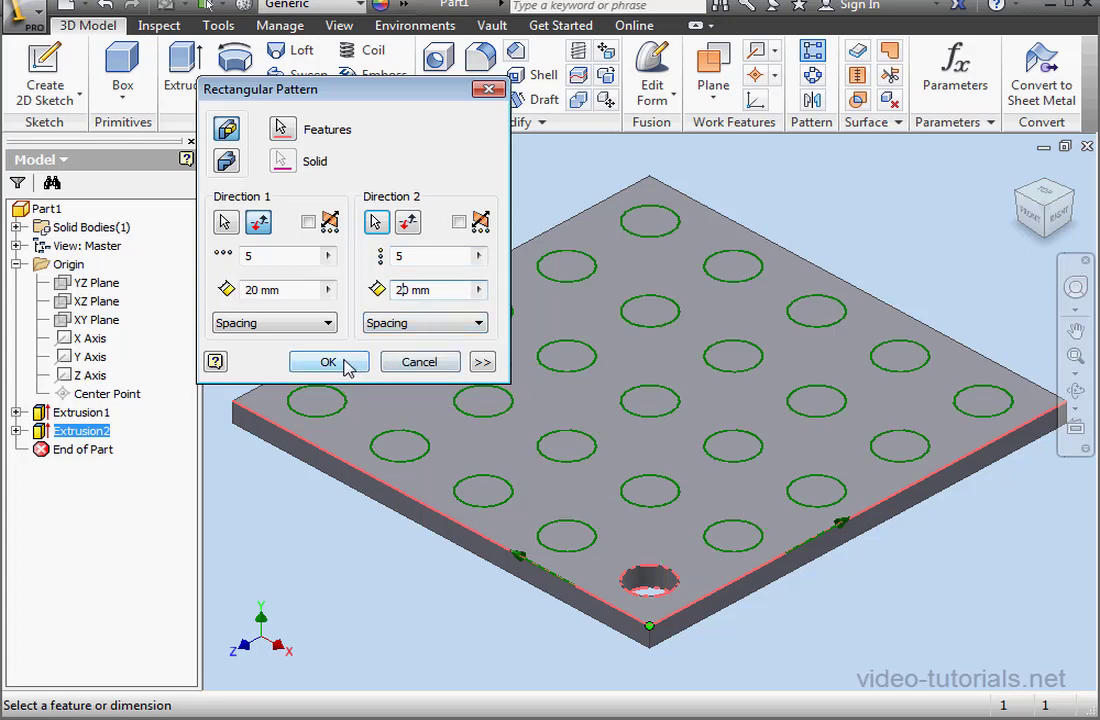
left_click(328, 360)
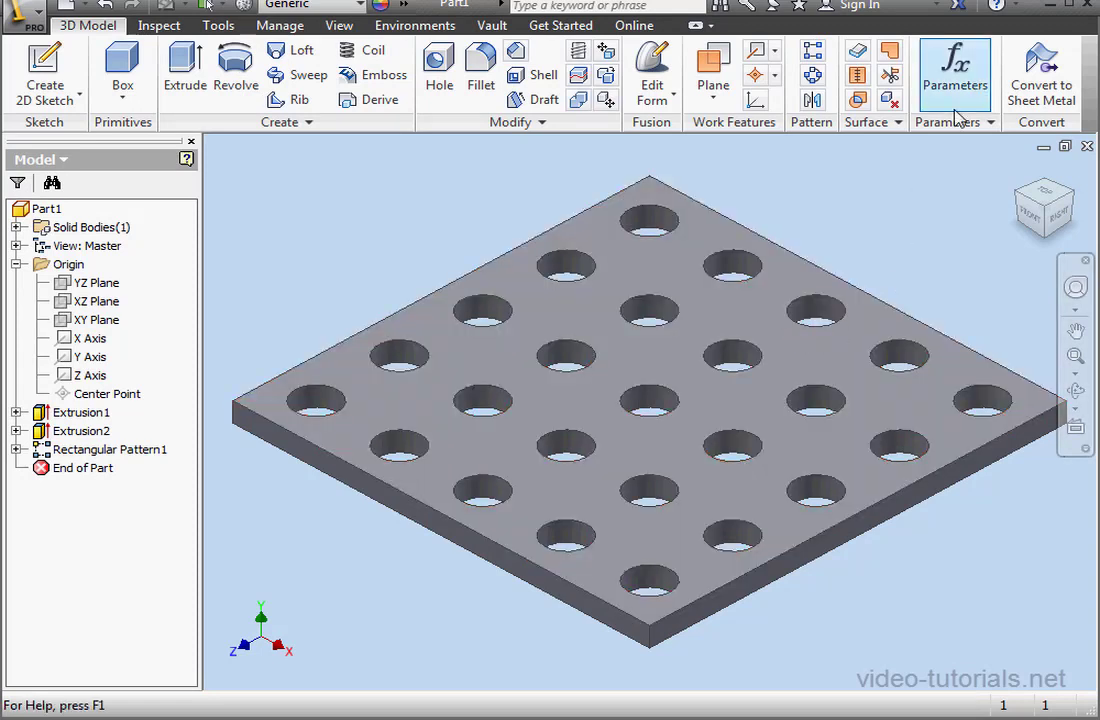
Step: Rename the plate size parameters d0 and d1 to Length1 and Length2
left_click(956, 62)
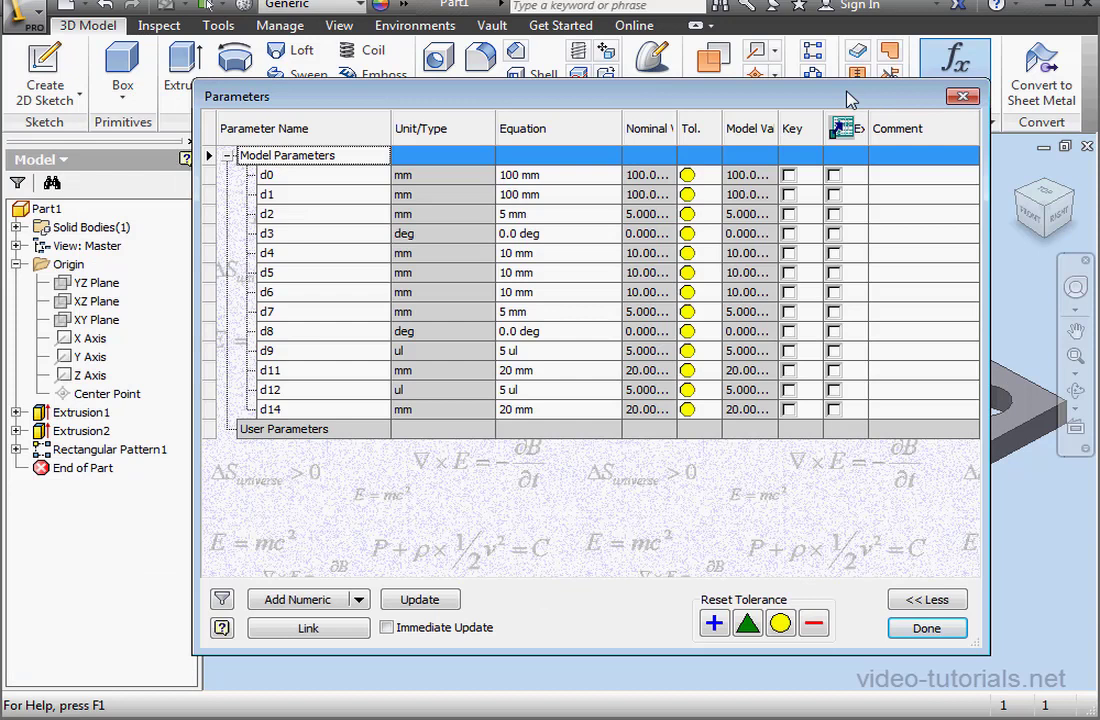
mouse_move(520, 108)
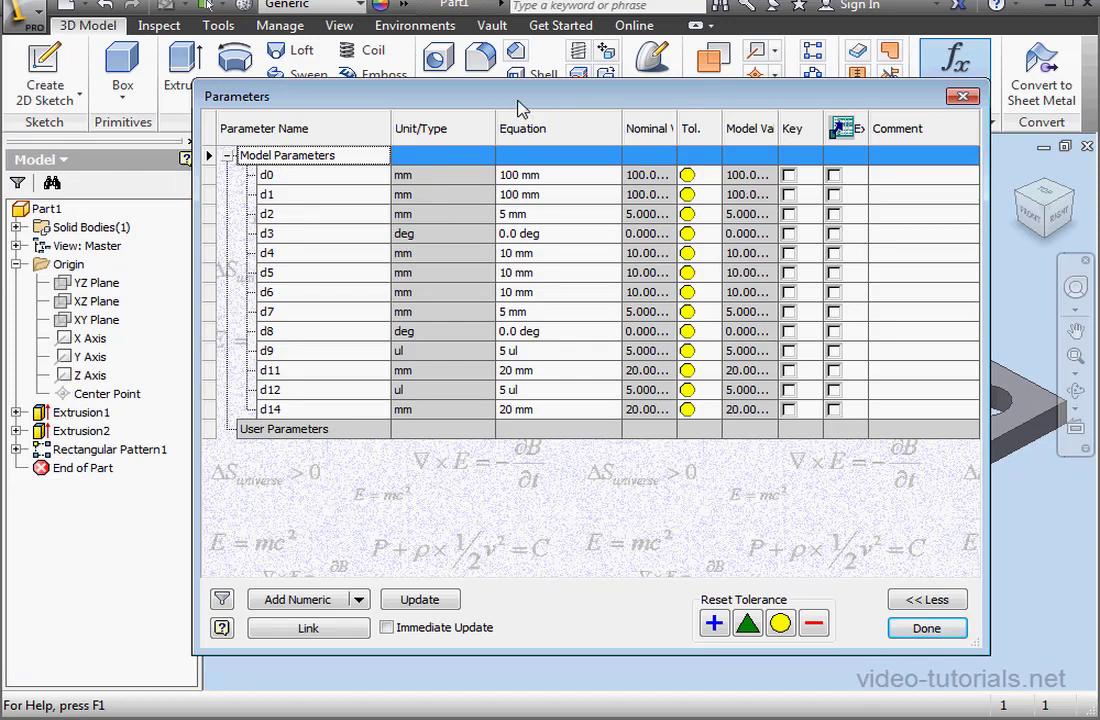
mouse_move(504, 114)
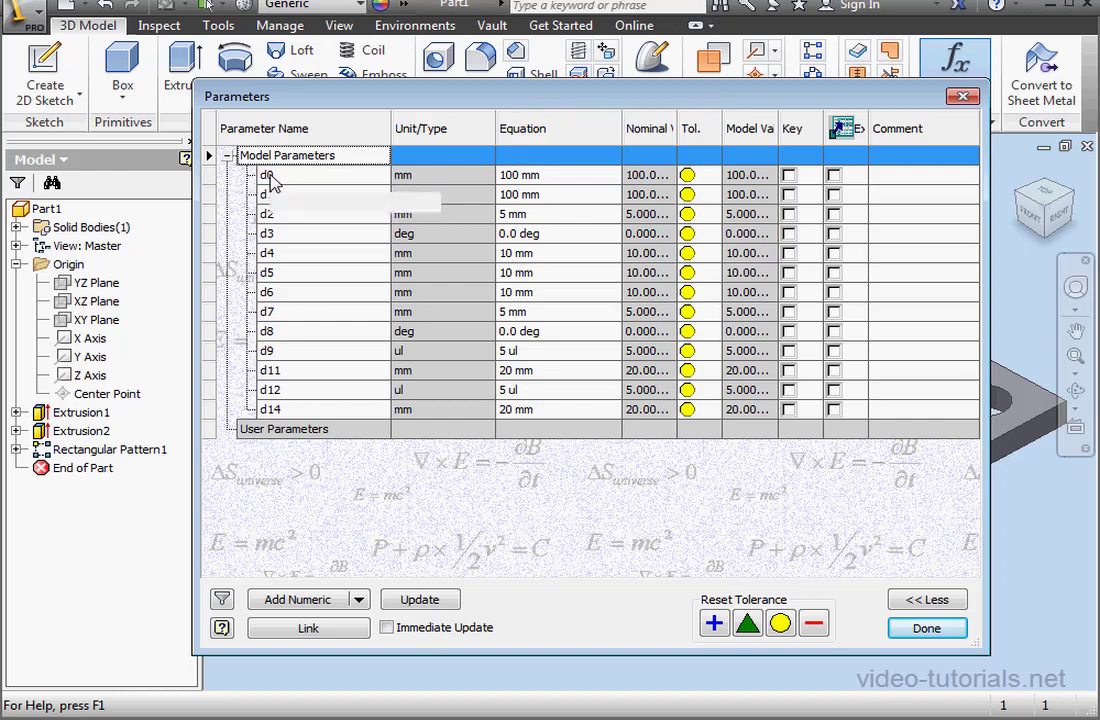
mouse_move(268, 176)
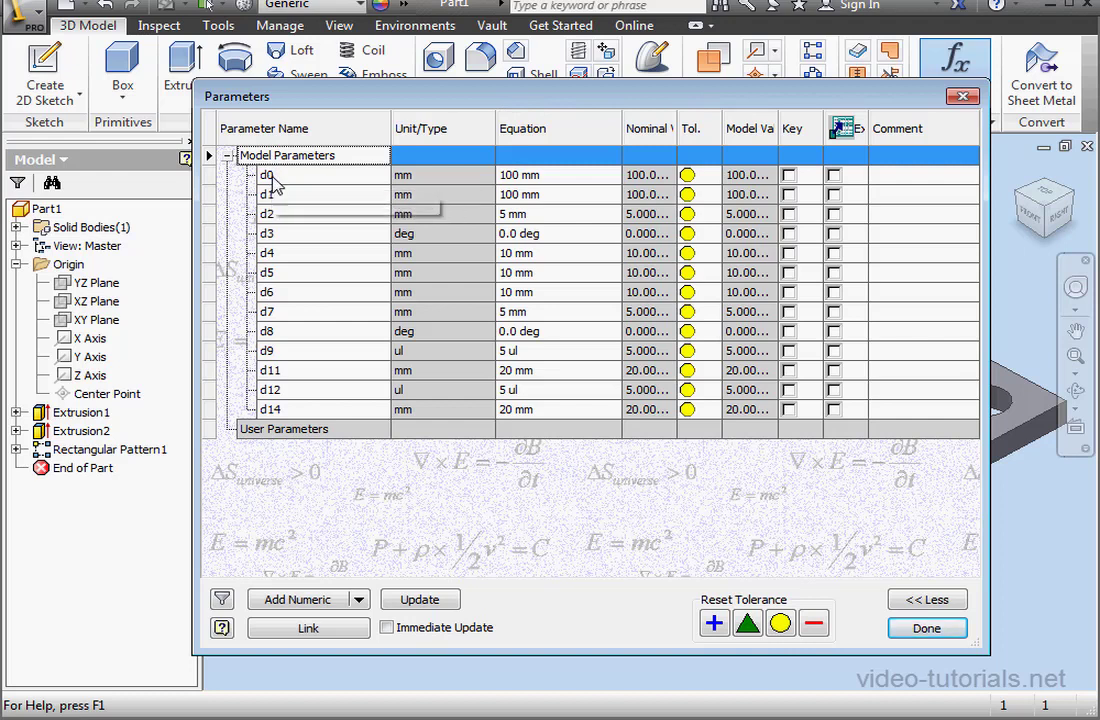
mouse_move(272, 180)
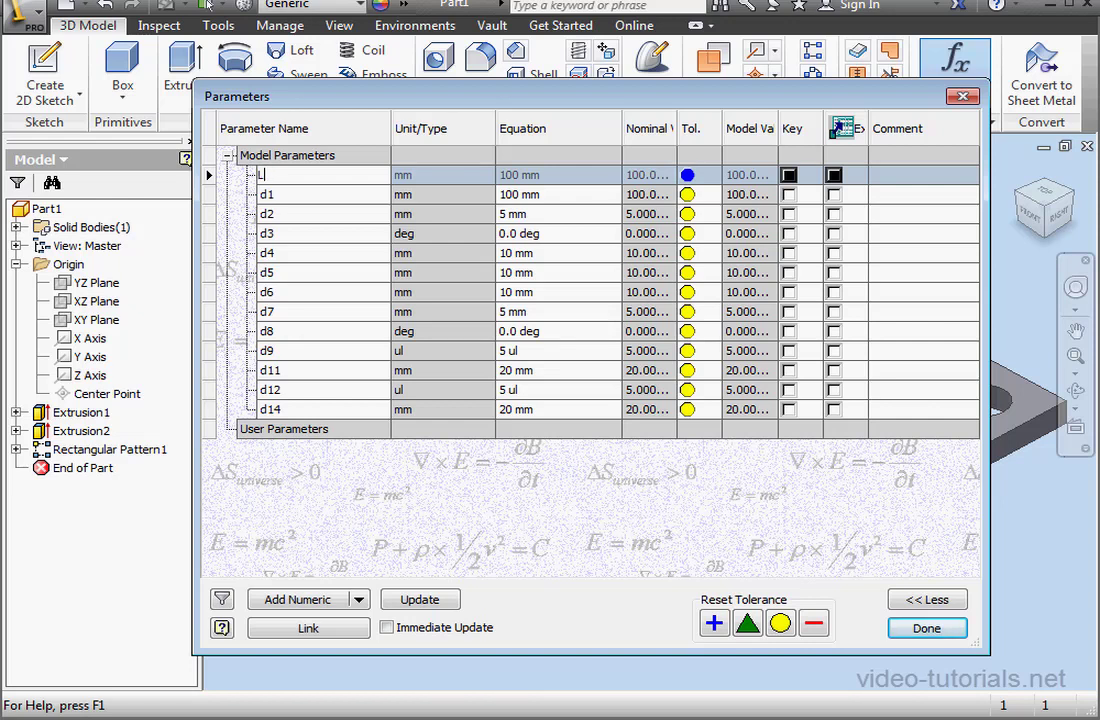
type("Length1")
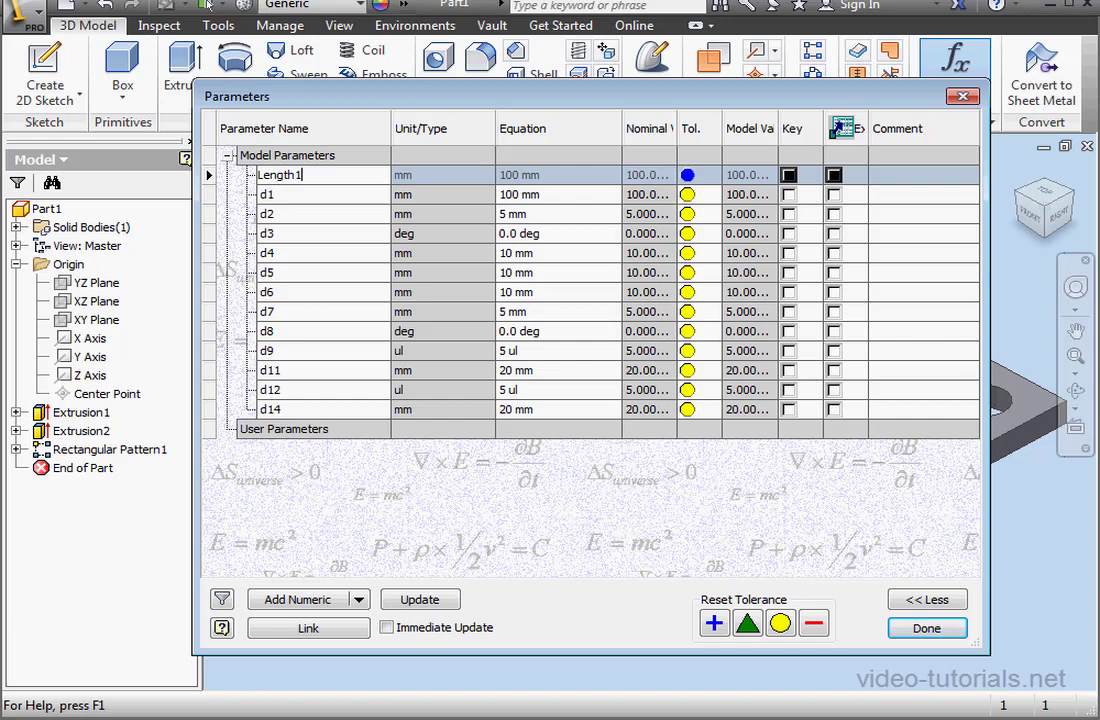
left_click(280, 194)
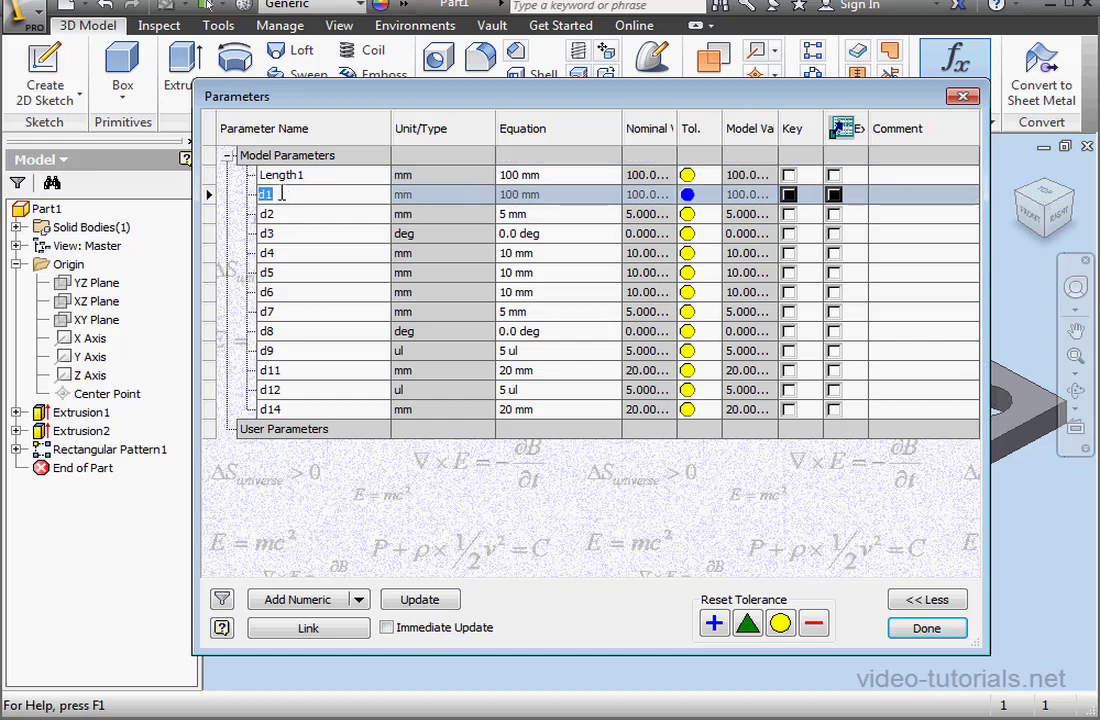
type("Length2")
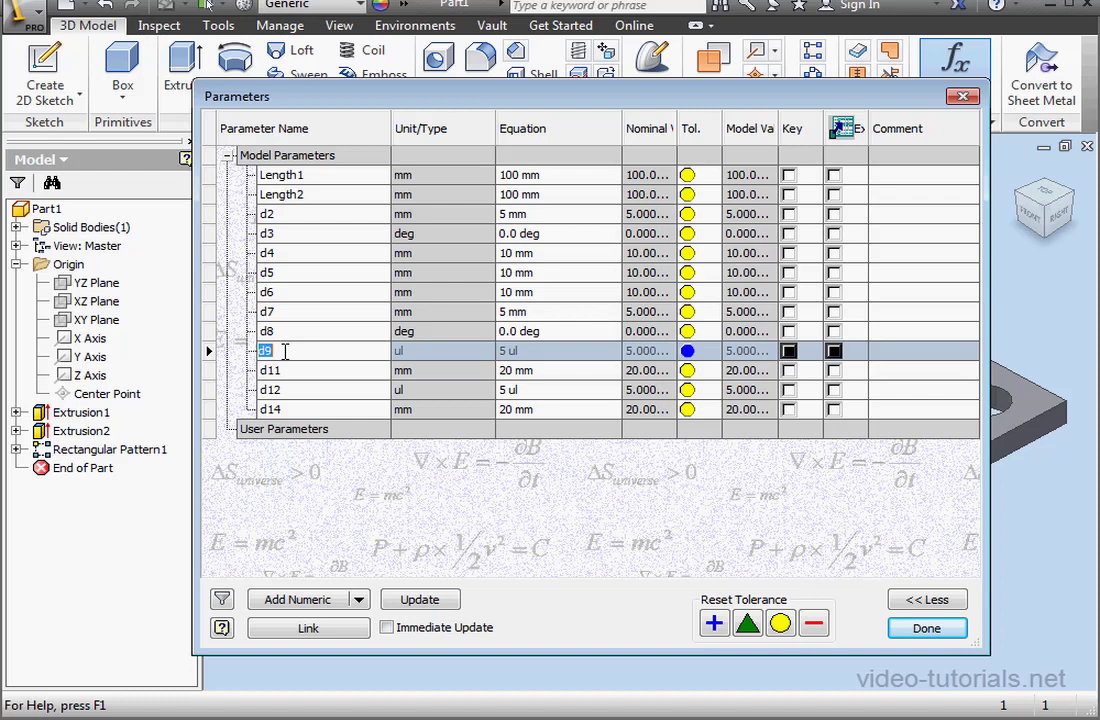
Step: Rename the pattern parameters to Dir1Num, Dir1Dist, Dir2Num and Dir2Dist
type("Dir1Num")
left_click(322, 370)
type("Dir2Dist")
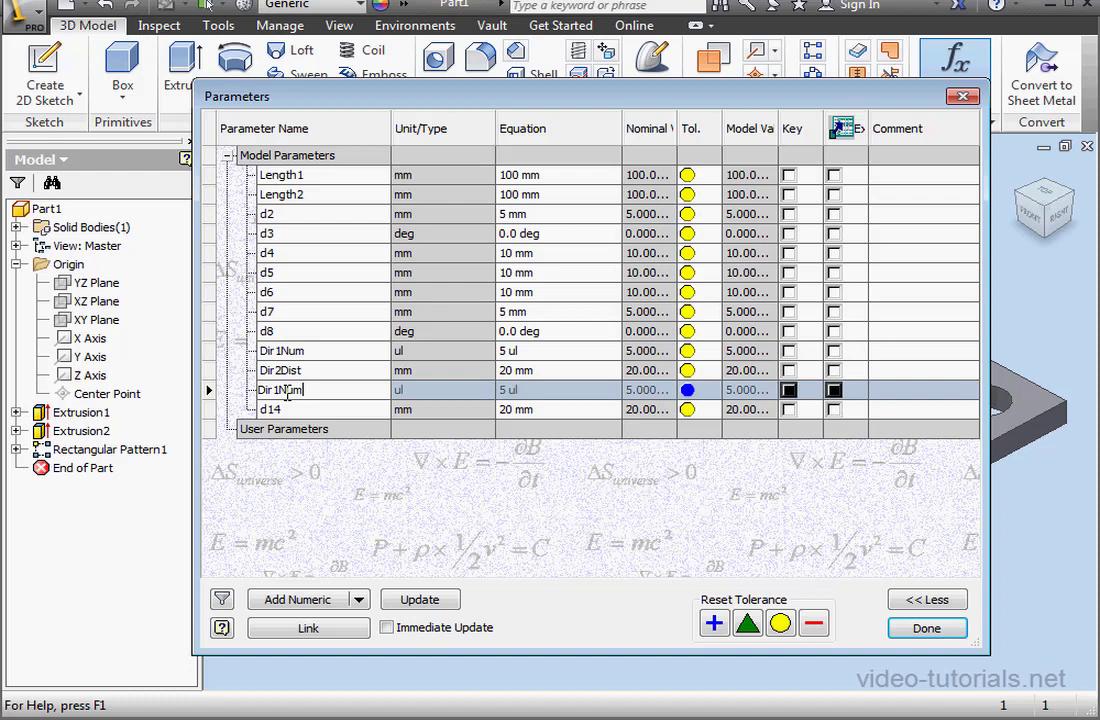
mouse_move(304, 410)
type("2")
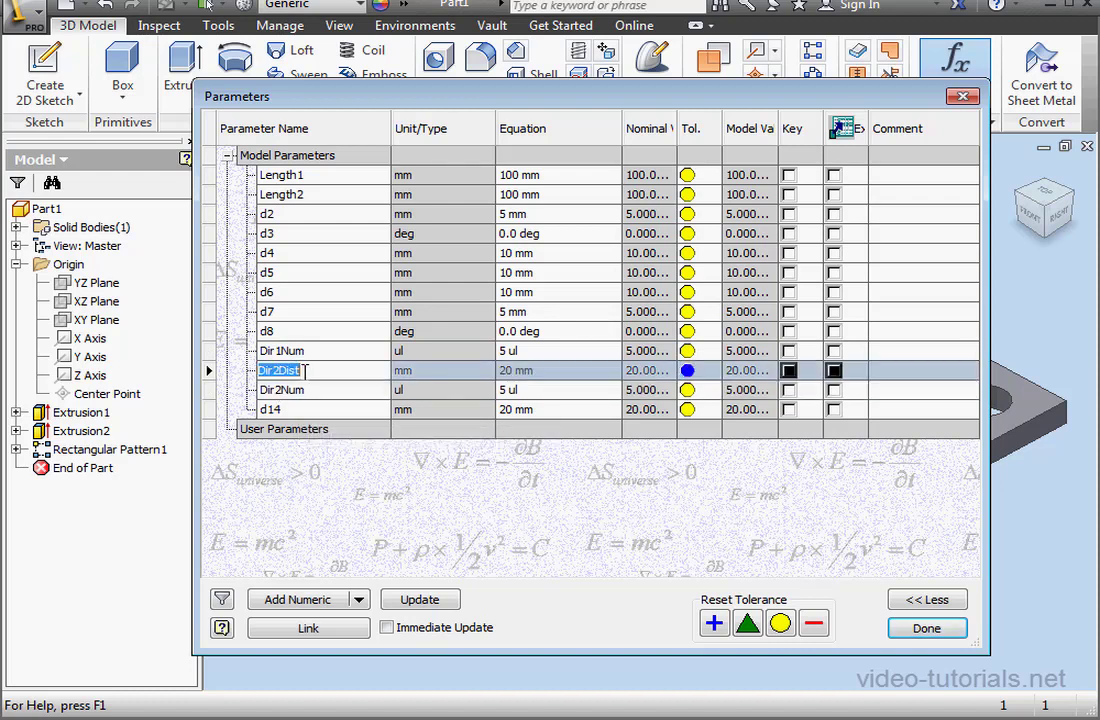
left_click(270, 408)
type("DirDist")
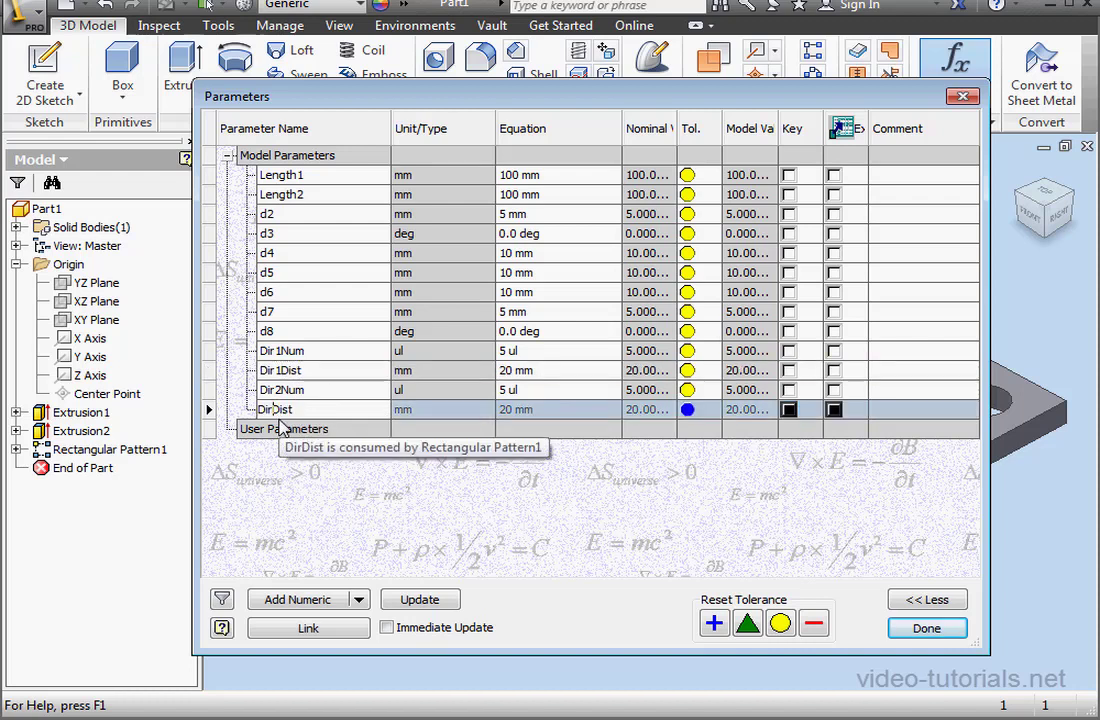
mouse_move(660, 600)
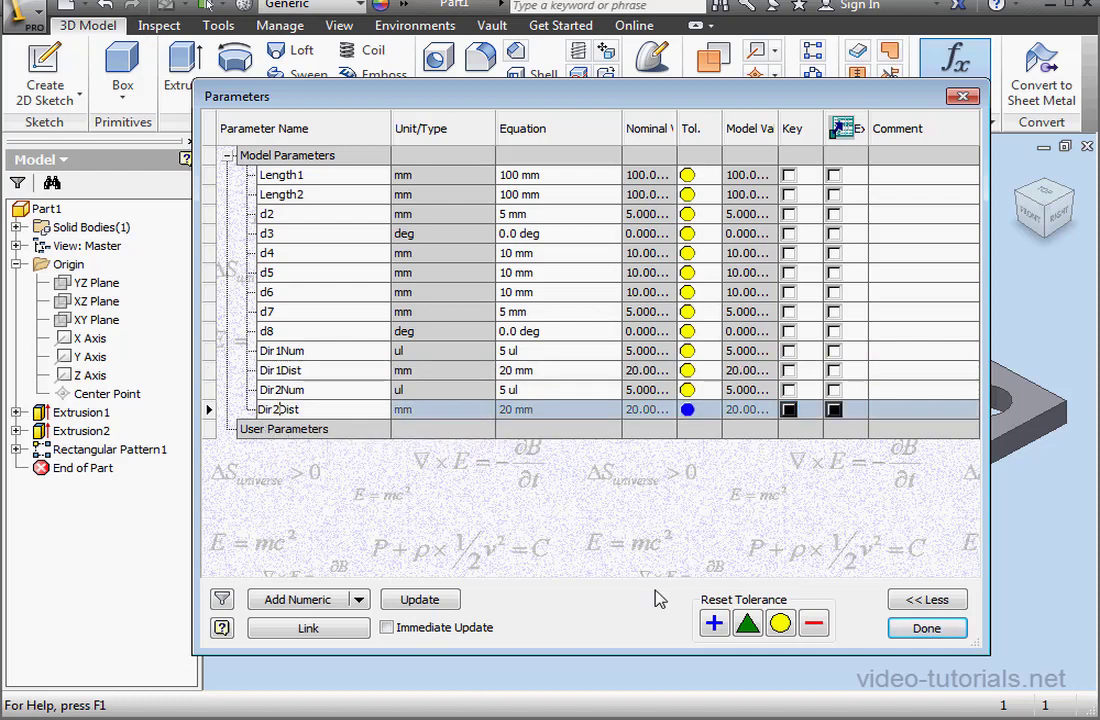
Step: Close the parameters and add a new iLogic rule named R_Pattern in the iLogic Browser
left_click(928, 628)
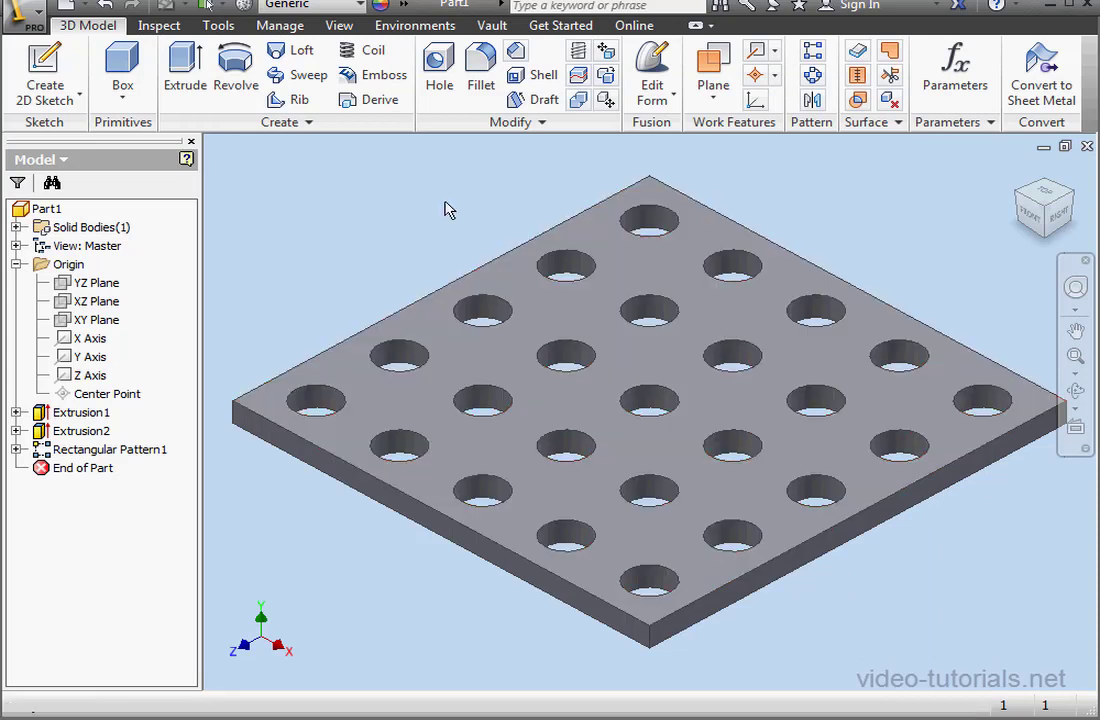
left_click(280, 24)
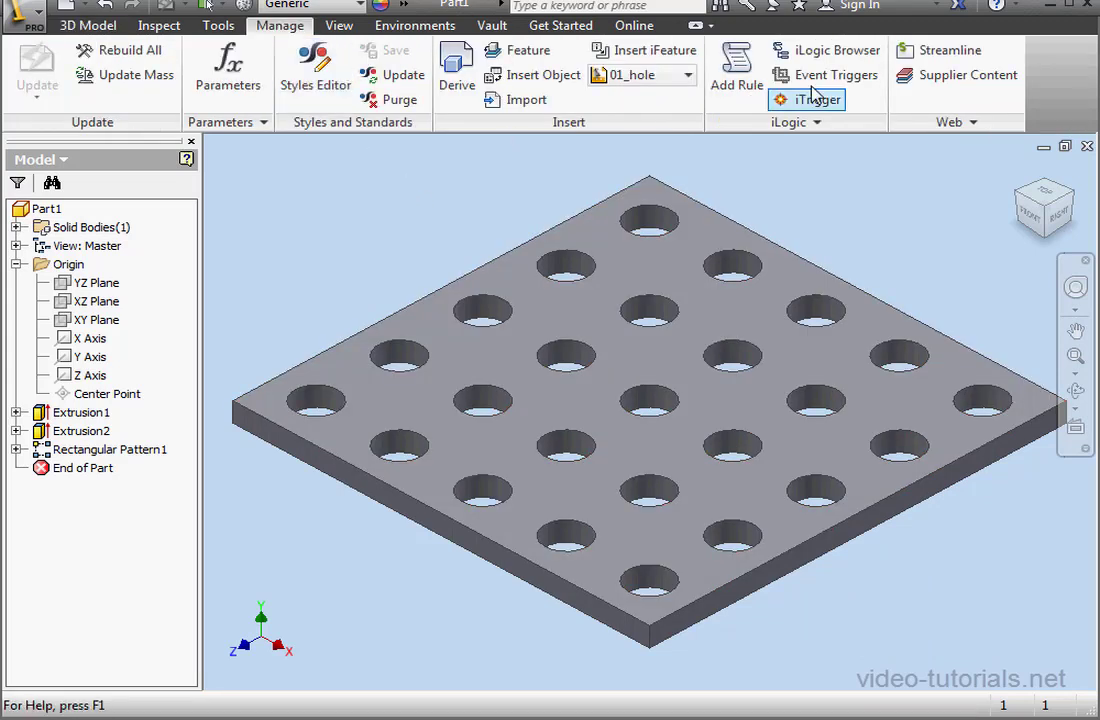
left_click(832, 50)
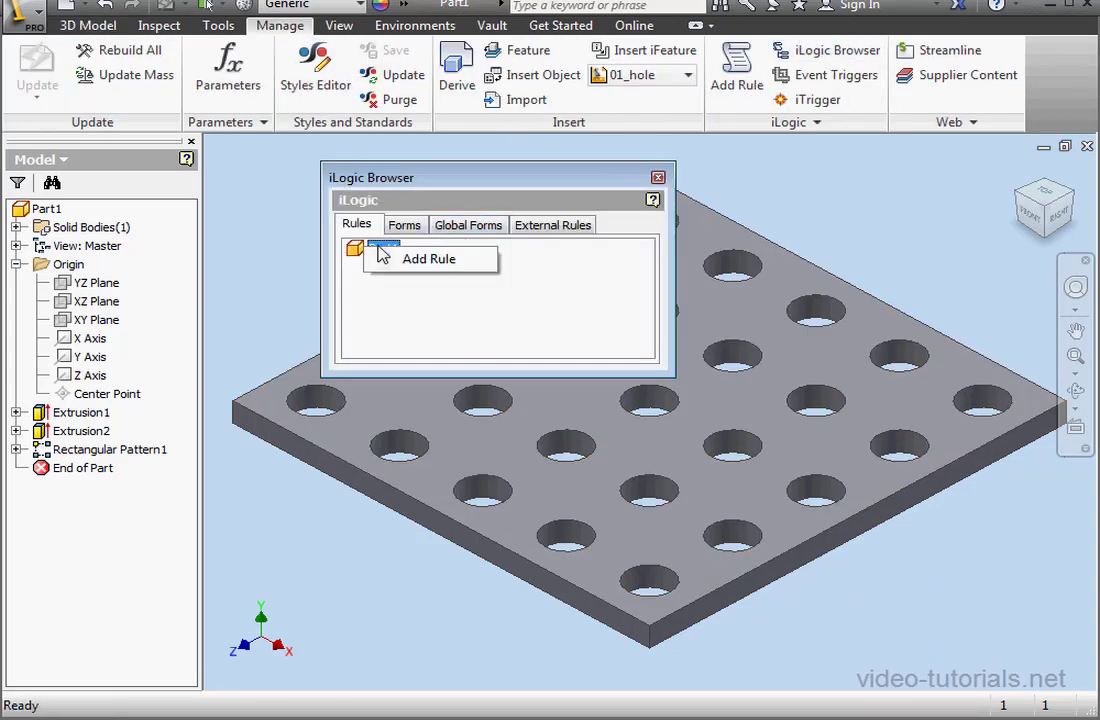
left_click(428, 258)
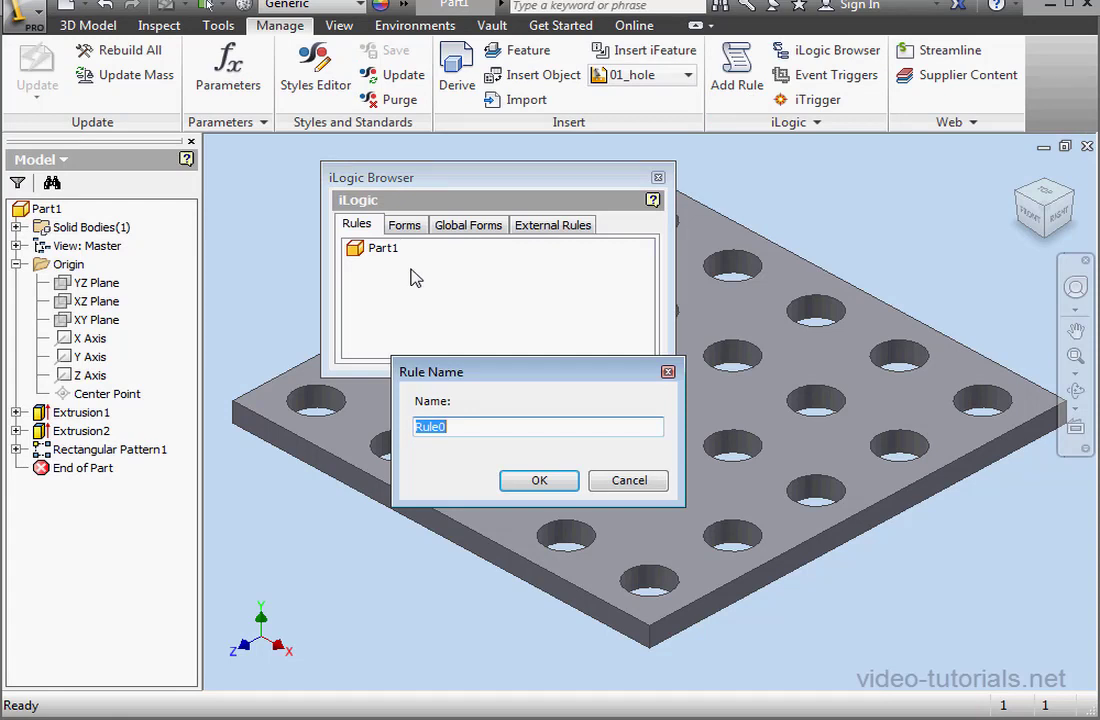
type("R_P")
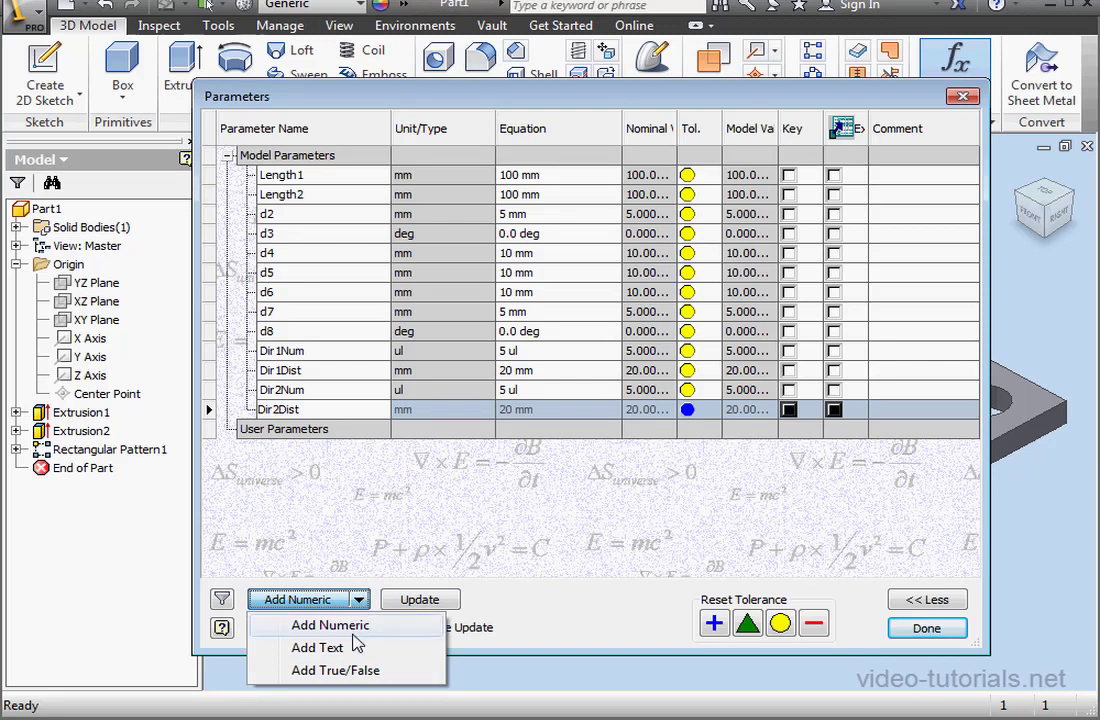
Step: Add a text user parameter Plate_Dim and make it multi-value
left_click(316, 648)
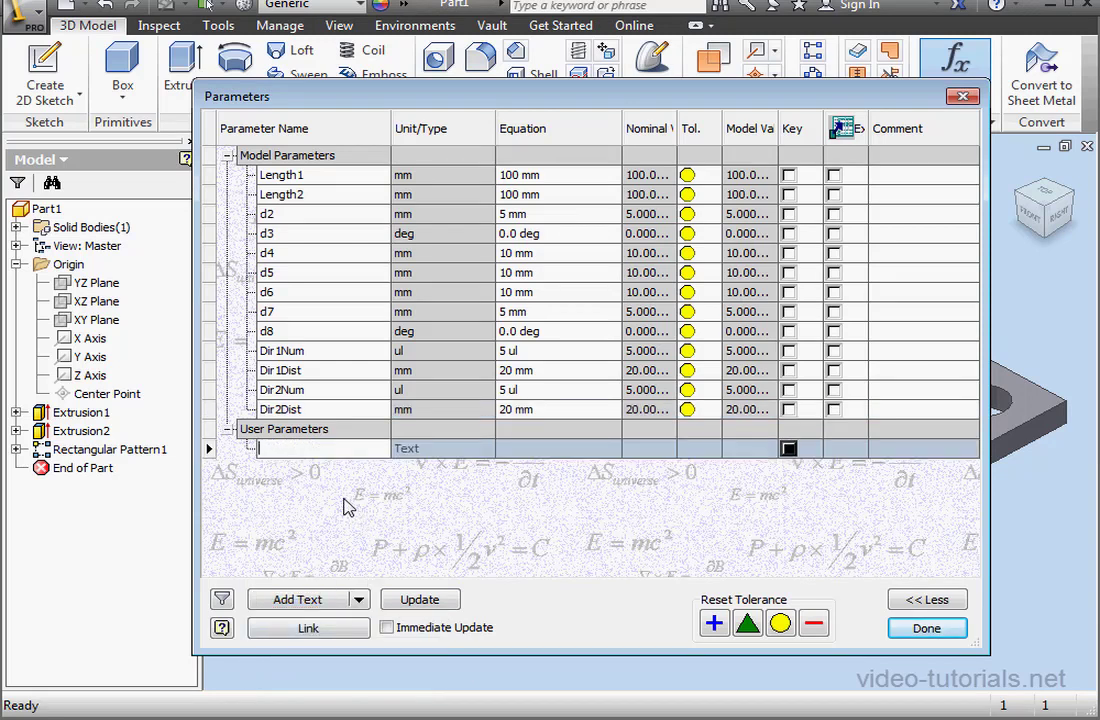
type("Plate")
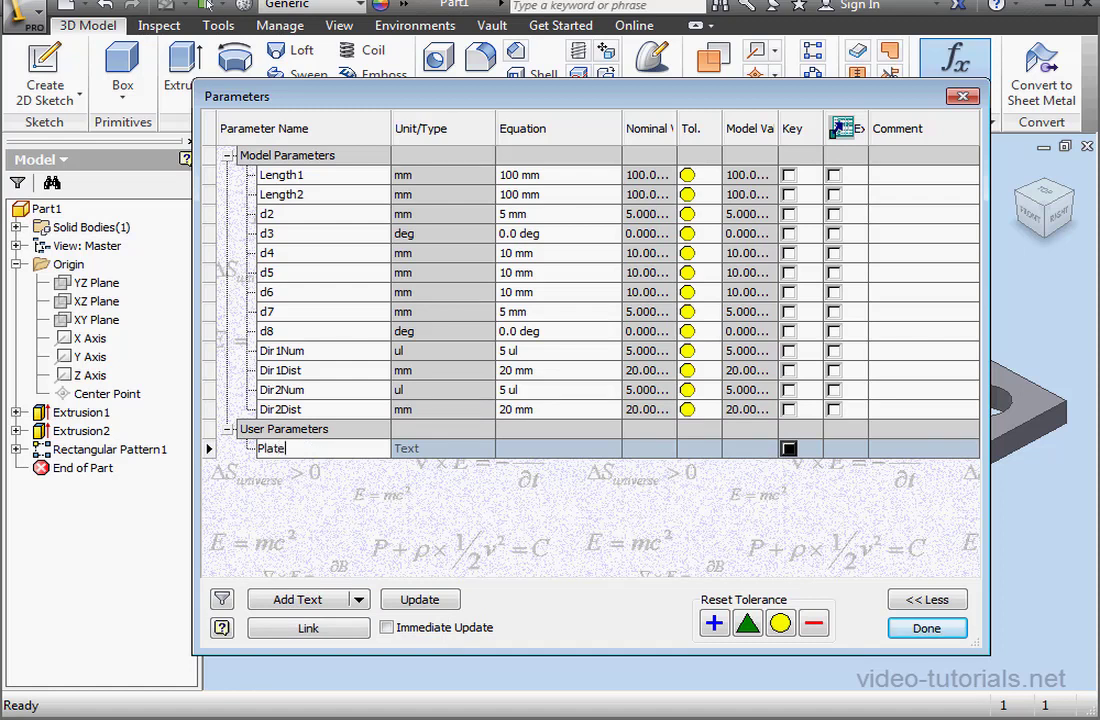
type("_Dim")
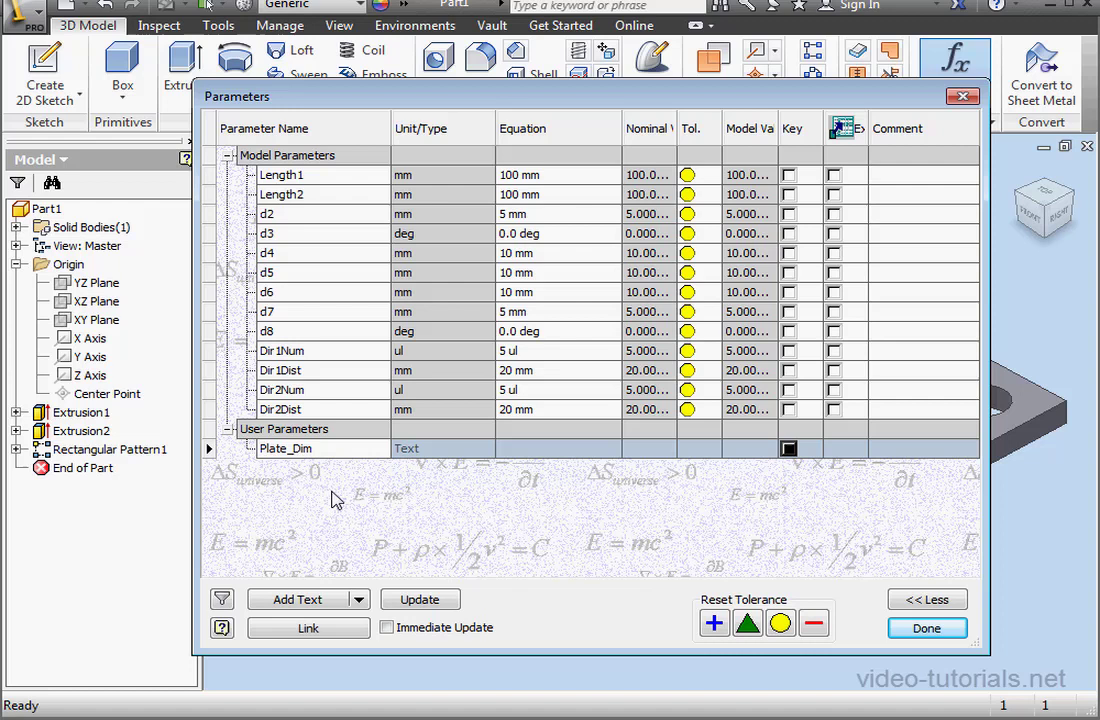
right_click(290, 448)
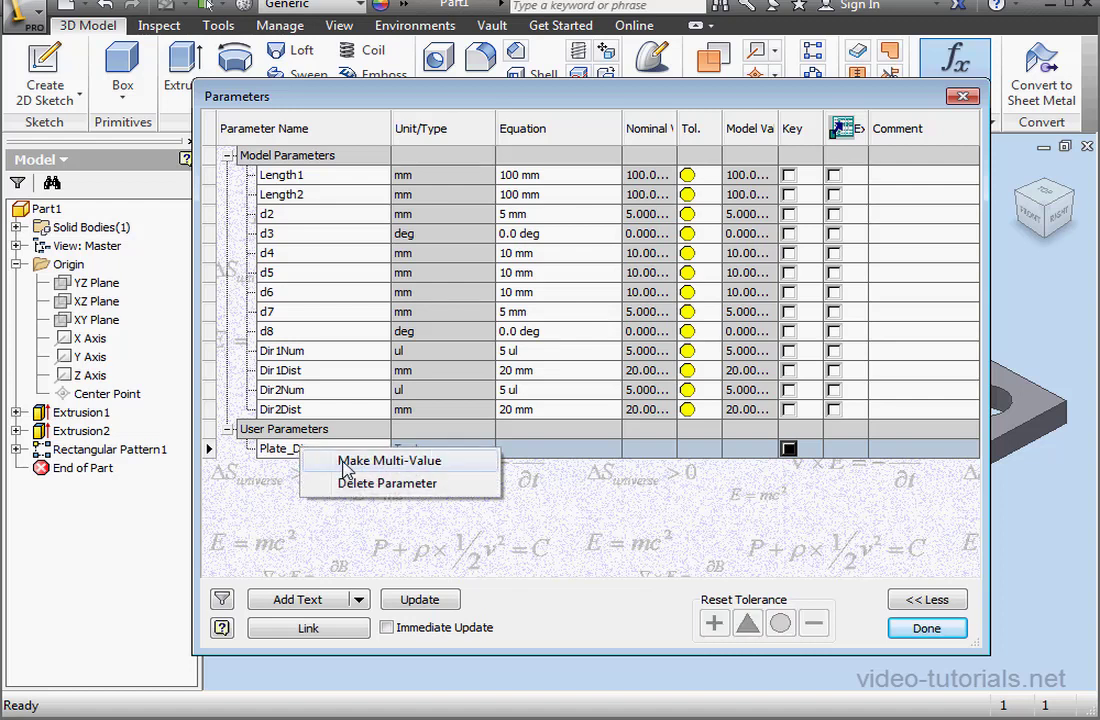
left_click(390, 460)
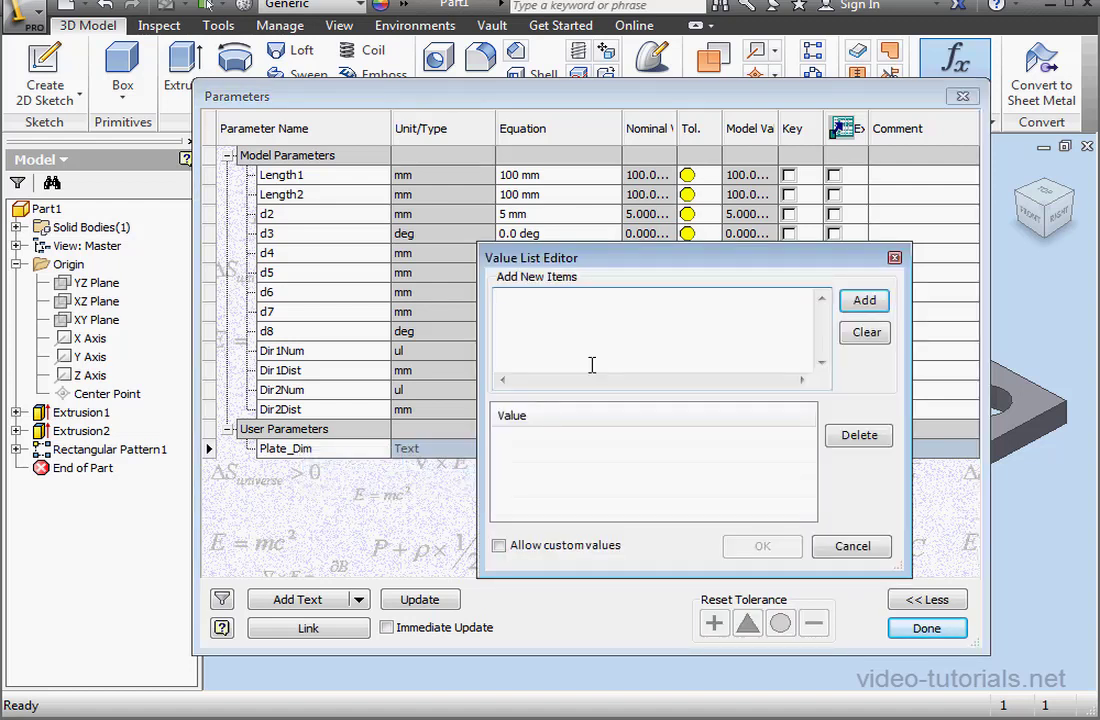
Step: Enter 80 x 80, 100 x 100 and 120 x 120 as Plate_Dim's value list and close the parameters
type("80")
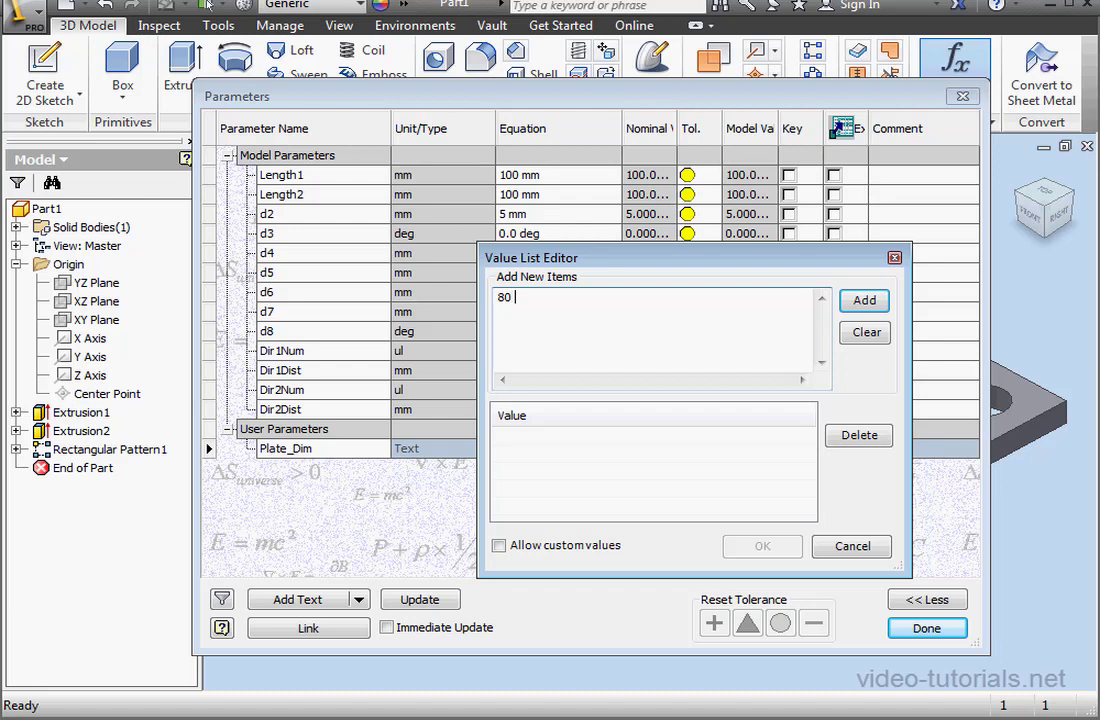
type("x 80")
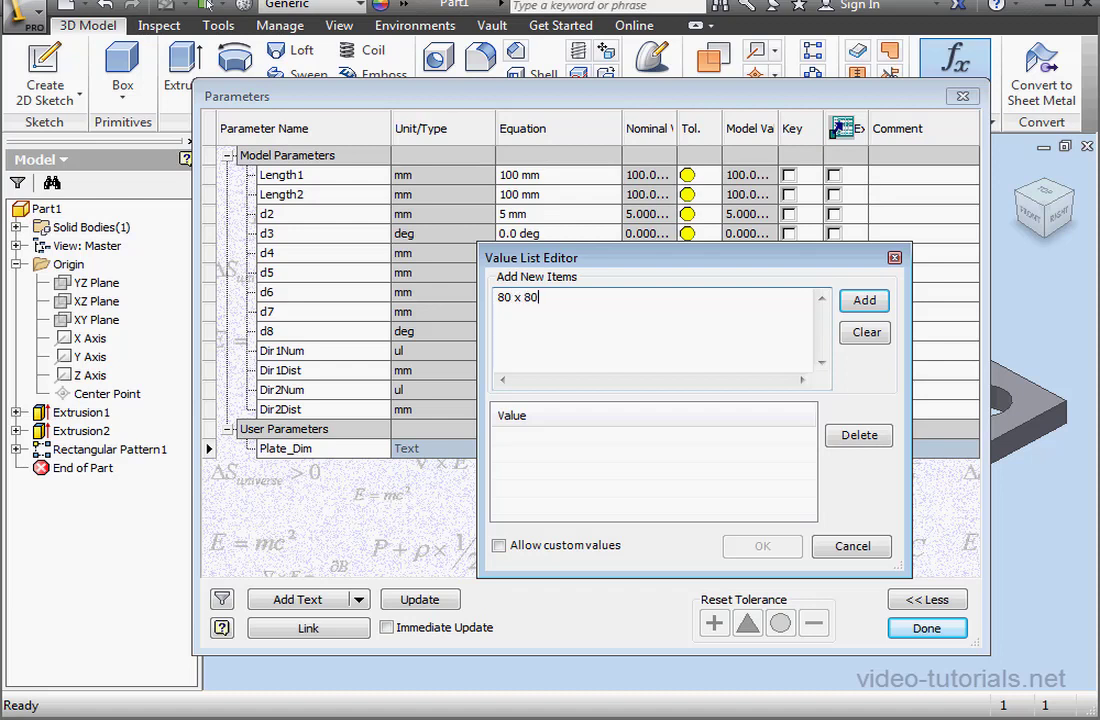
type("100 x")
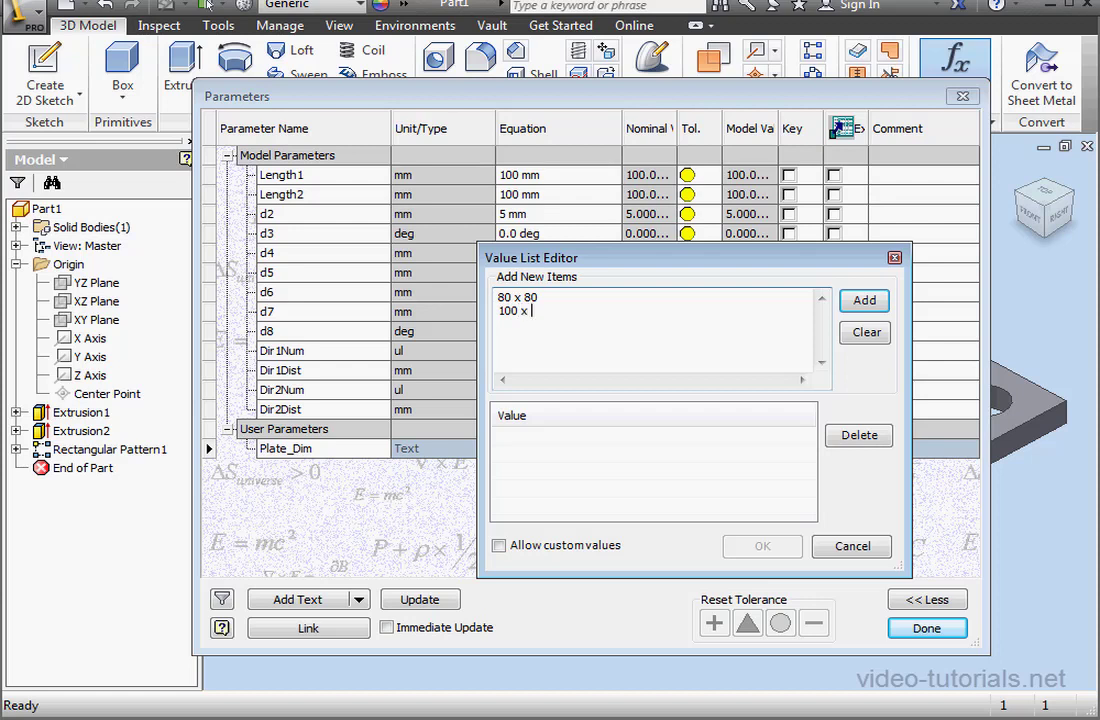
type("100")
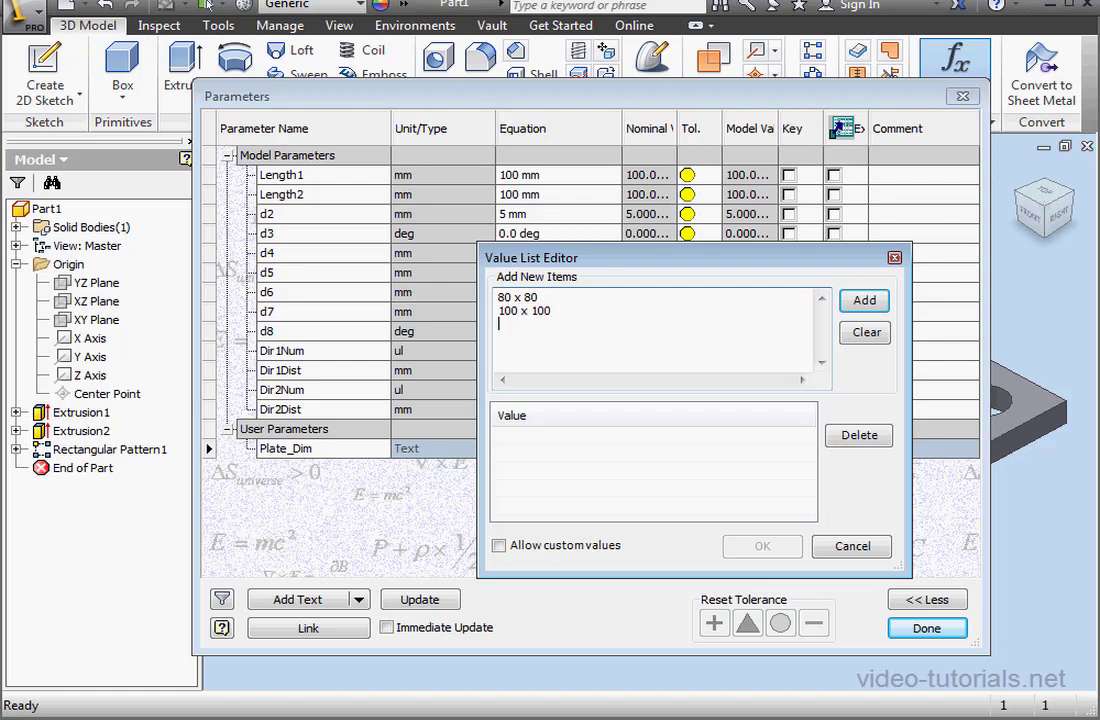
type("120")
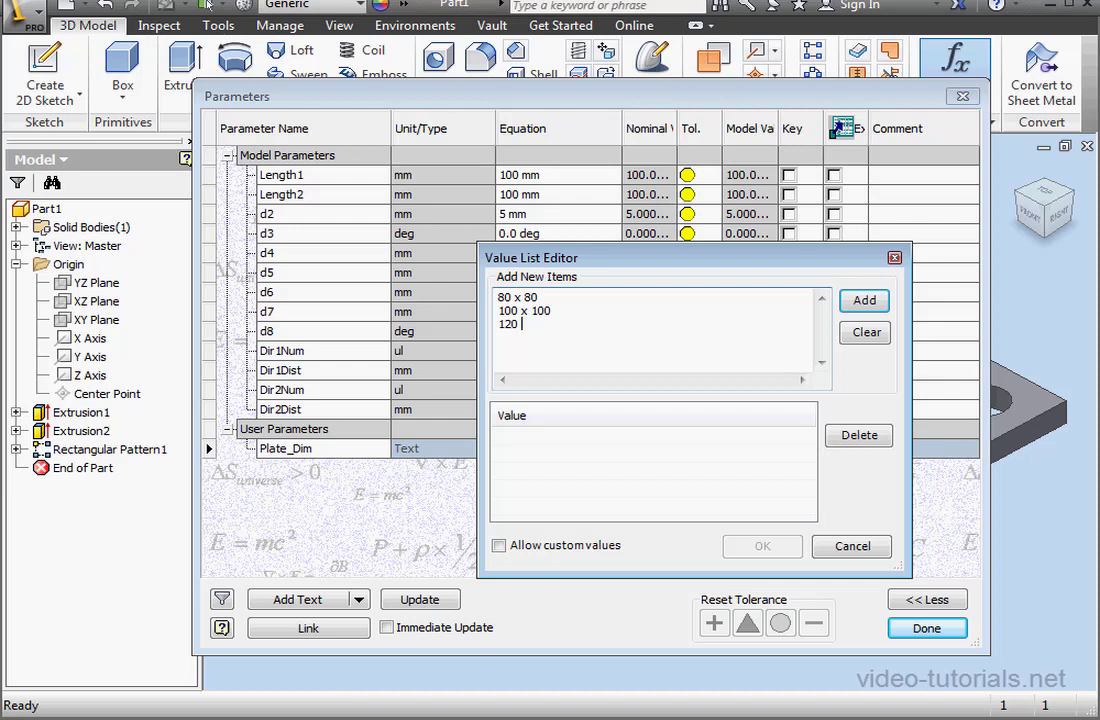
type("x 12")
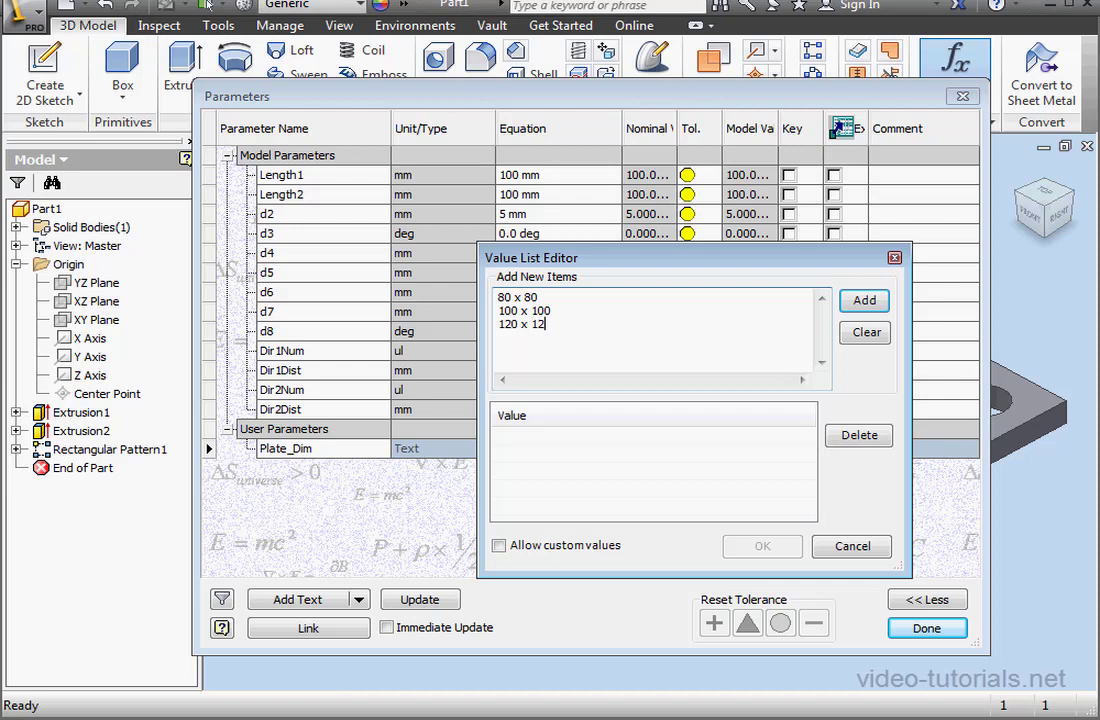
type("0")
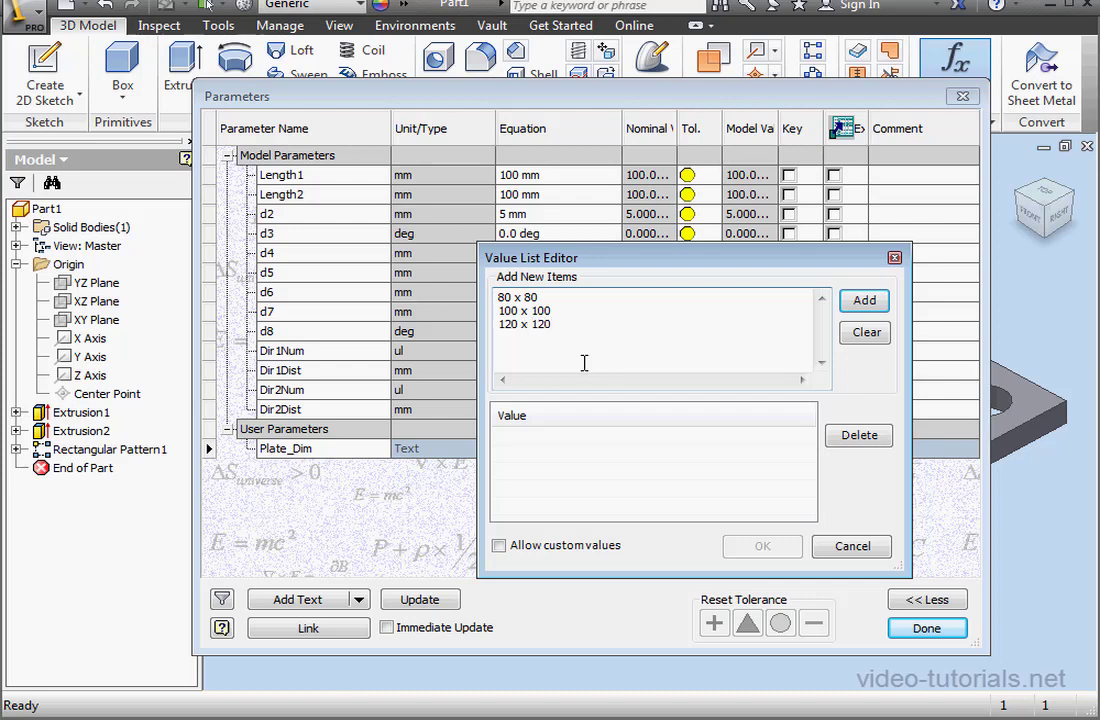
left_click(524, 296)
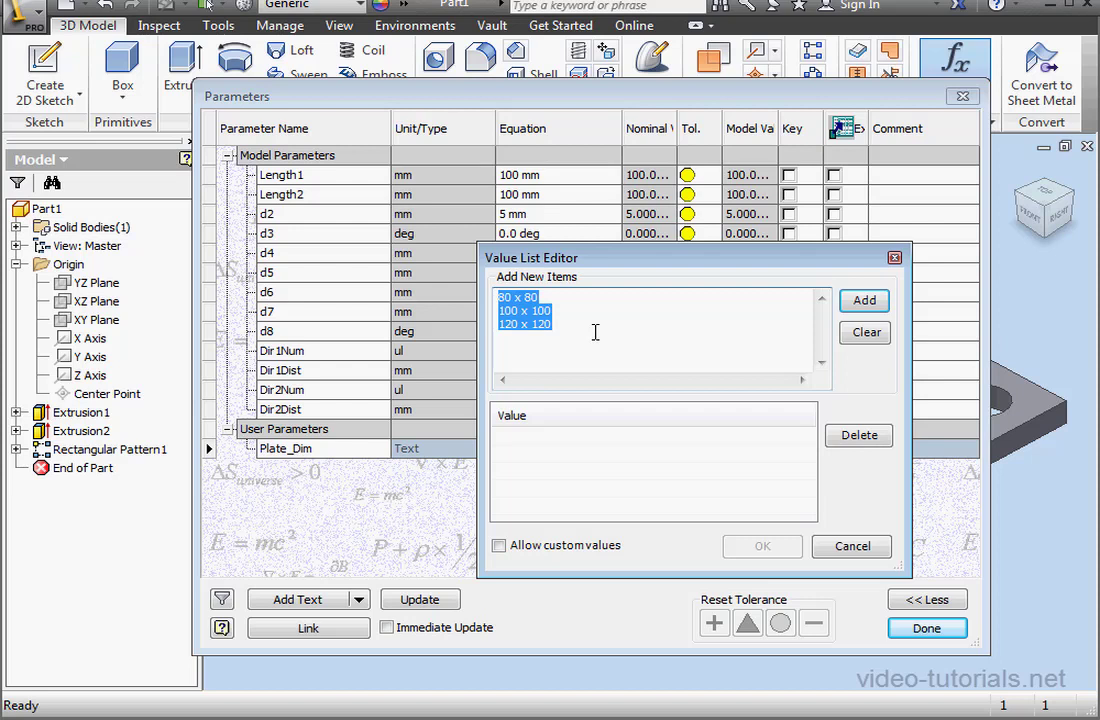
mouse_move(586, 328)
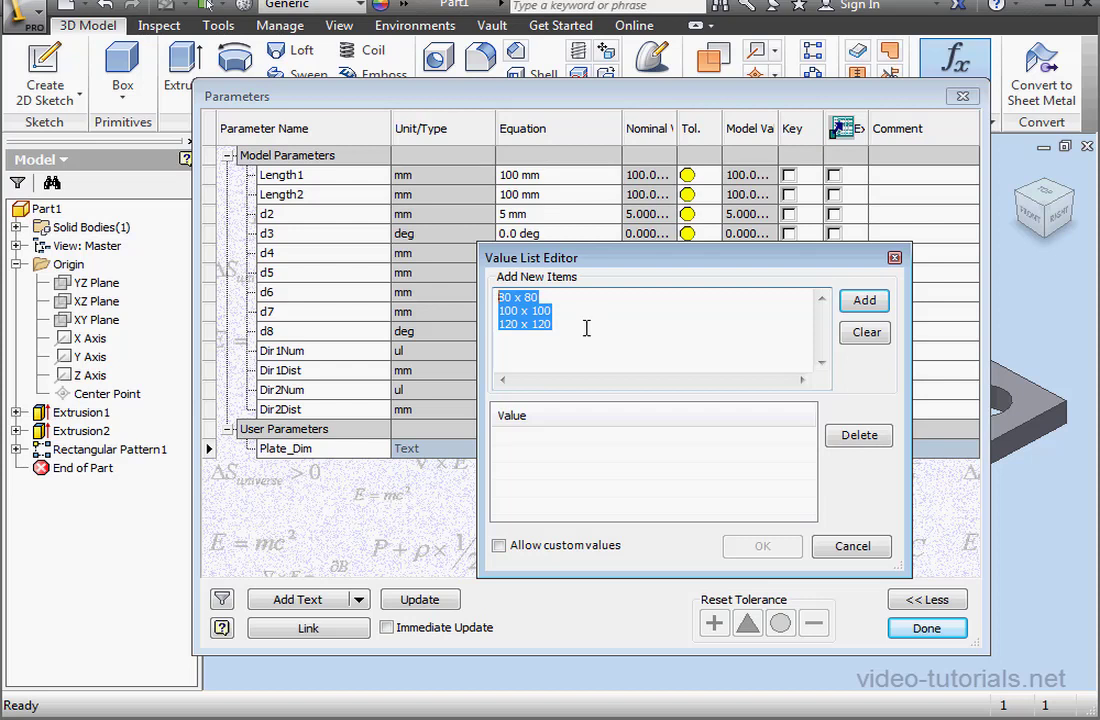
mouse_move(596, 344)
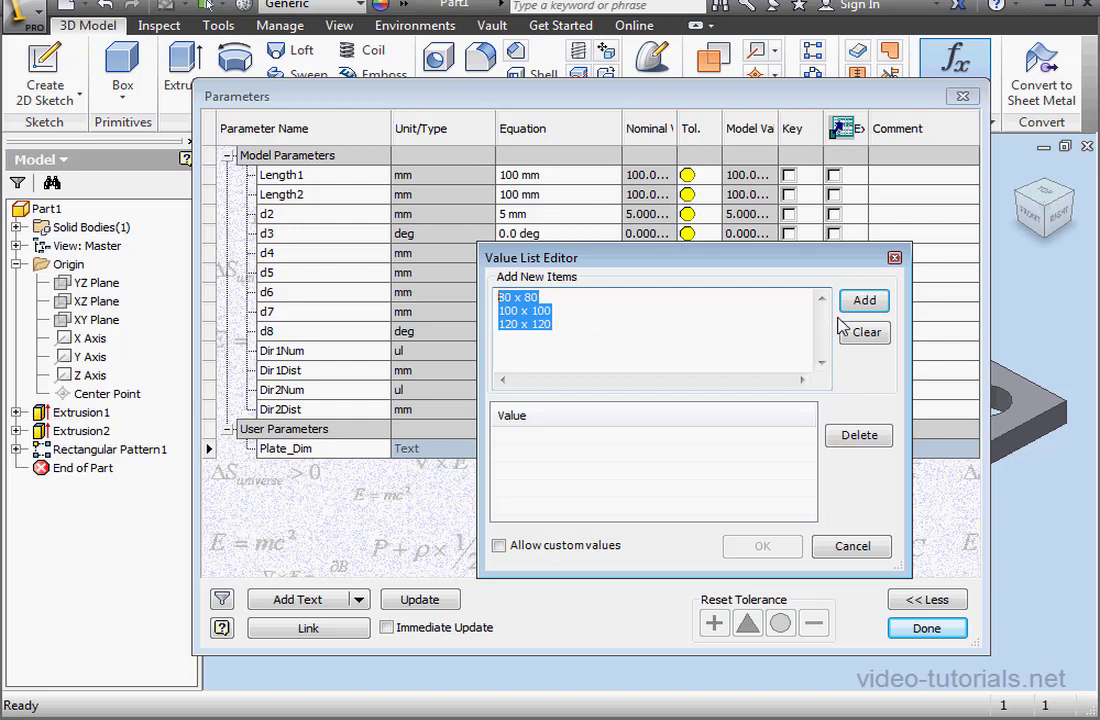
left_click(864, 300)
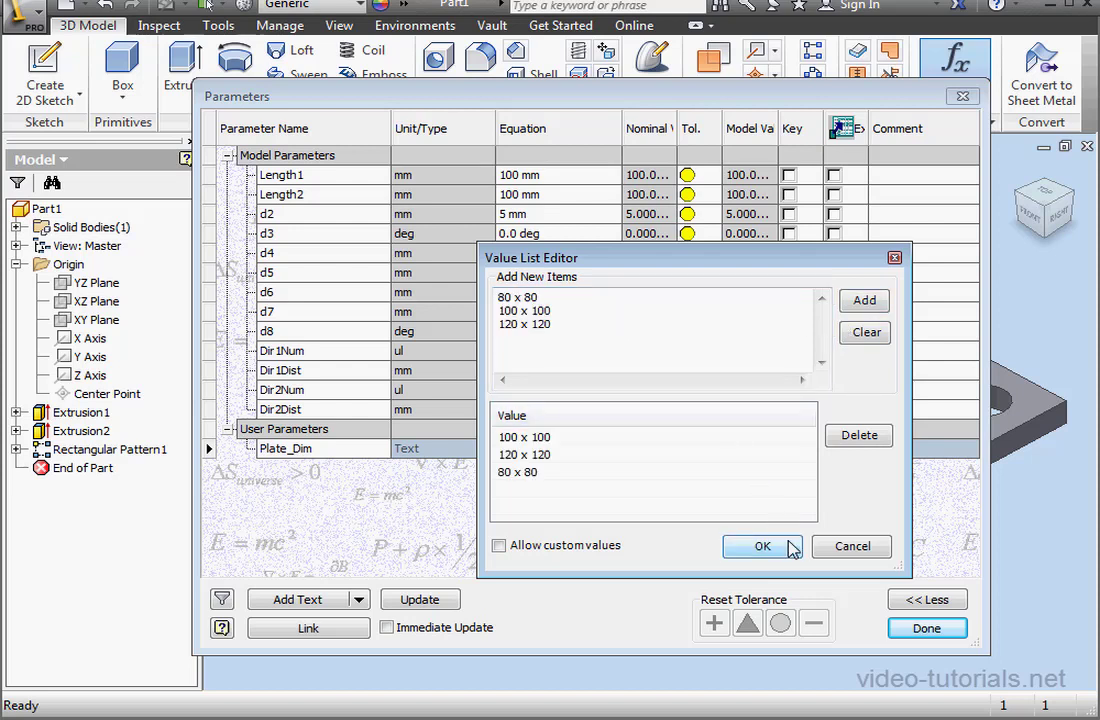
left_click(764, 546)
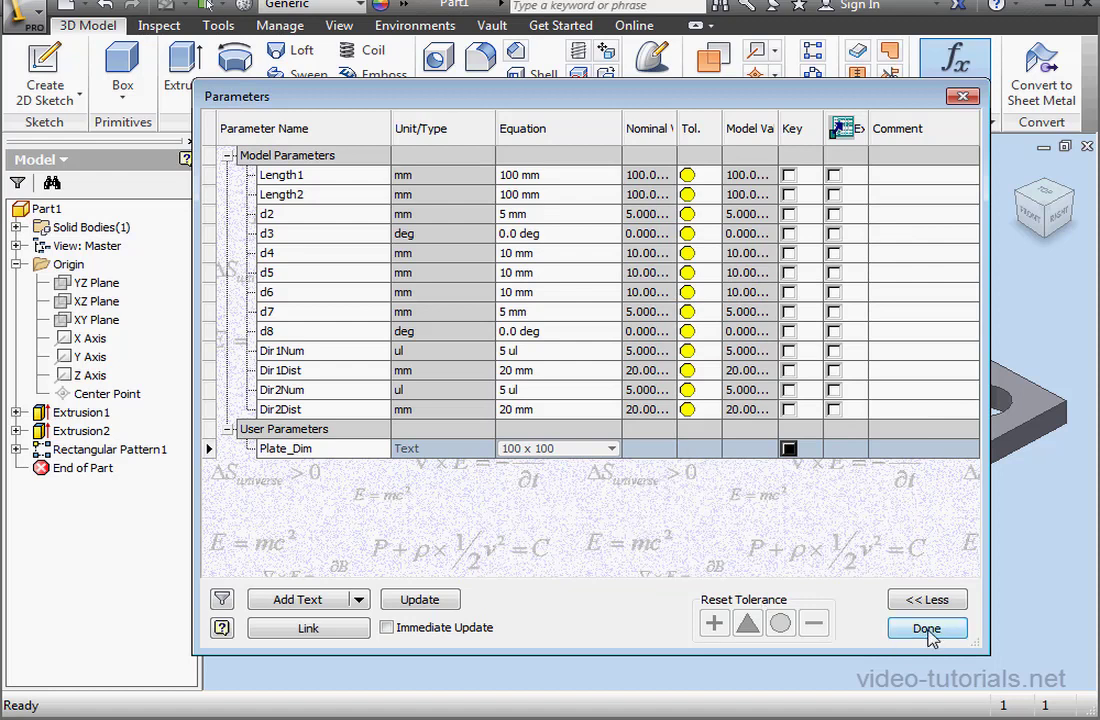
left_click(926, 628)
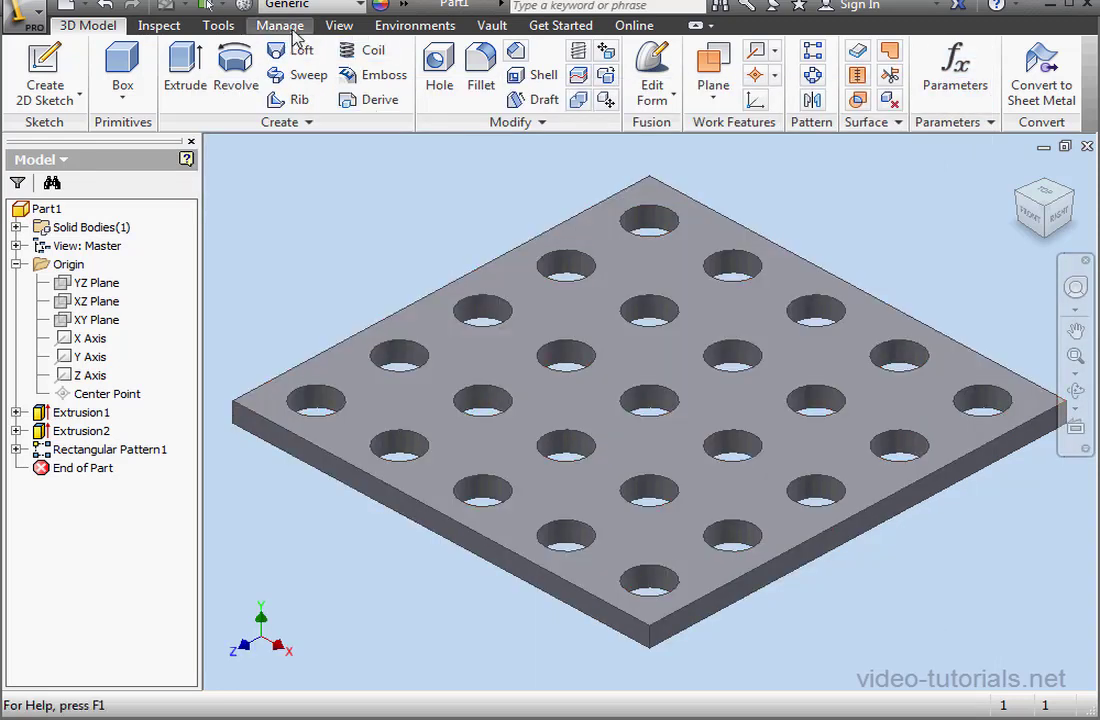
Step: Add a new rule named R_Pattern to Part1 from the iLogic Browser and confirm it
left_click(796, 50)
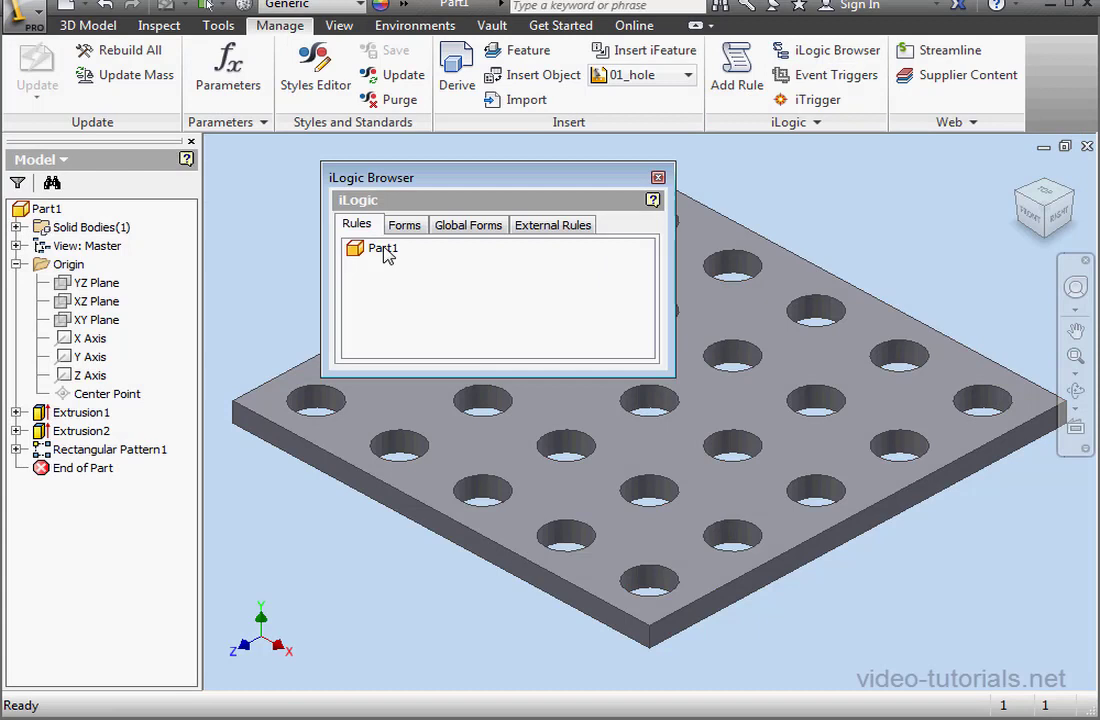
left_click(736, 64)
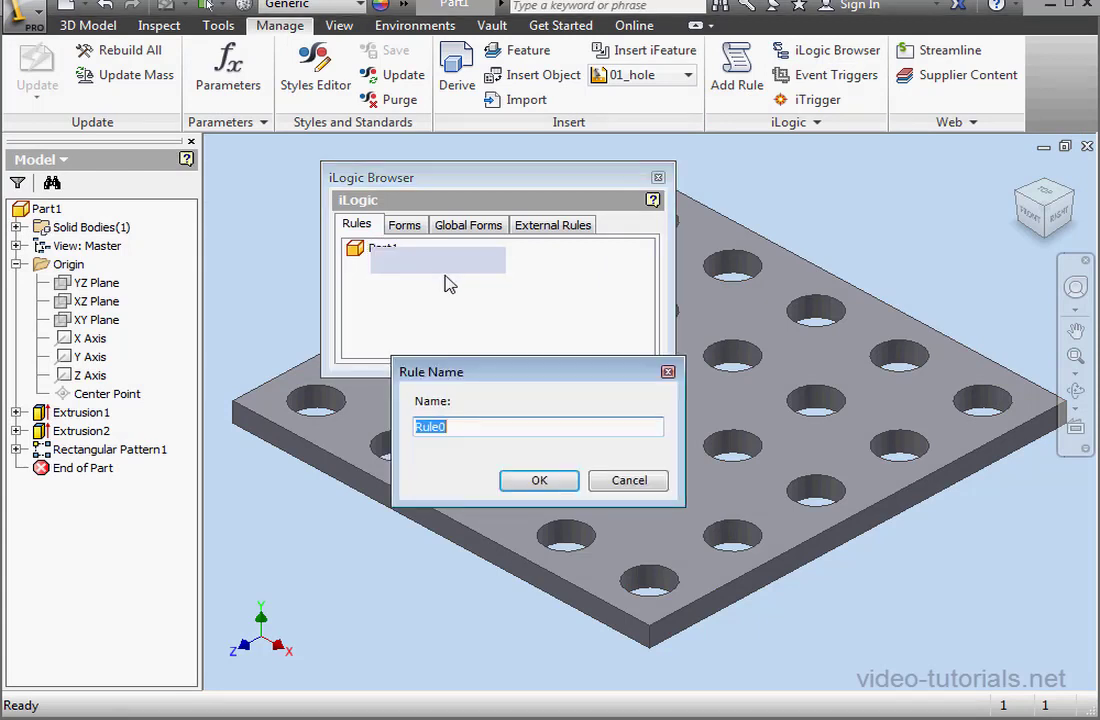
mouse_move(448, 358)
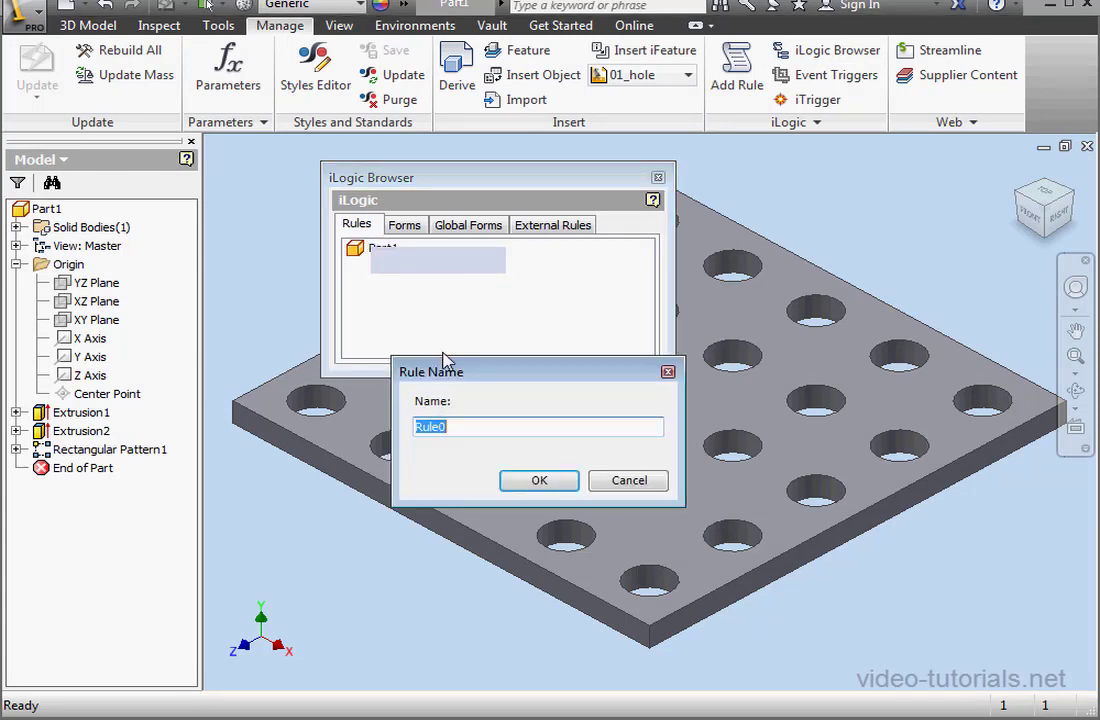
type("R_Pattern")
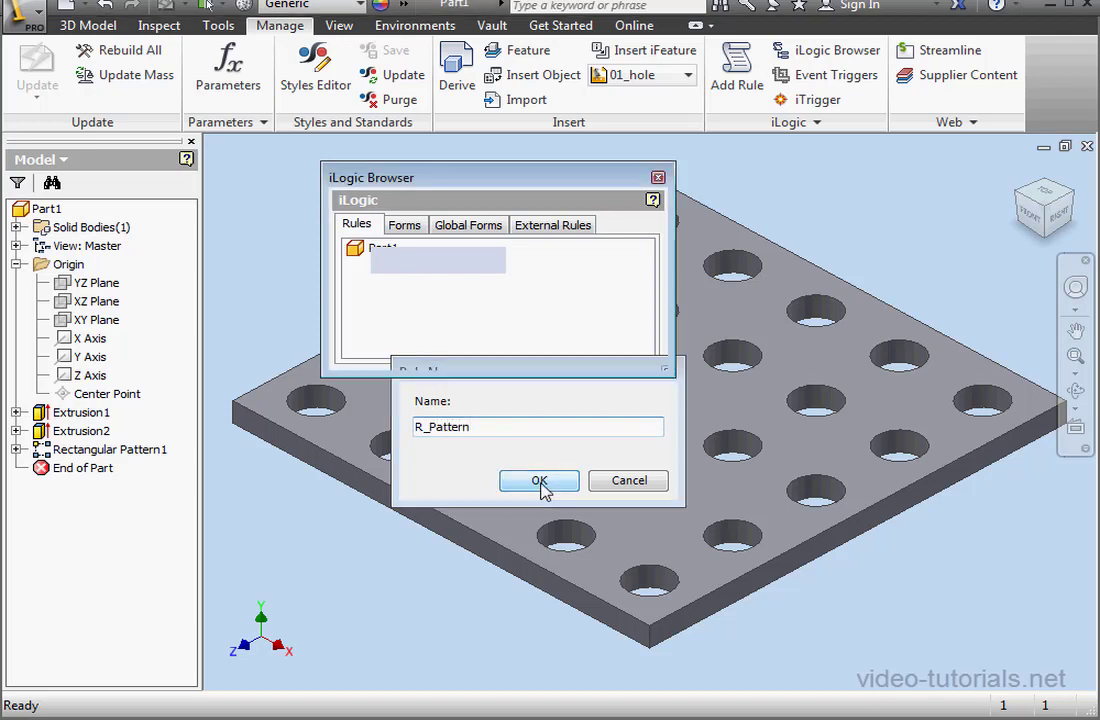
left_click(540, 480)
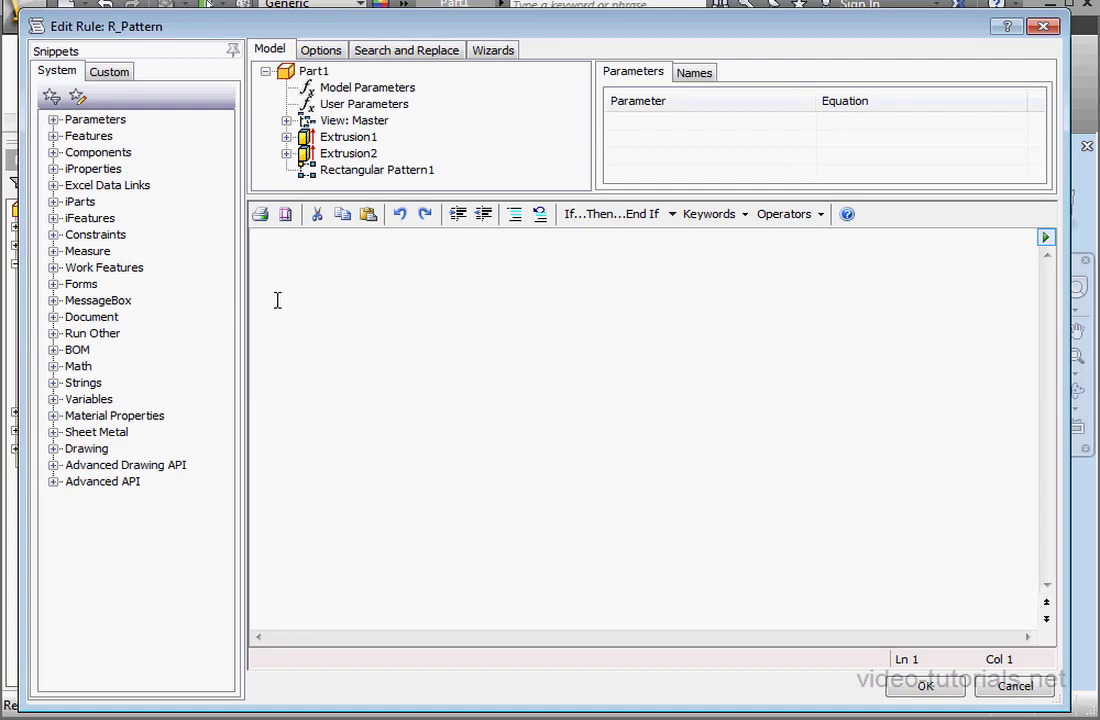
Step: Insert the InputListBox snippet and point it at Plate_Dim and its value list
left_click(56, 300)
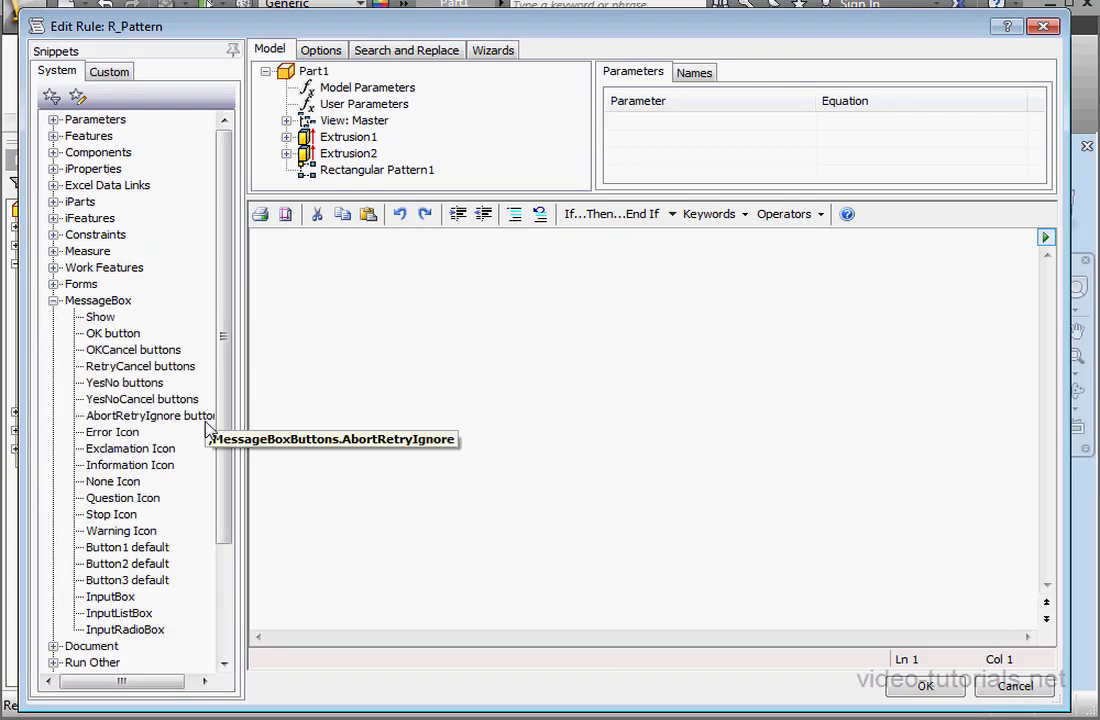
double_click(114, 612)
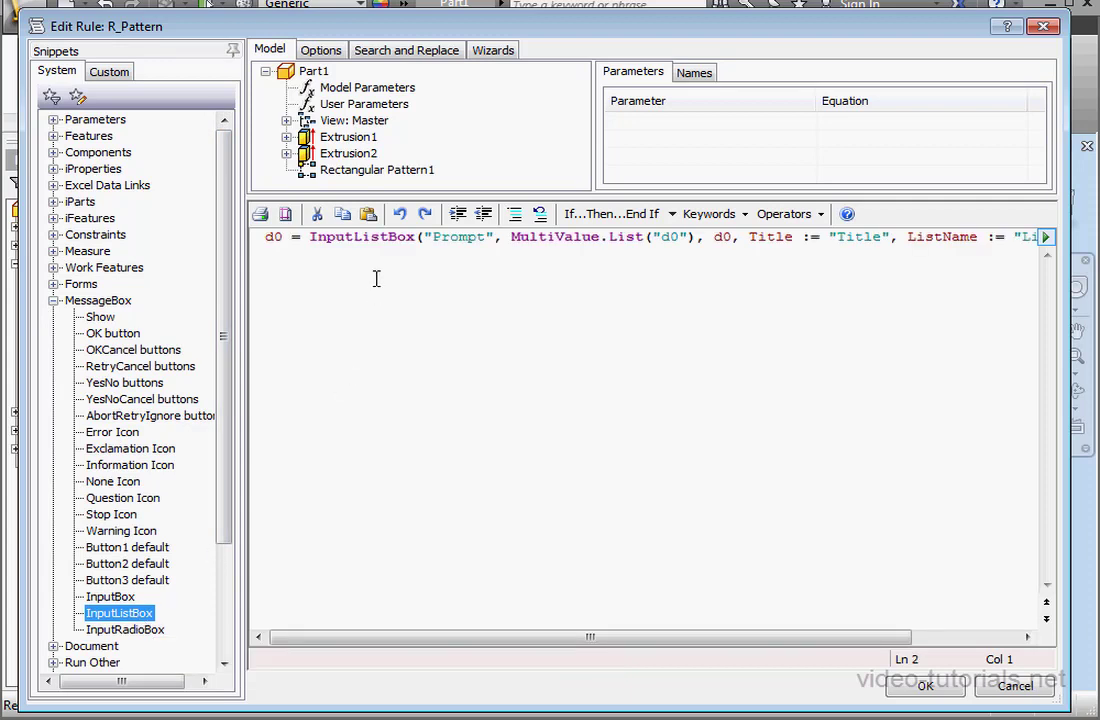
mouse_move(704, 236)
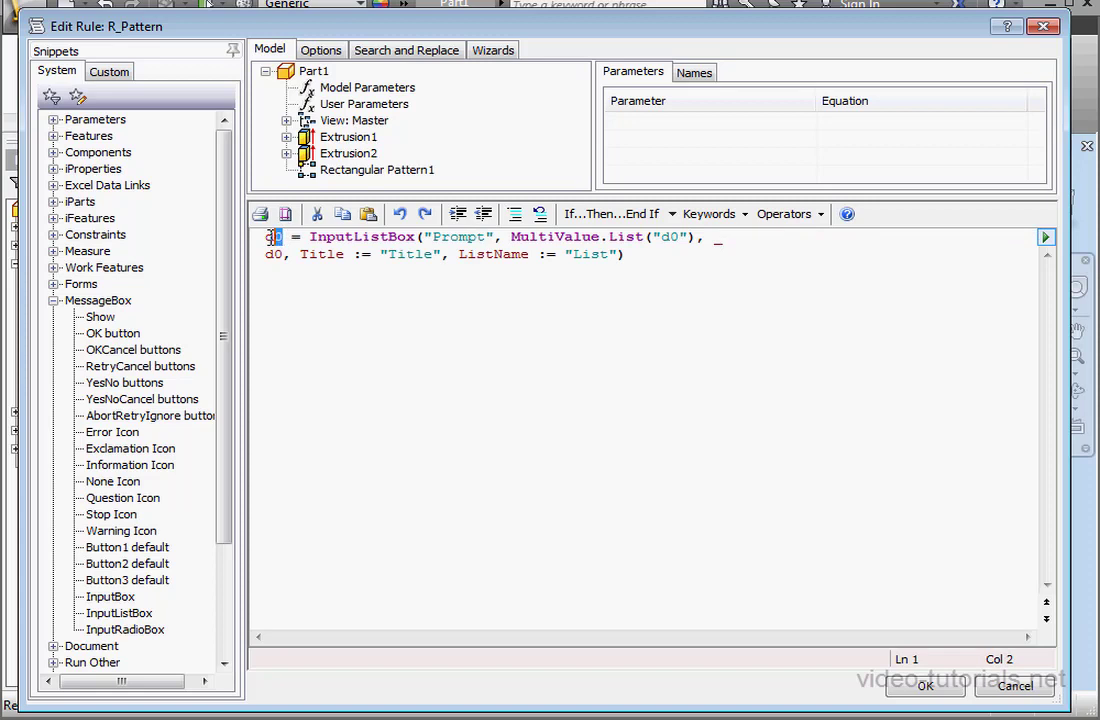
left_click(364, 104)
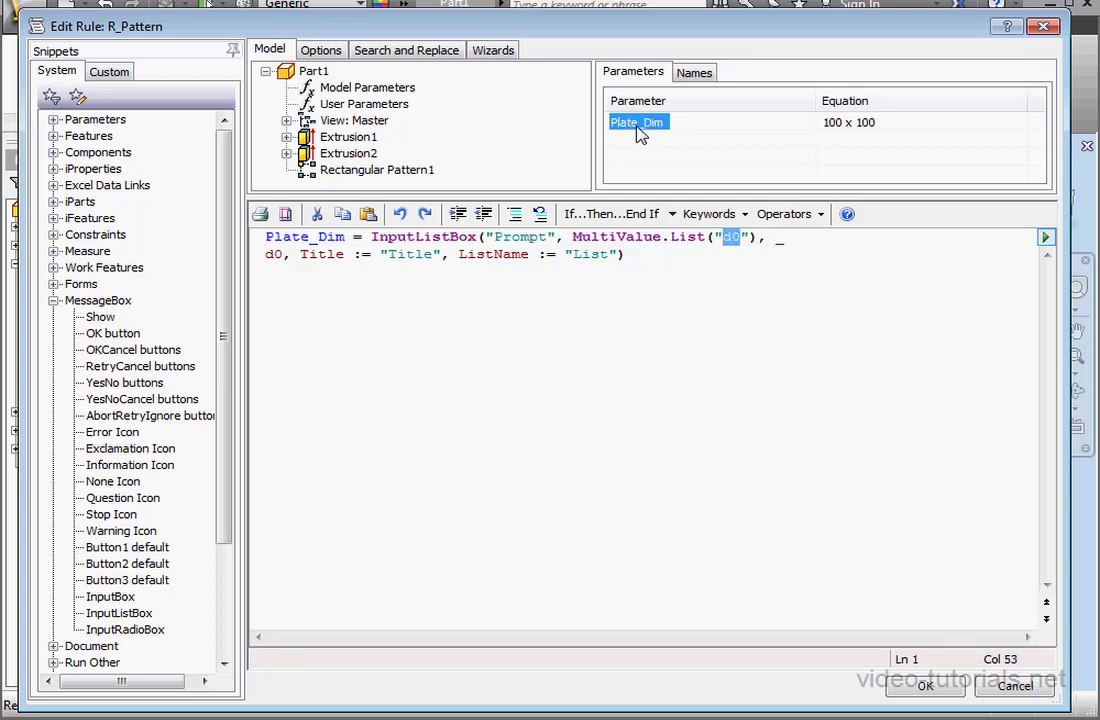
type("Plate_Dim")
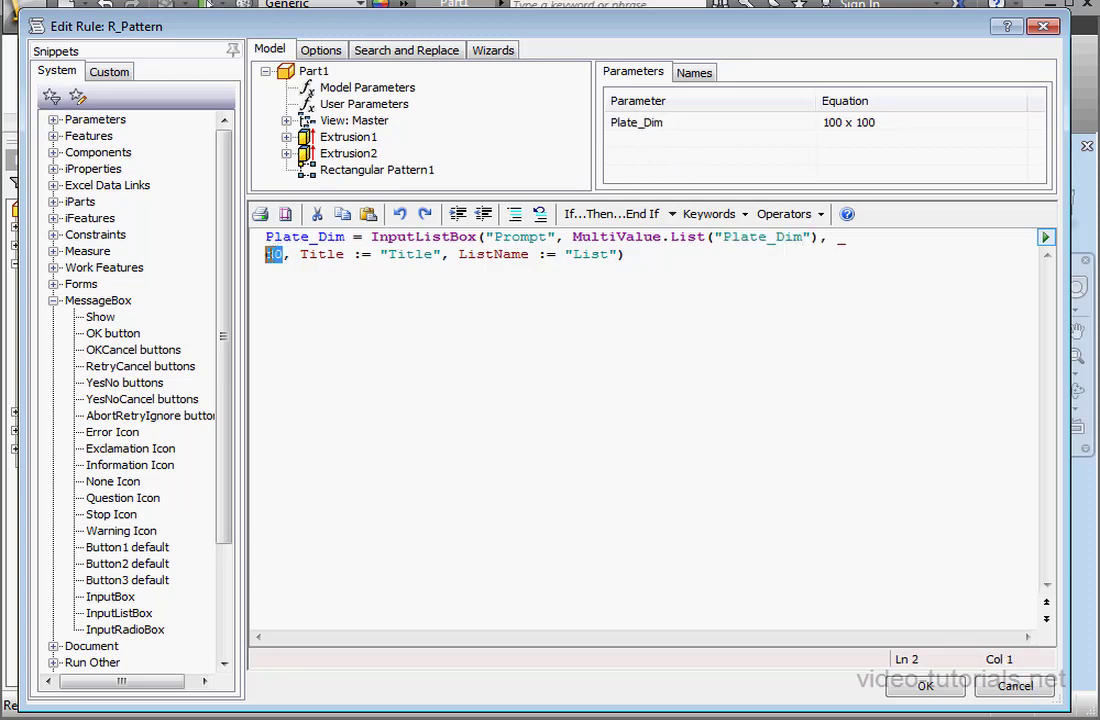
type("Plate_Dim")
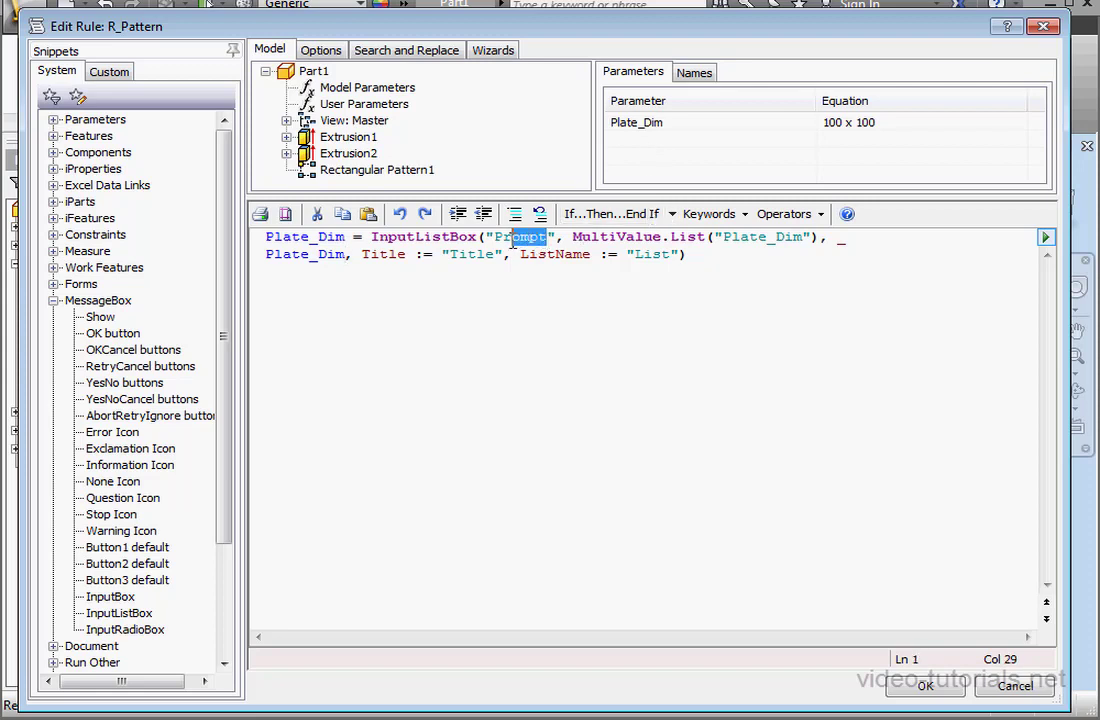
Step: Set the prompt to Select Plate Size and the Title and ListName to Plate Size
type("S")
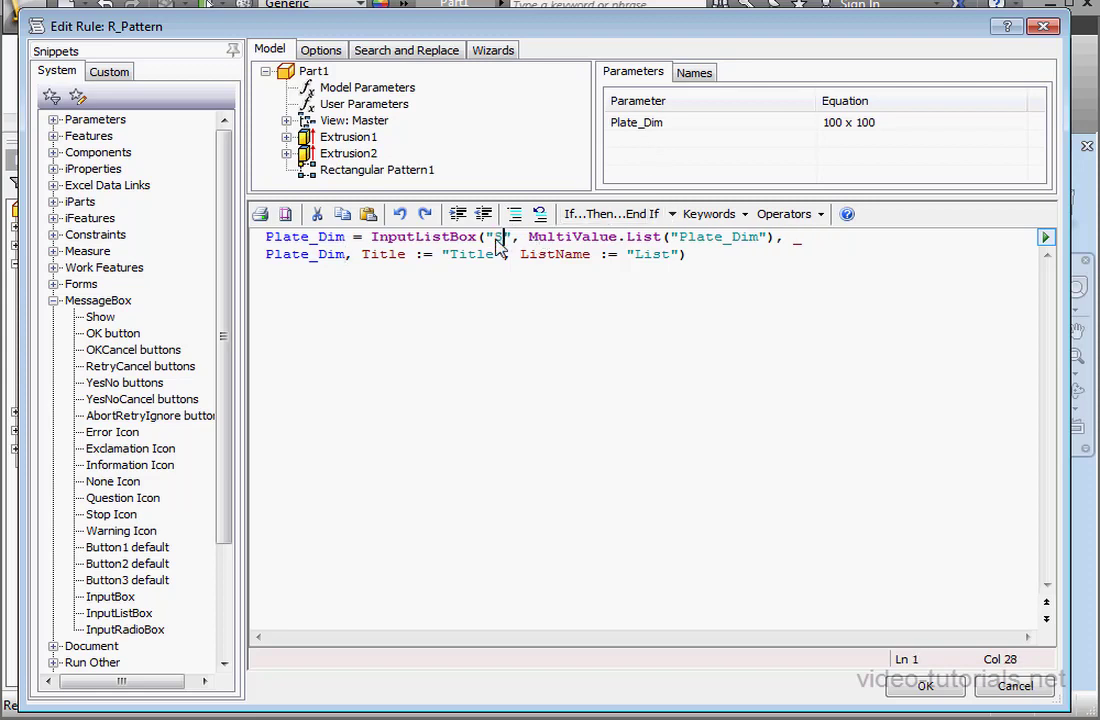
type("Select")
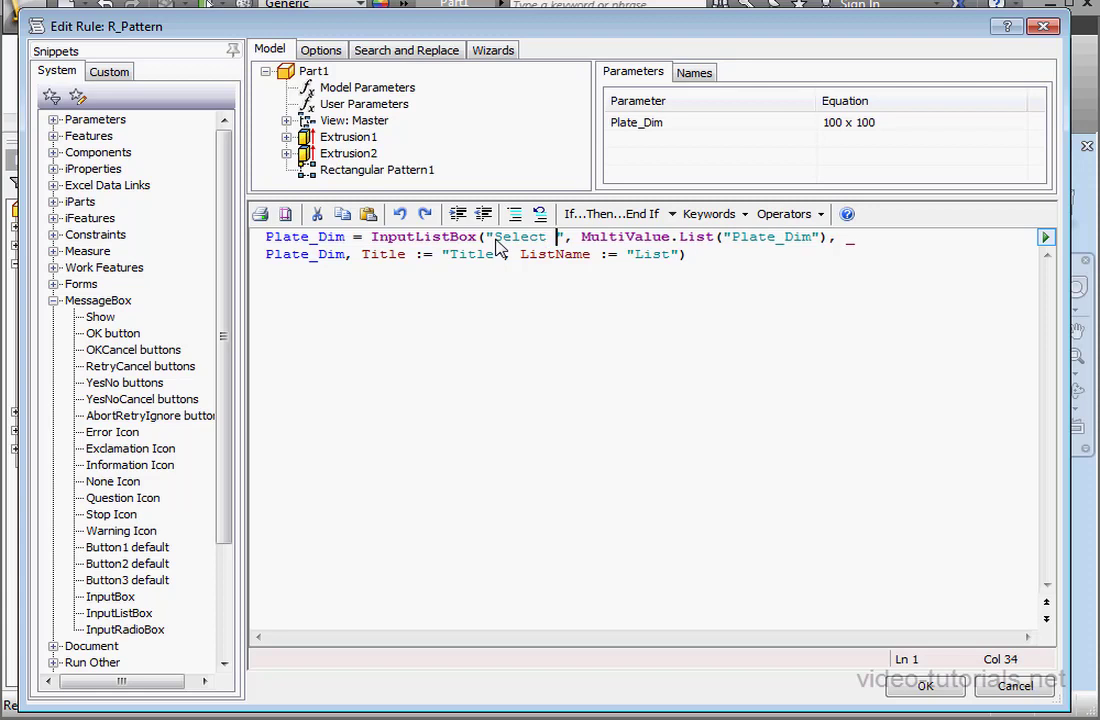
type("Plate Si")
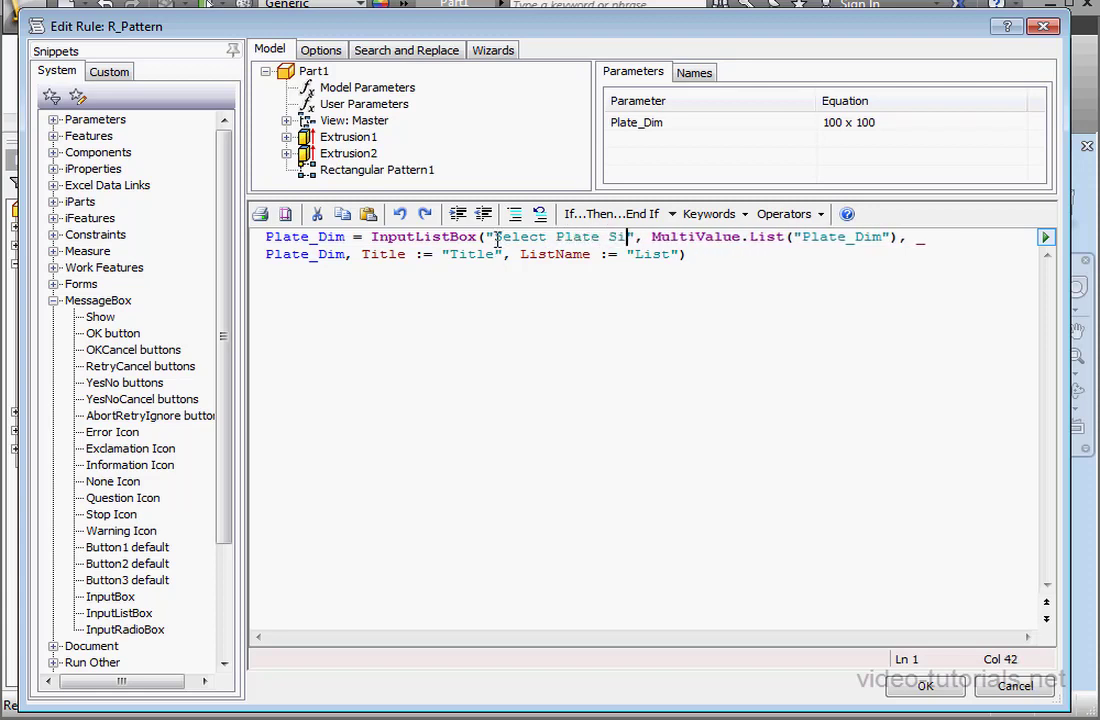
type("ze")
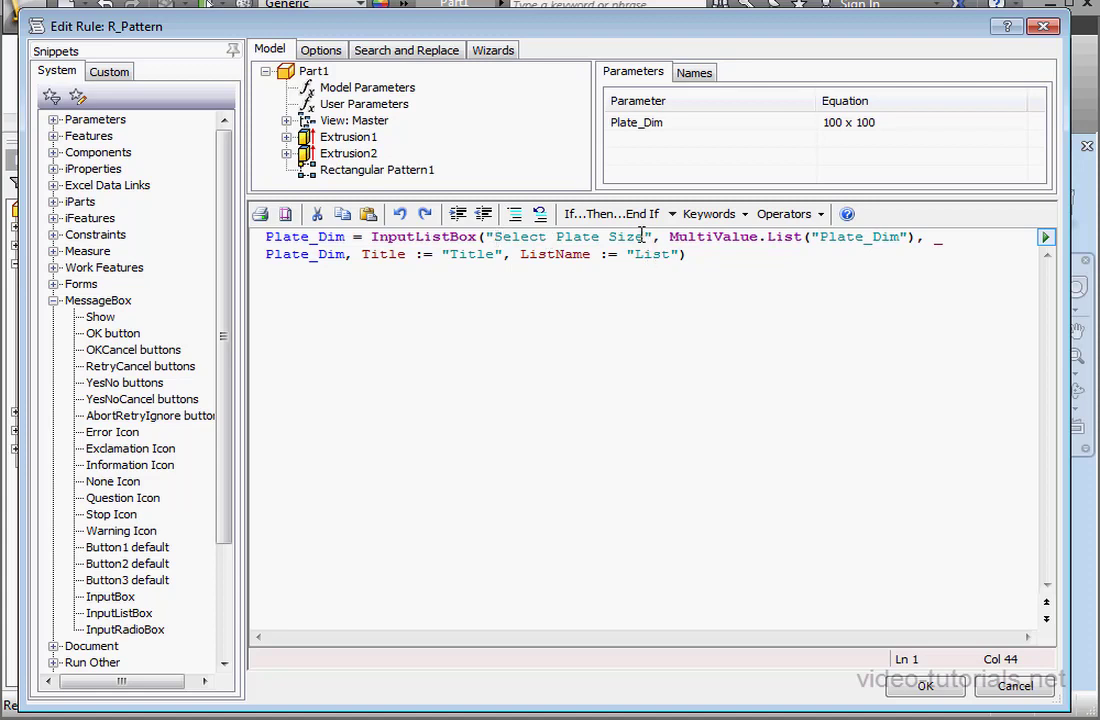
left_click_drag(558, 236, 648, 236)
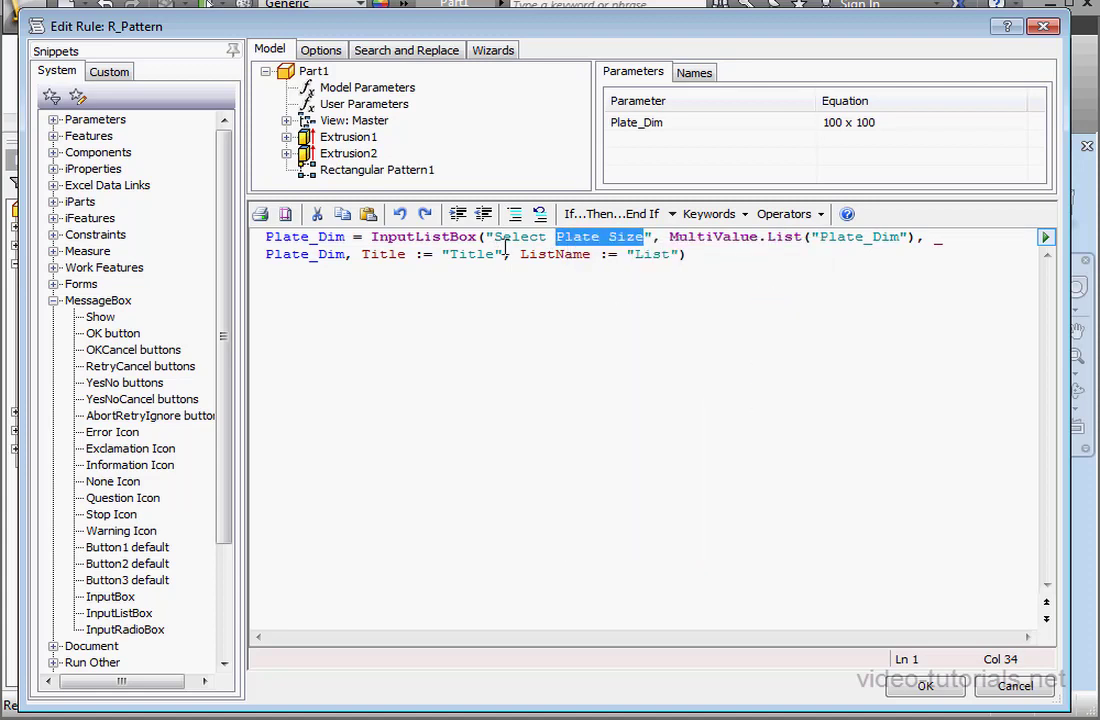
double_click(470, 254)
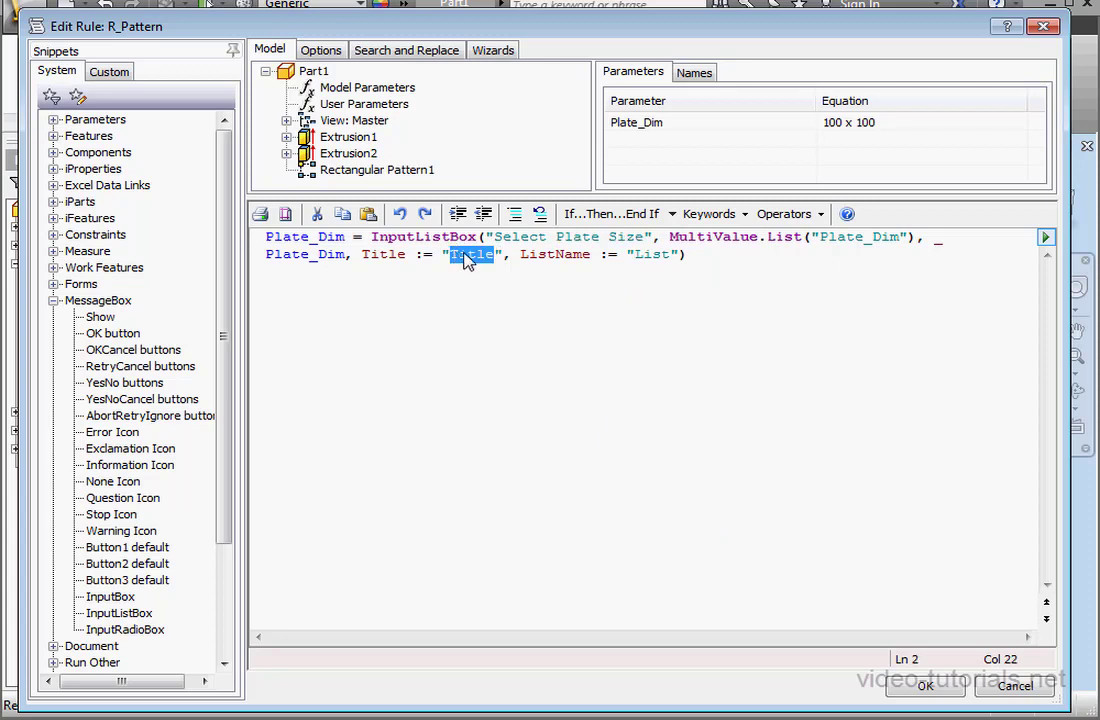
type("Plate Size")
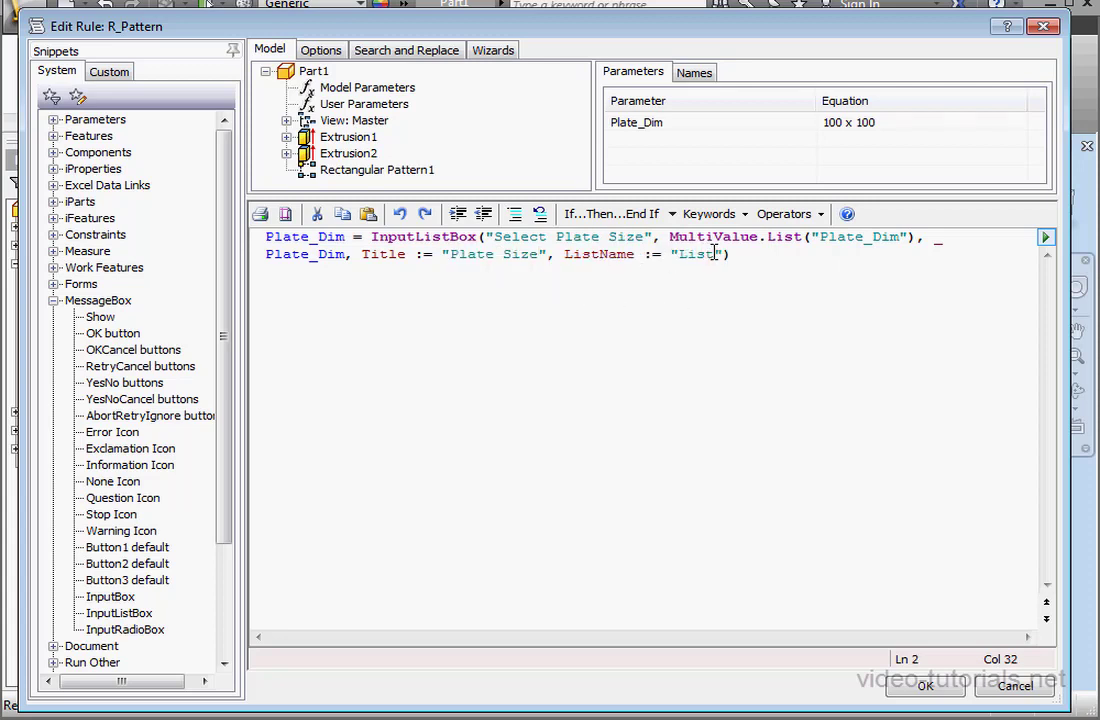
right_click(696, 254)
type("Plate Size")
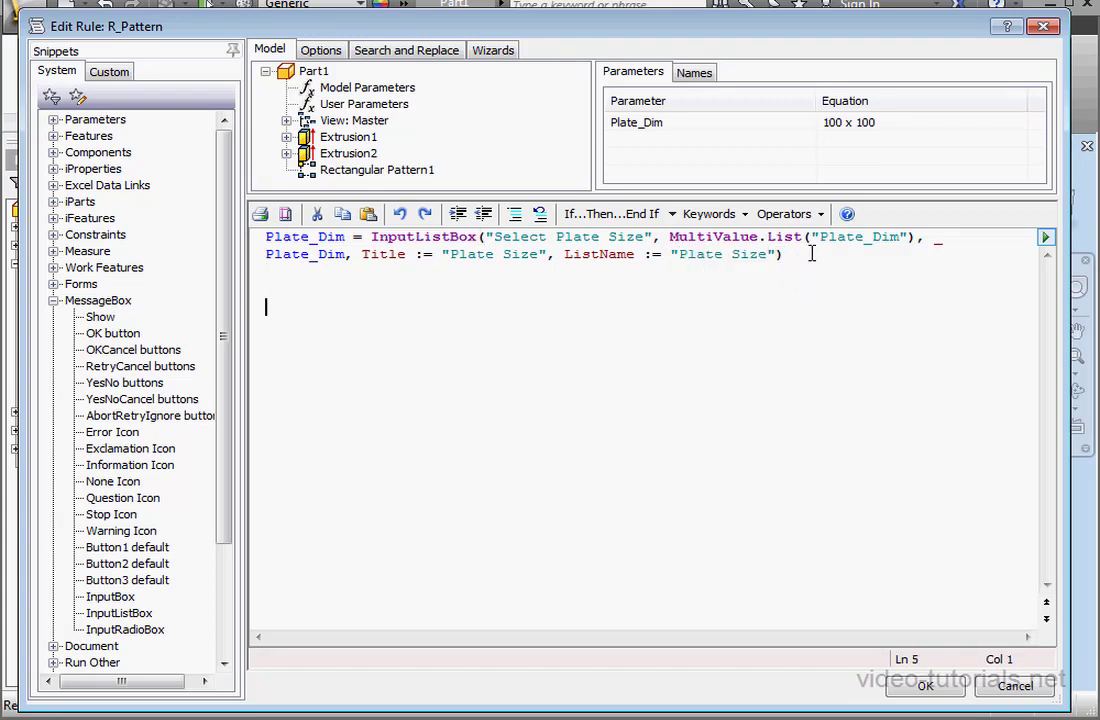
Step: Add a Select Case block with one Case line and End Select below the list box line
left_click(708, 214)
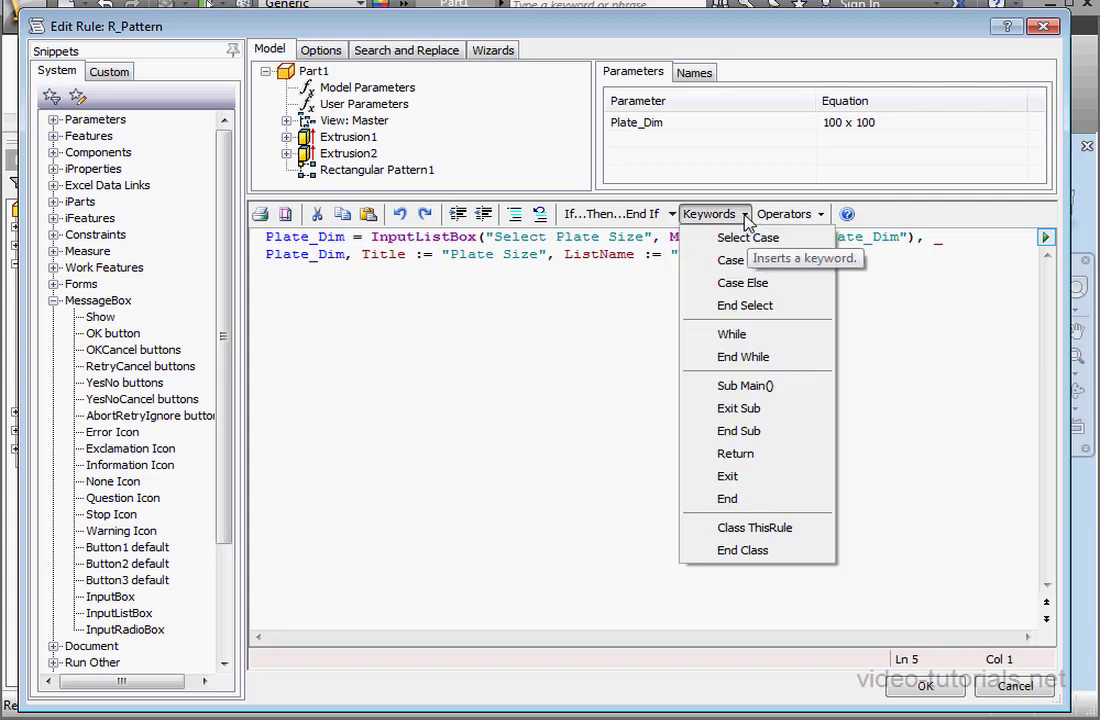
left_click(748, 236)
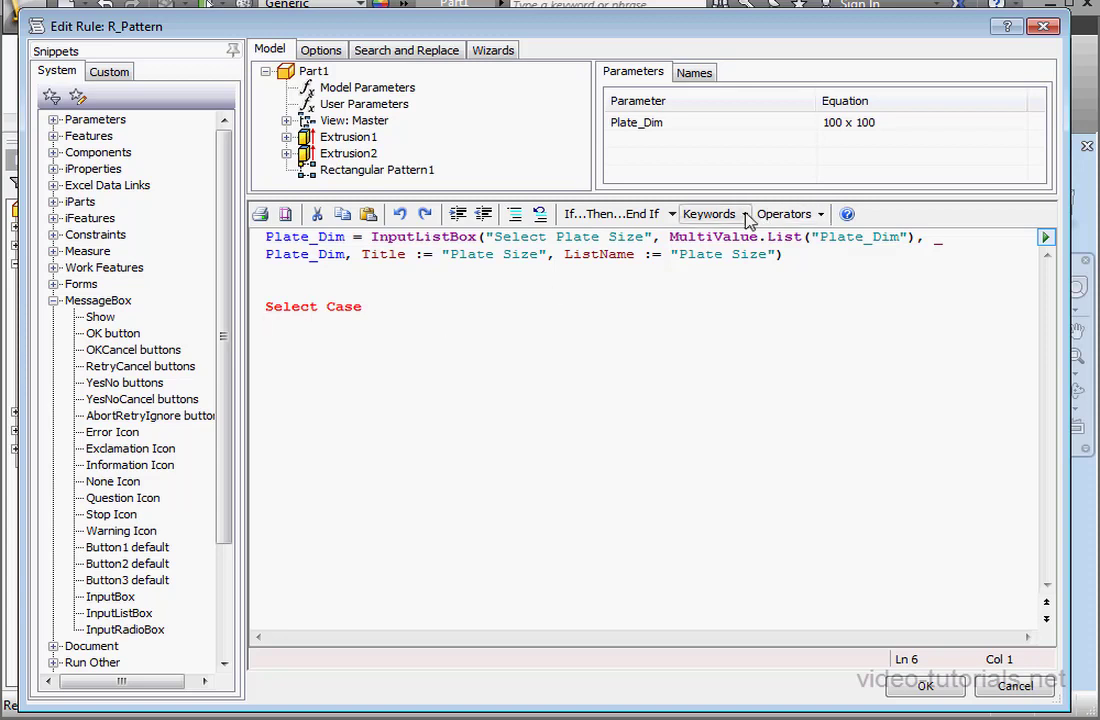
type("End Select")
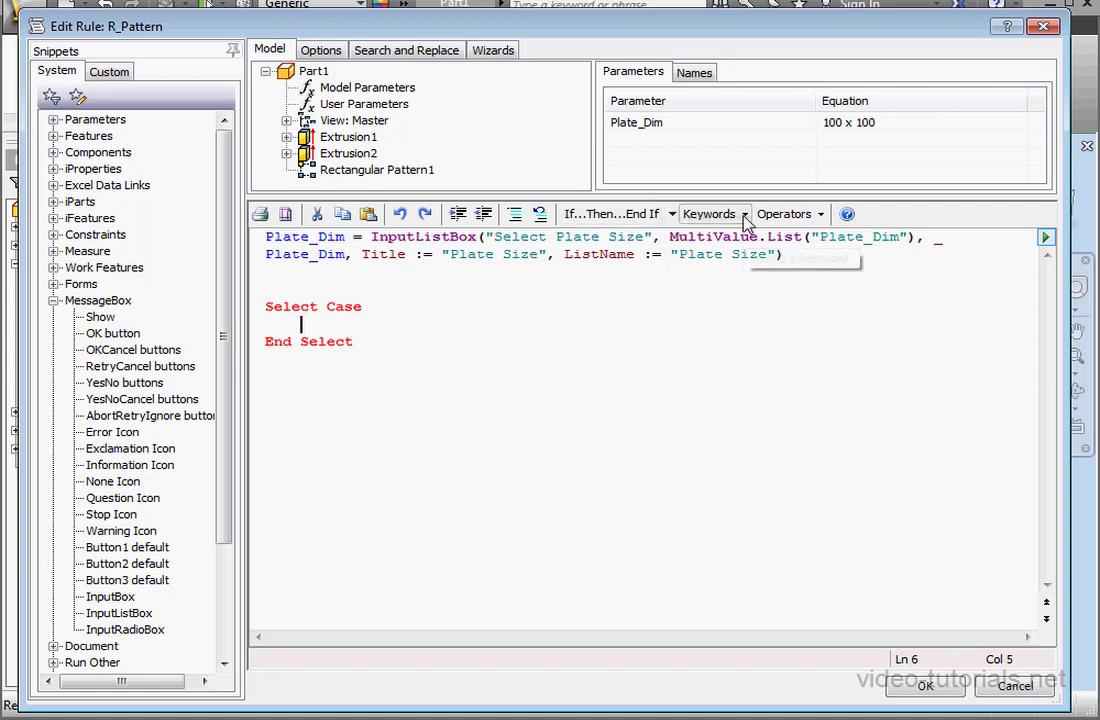
type("Case")
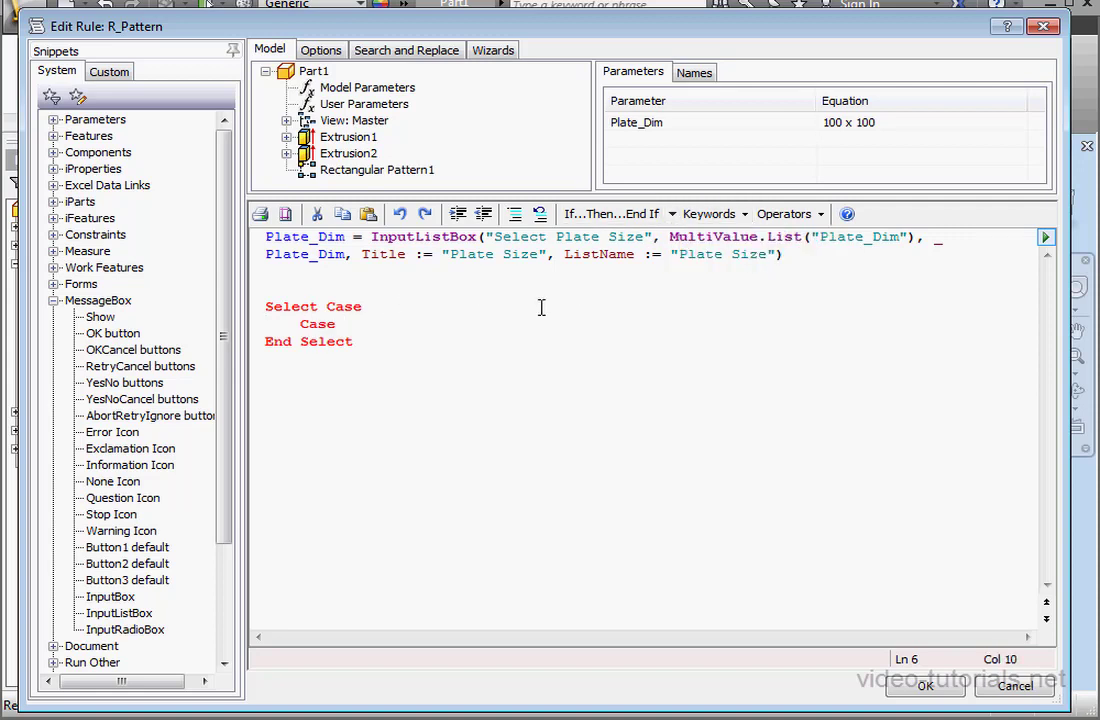
key("Enter")
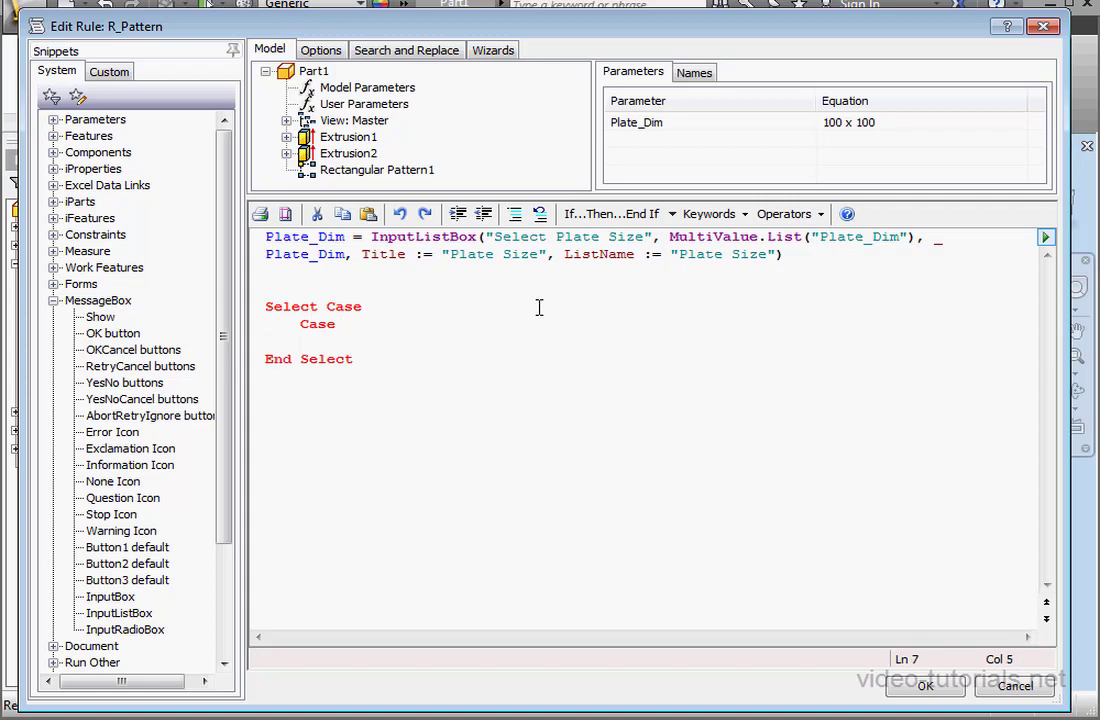
left_click(372, 168)
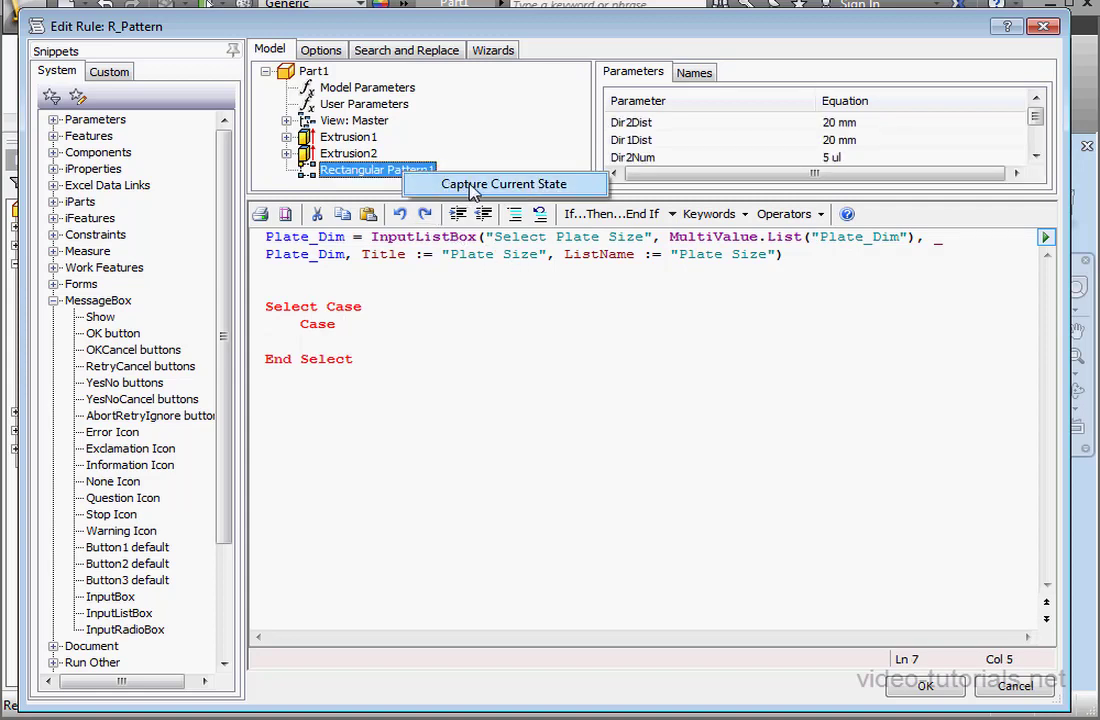
Step: Capture Rectangular Pattern1's current state into the rule, test Plate_Dim, and name the case "80 x 80"
left_click(502, 184)
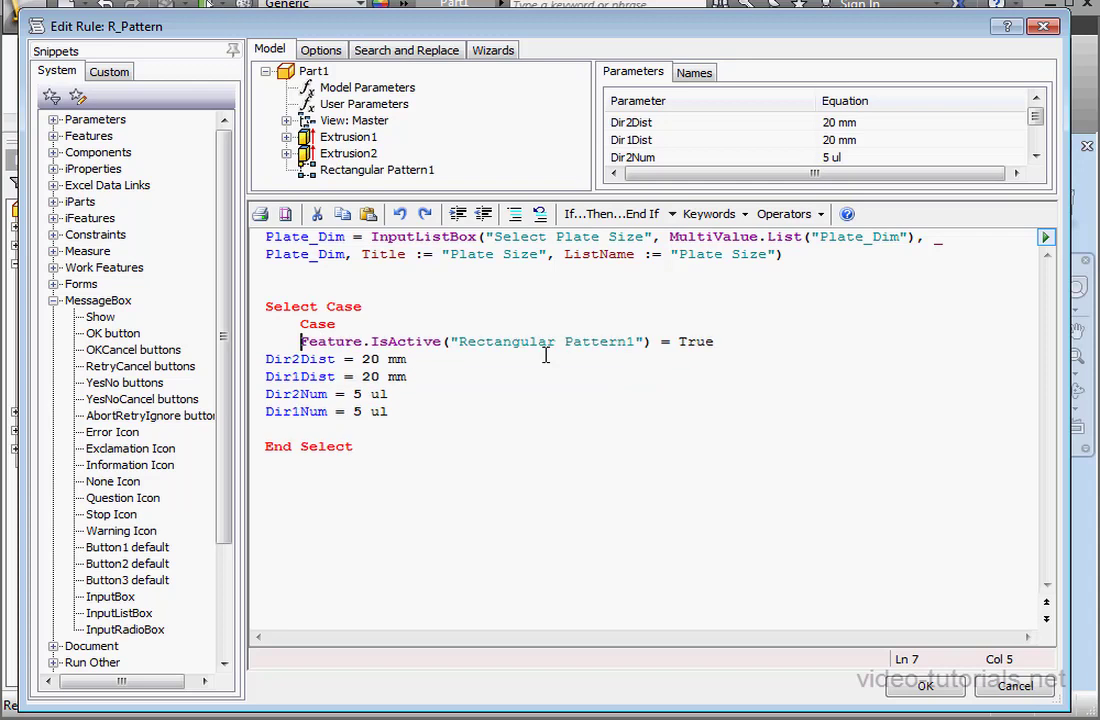
left_click(392, 306)
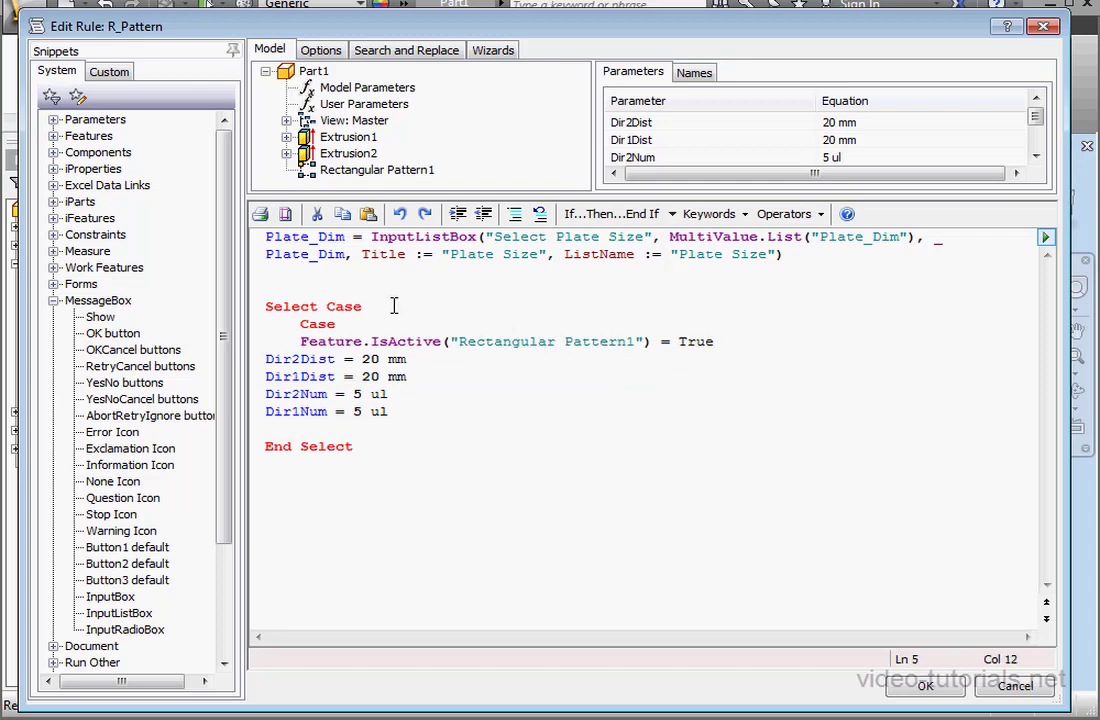
left_click(364, 104)
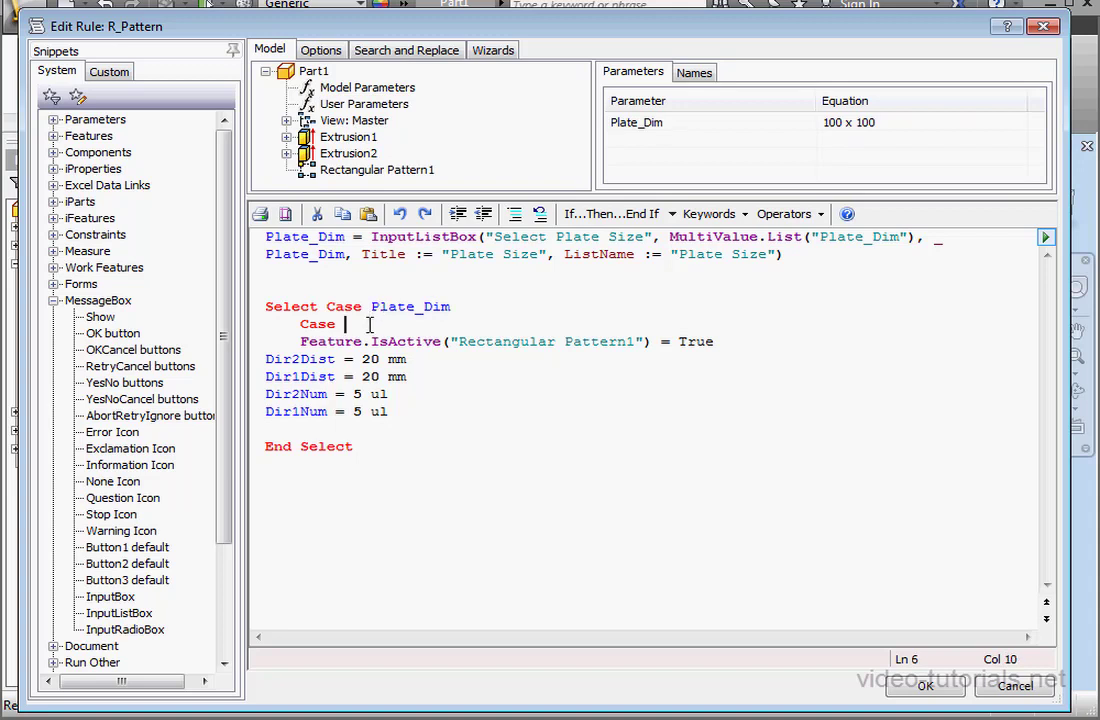
type("\"80 x")
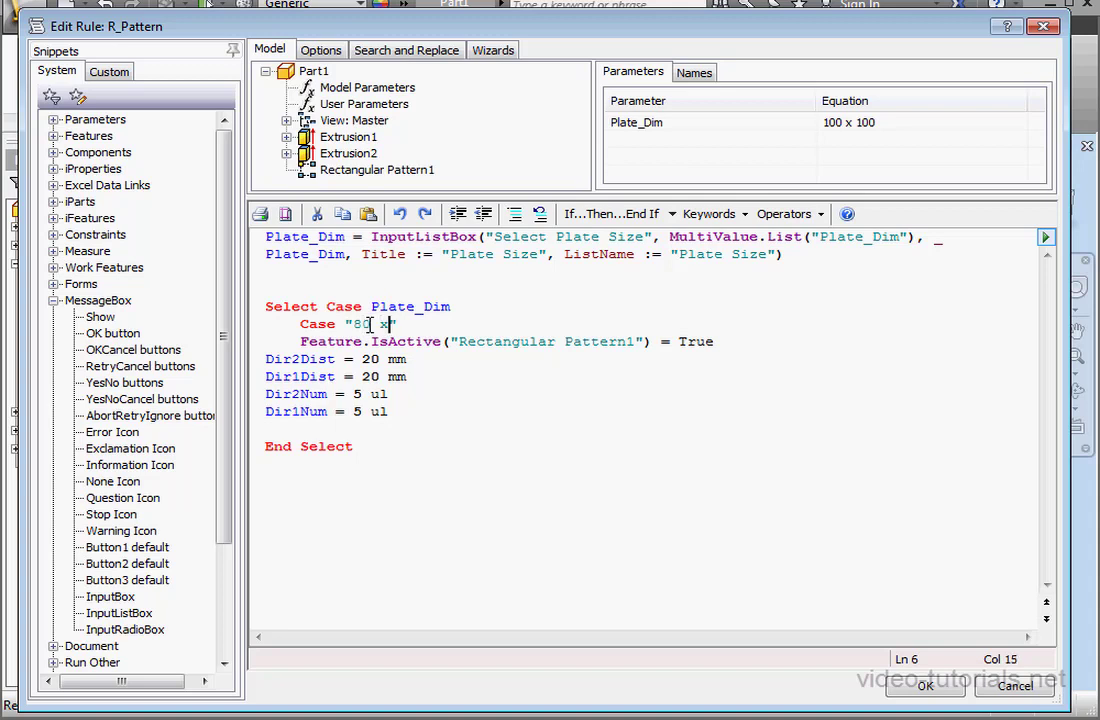
type("80")
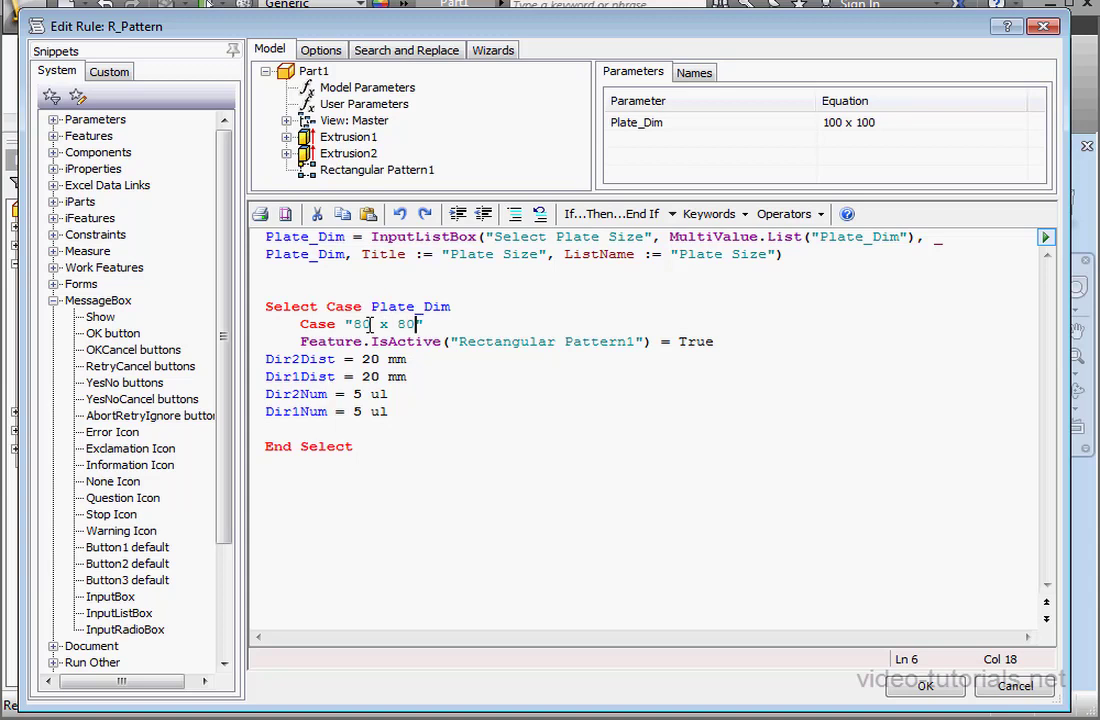
key("Enter")
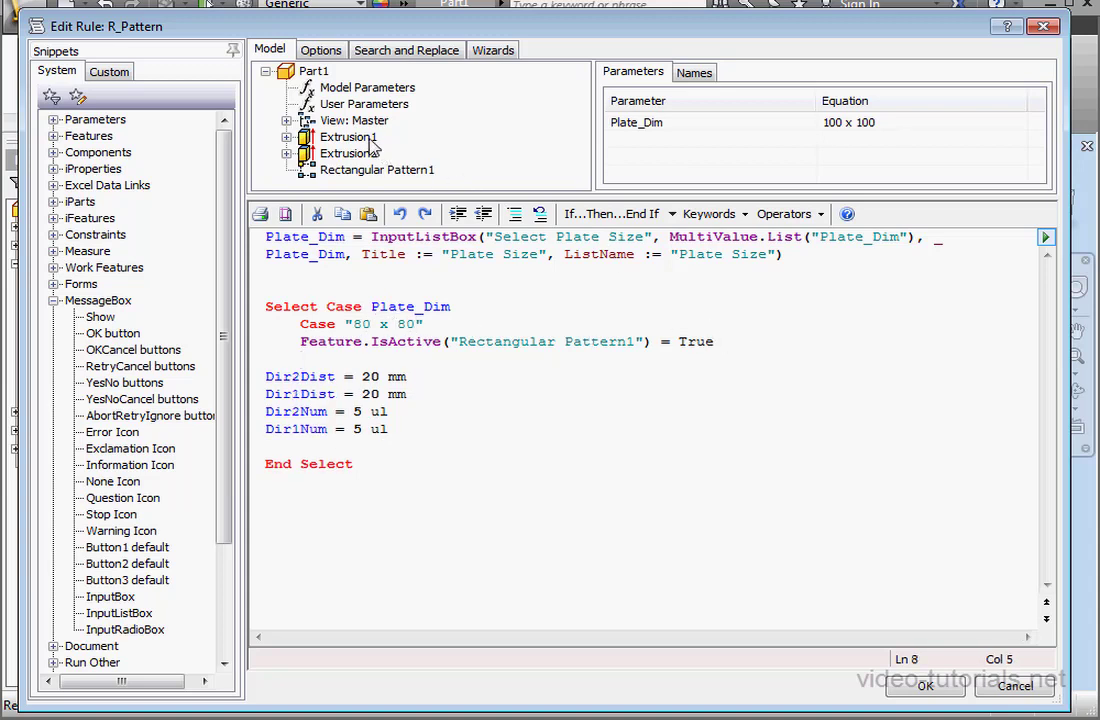
Step: Set Length1 = 80 and Length2 = 80 with 4 ul hole counts each way in the 80 x 80 case
left_click(348, 136)
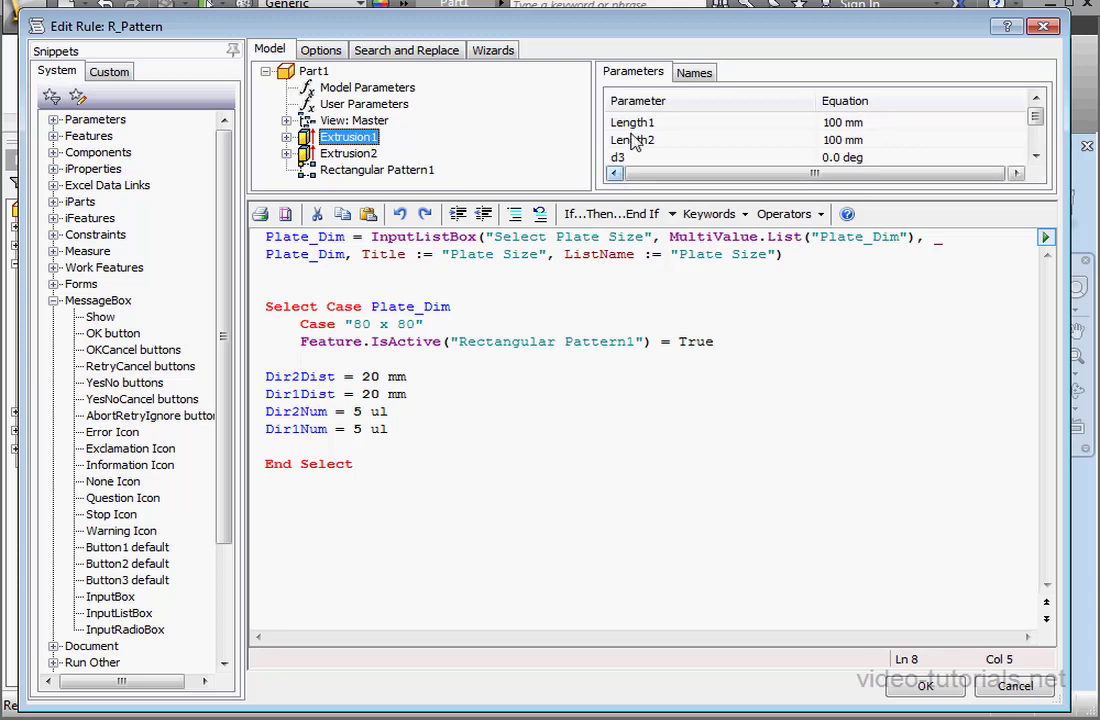
type("Length1")
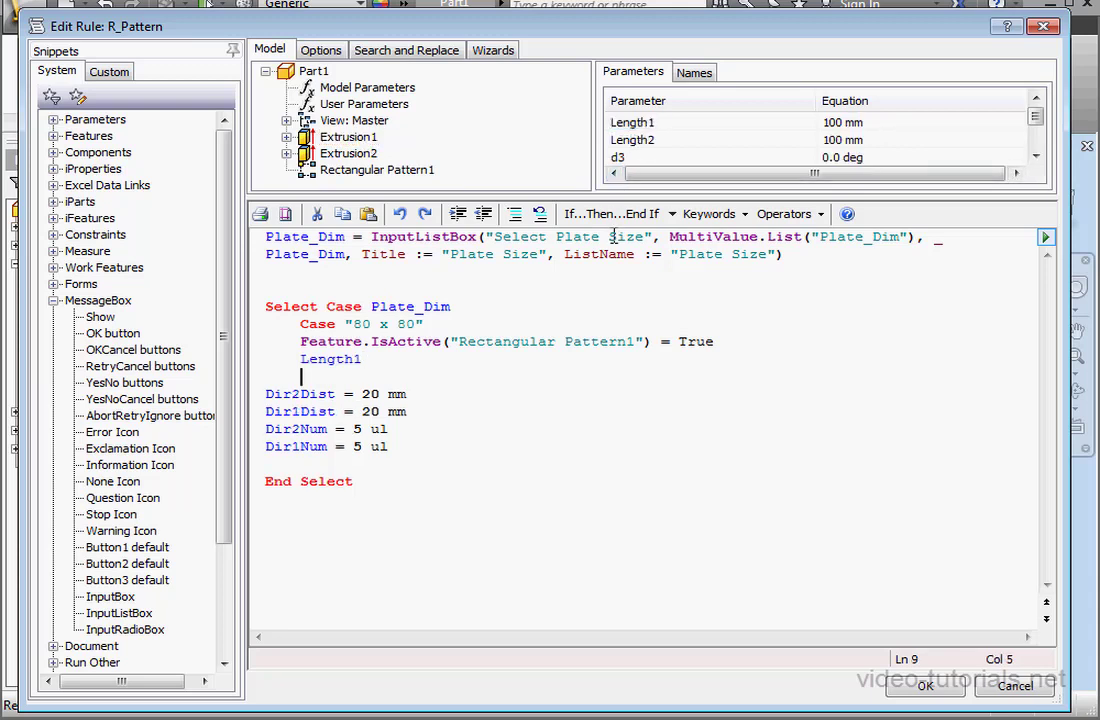
type("Length2 = 80")
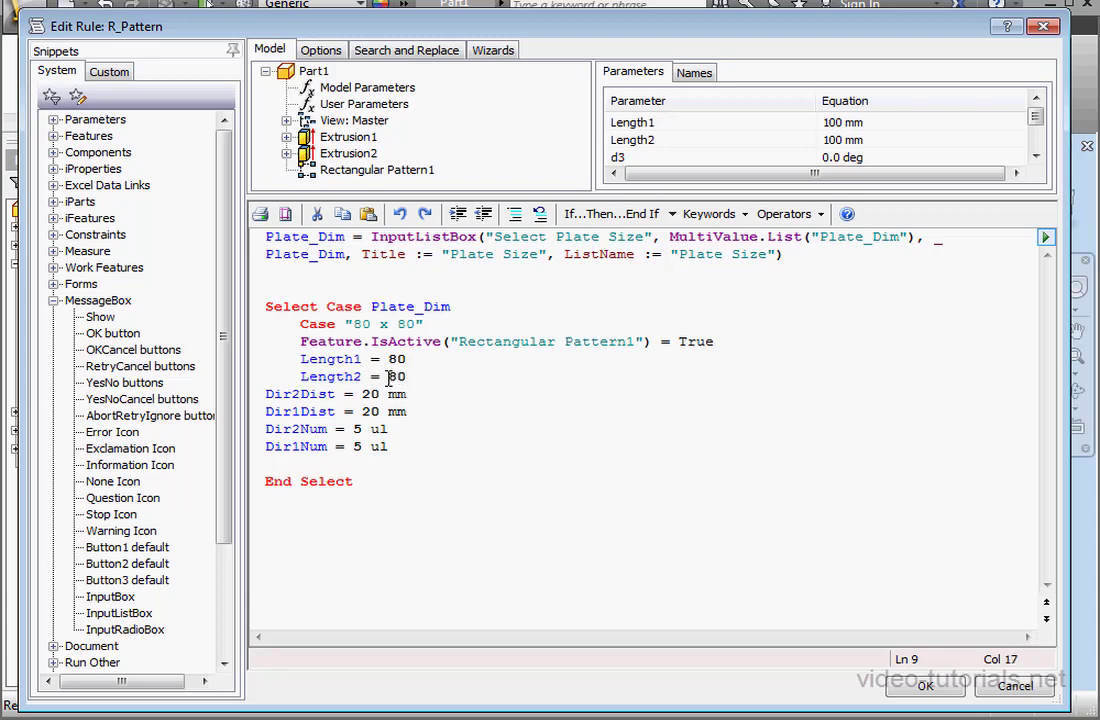
double_click(396, 376)
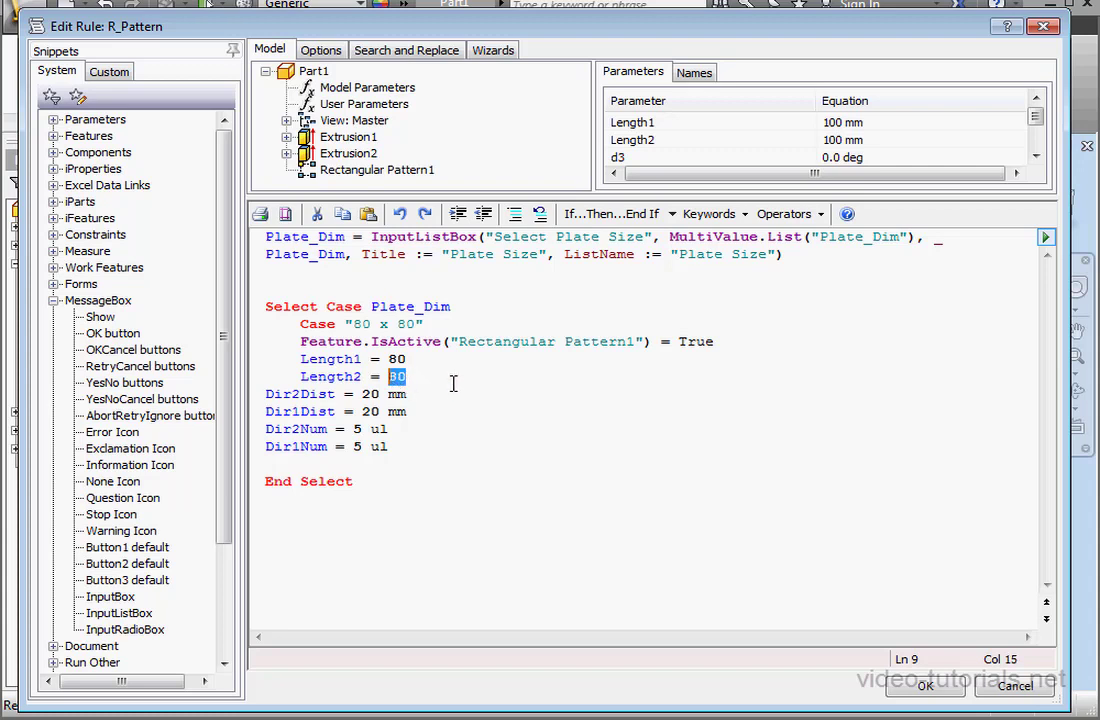
mouse_move(456, 380)
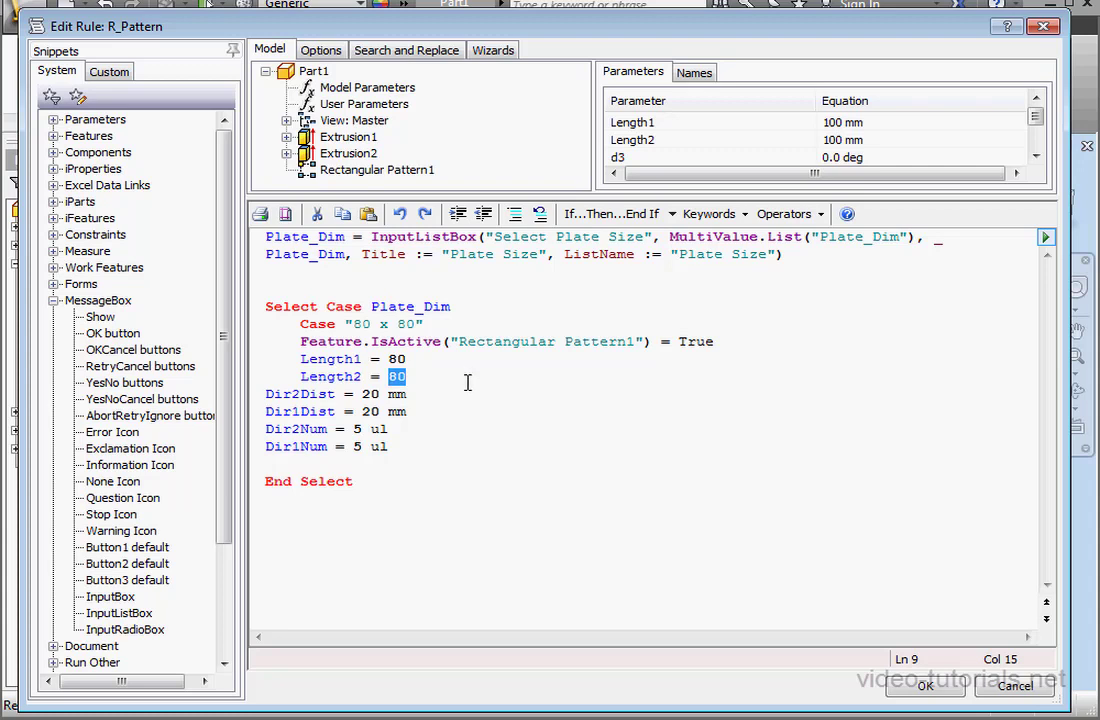
mouse_move(474, 382)
type("4")
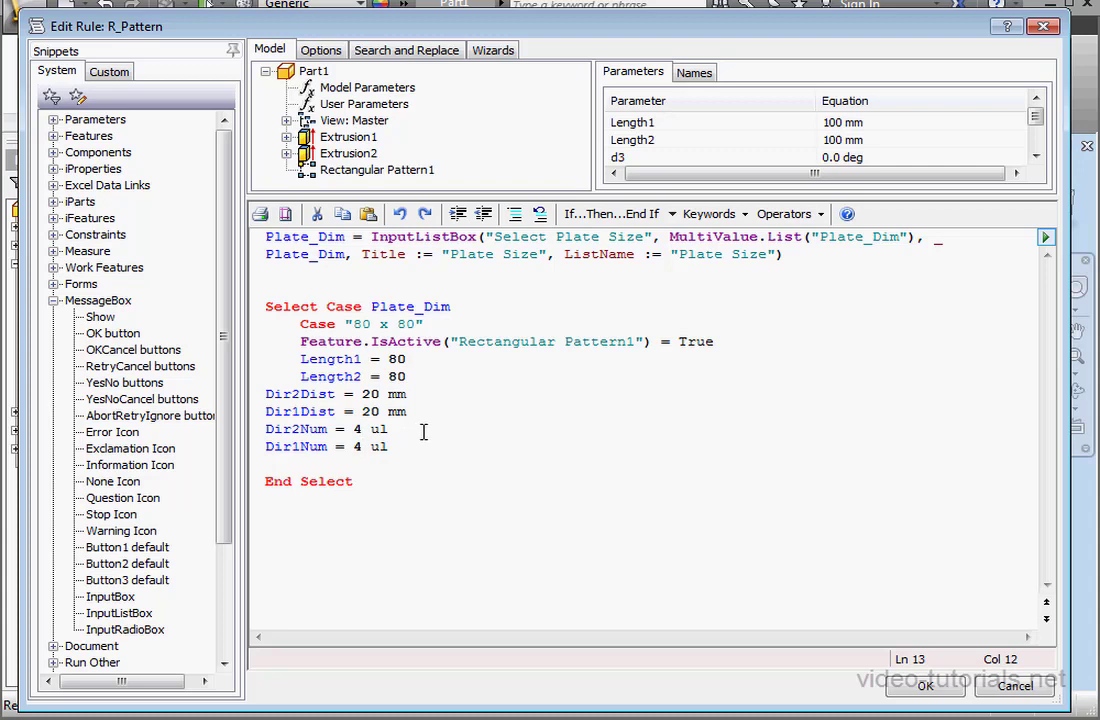
left_click_drag(264, 412, 390, 446)
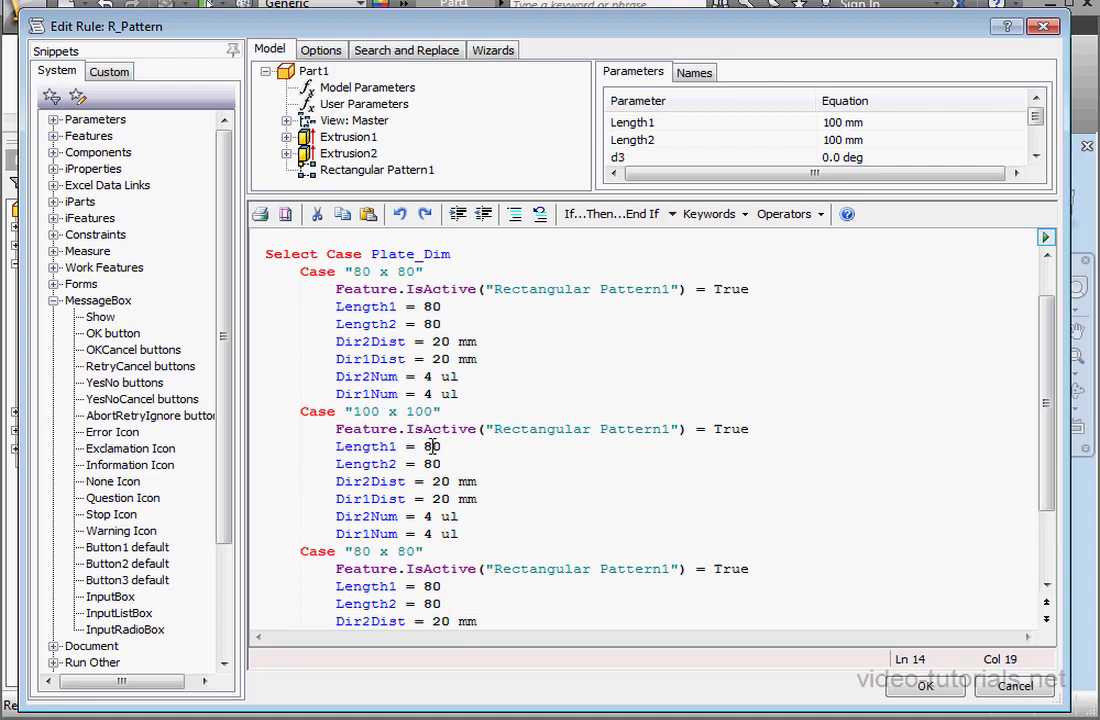
Step: Paste two more cases and edit them to "100 x 100" and "120 x 120" with their lengths, spacing and counts
type("00")
left_click(398, 532)
type("5")
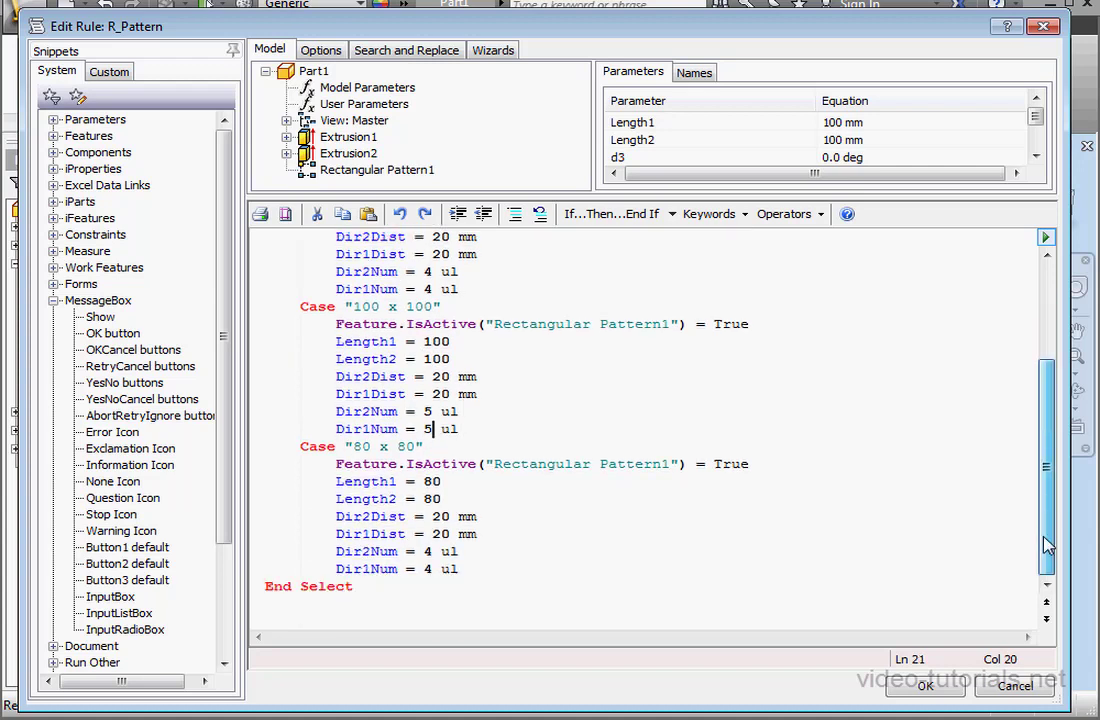
left_click(358, 446)
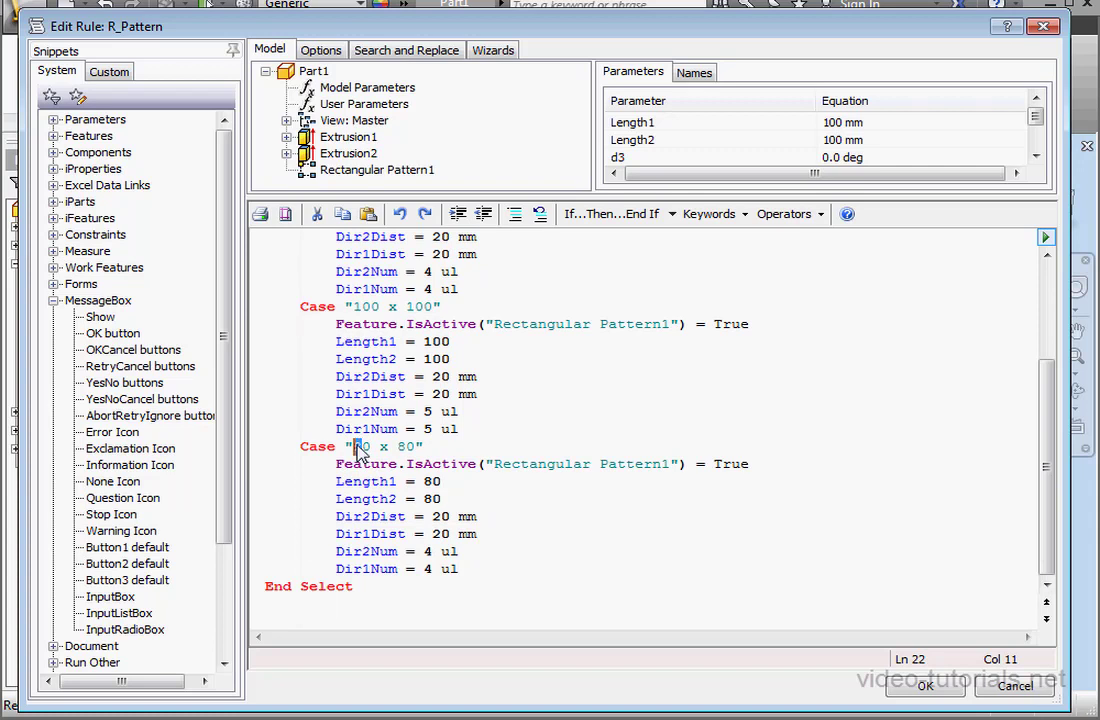
type("120")
left_click(398, 568)
type("6")
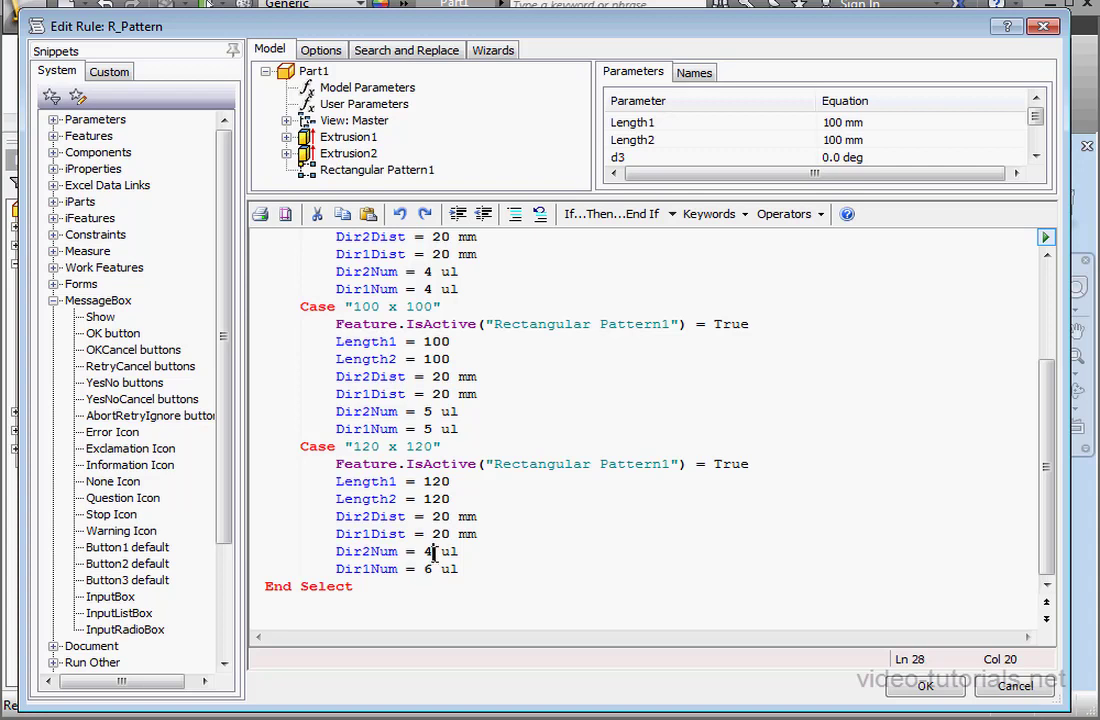
type("3")
type("5")
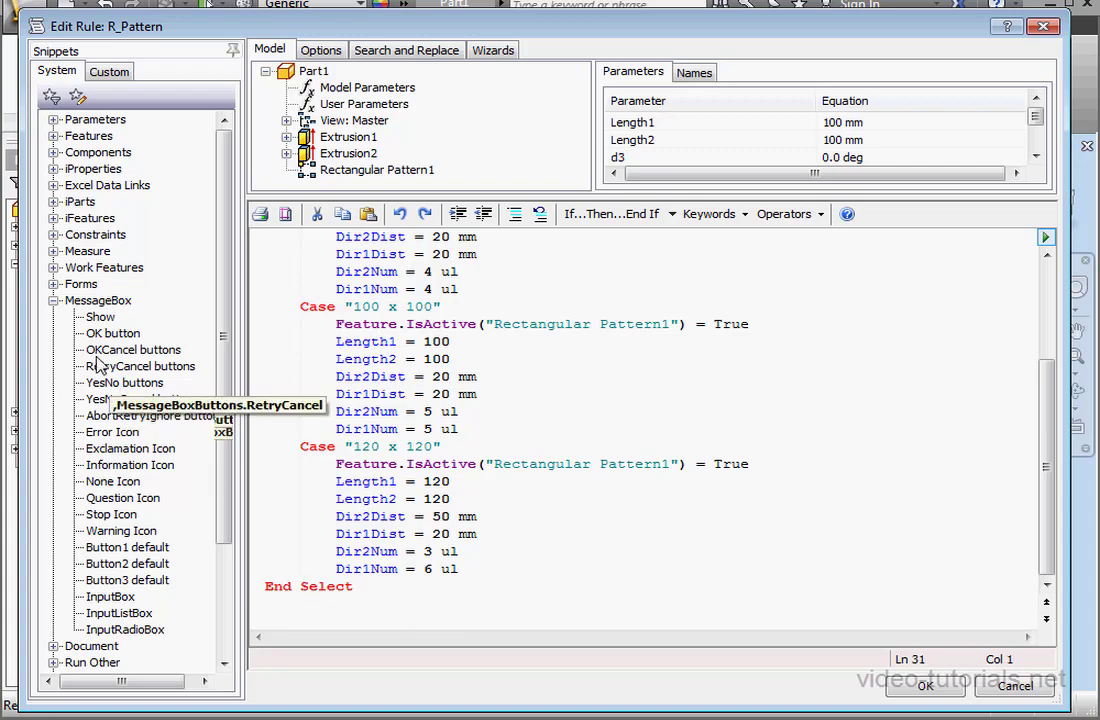
Step: End the rule with an UpdateWhenDone line, then save and run it
left_click(56, 300)
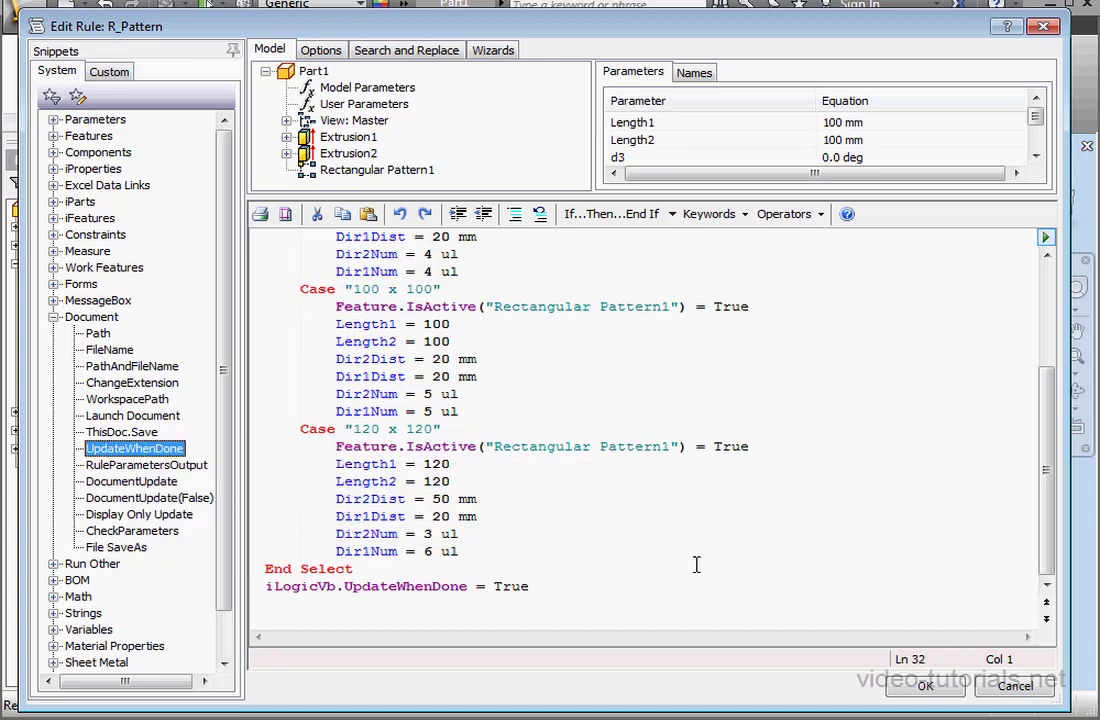
mouse_move(790, 668)
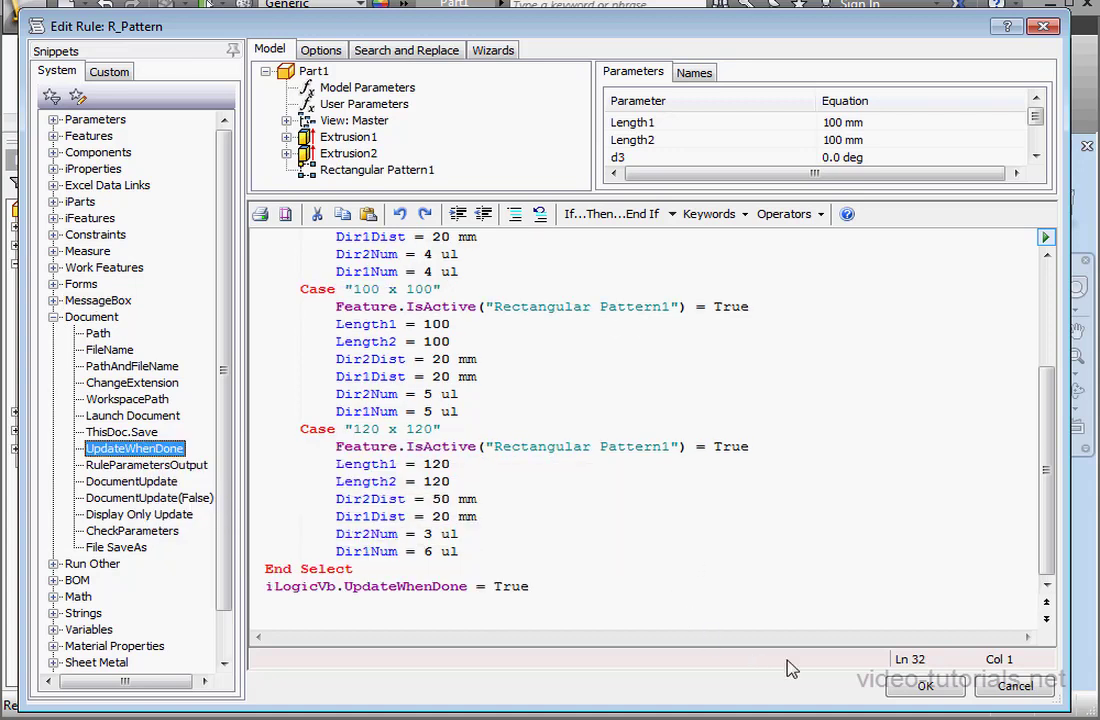
left_click(944, 688)
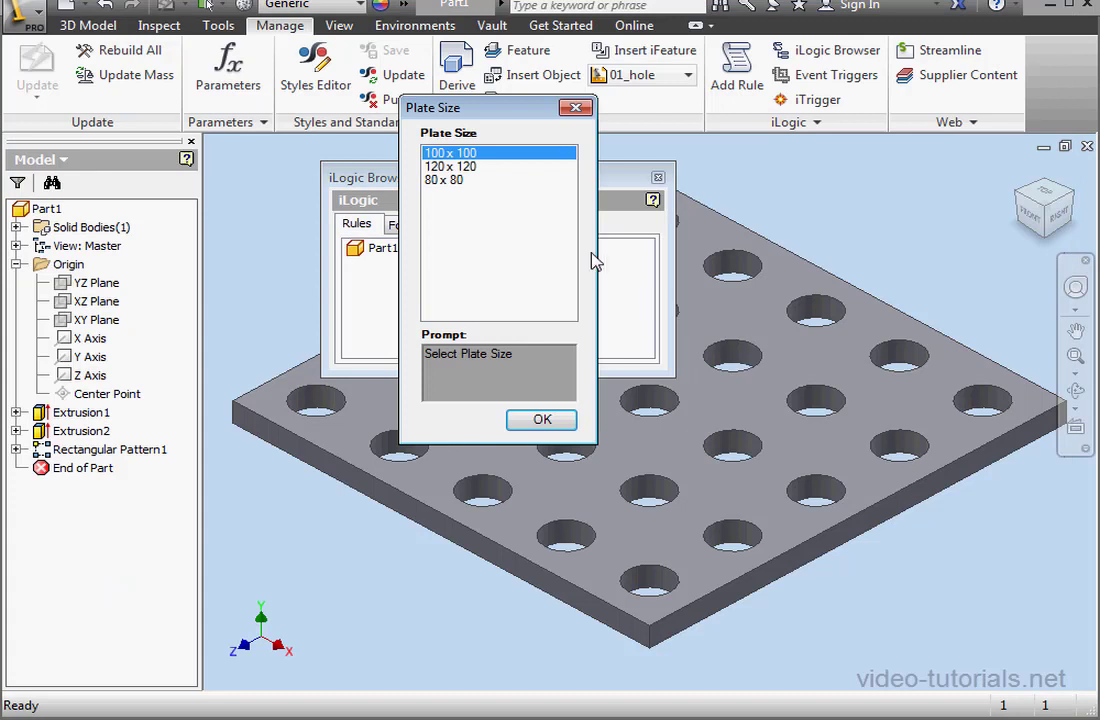
Step: Choose the 80 x 80 size and confirm, resizing the plate with four holes each way
left_click(450, 180)
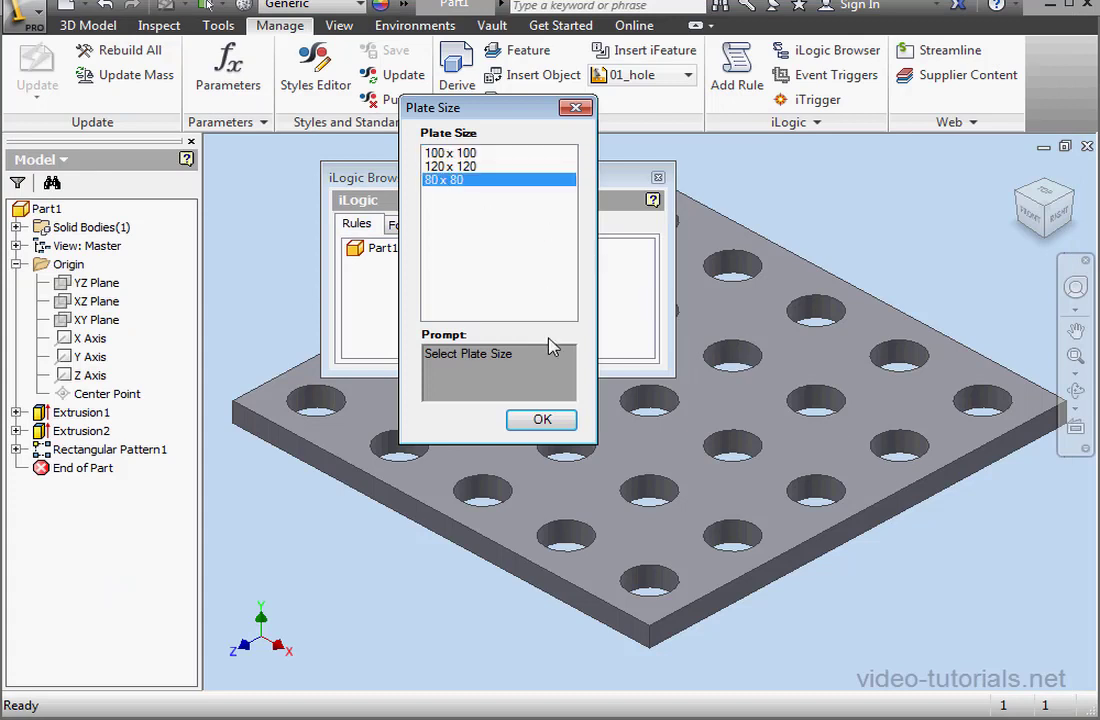
left_click(540, 420)
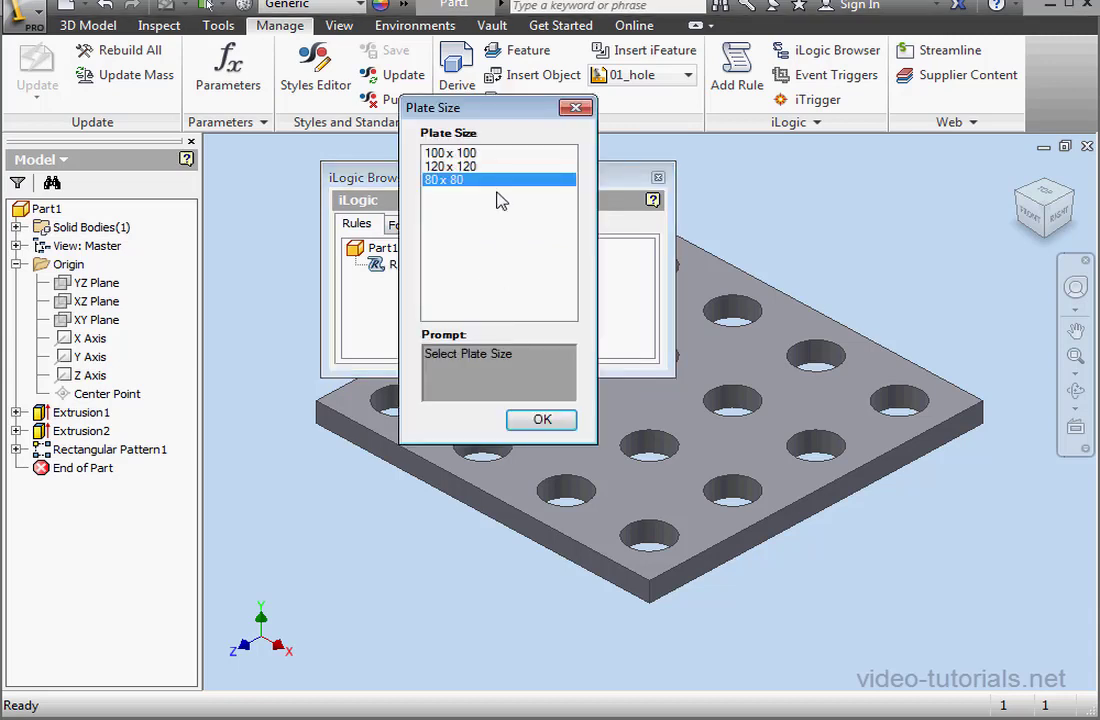
left_click(540, 420)
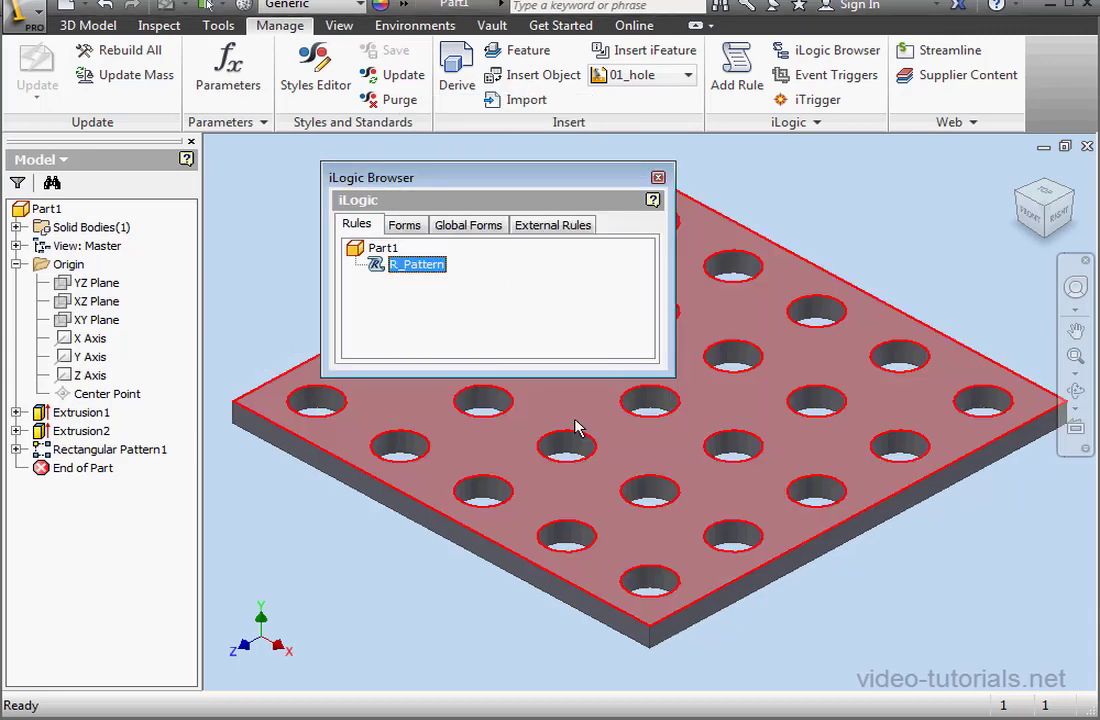
Step: Run R_Pattern again from the browser and choose 120 x 120
right_click(416, 264)
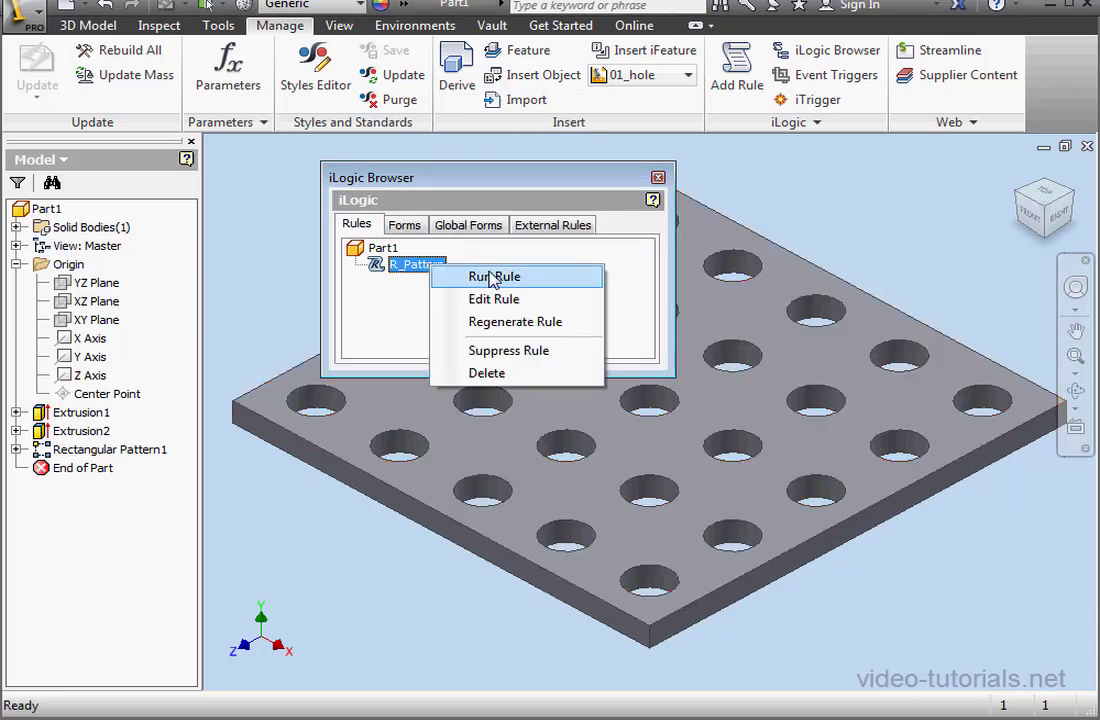
left_click(494, 276)
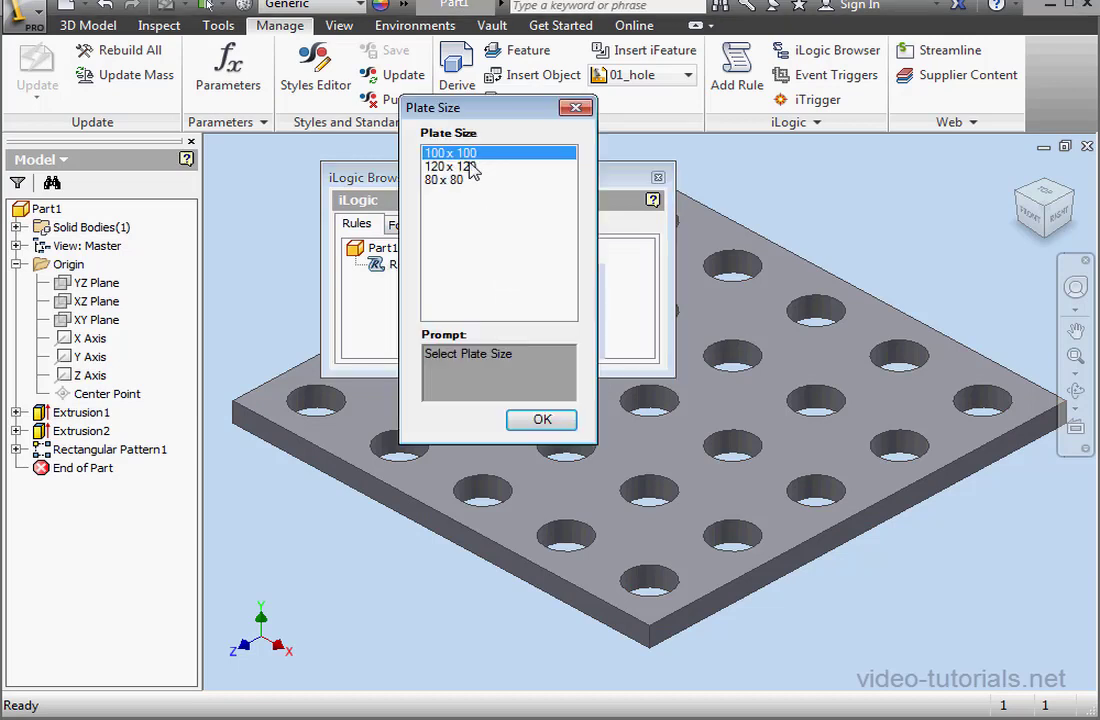
left_click(540, 420)
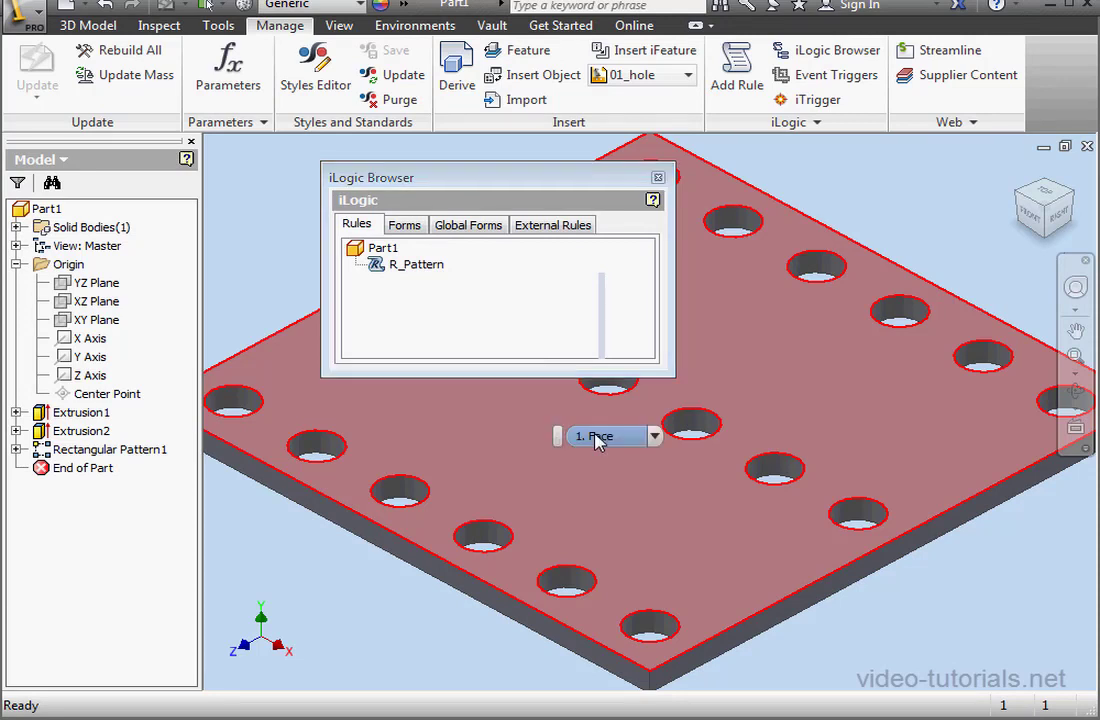
mouse_move(600, 440)
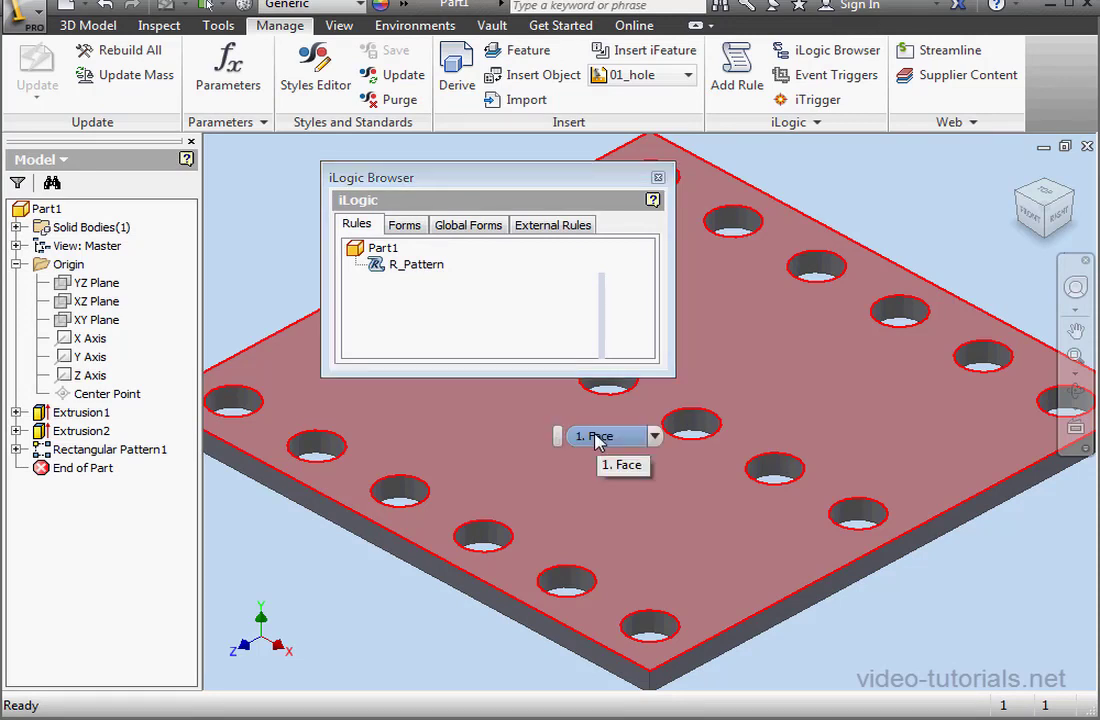